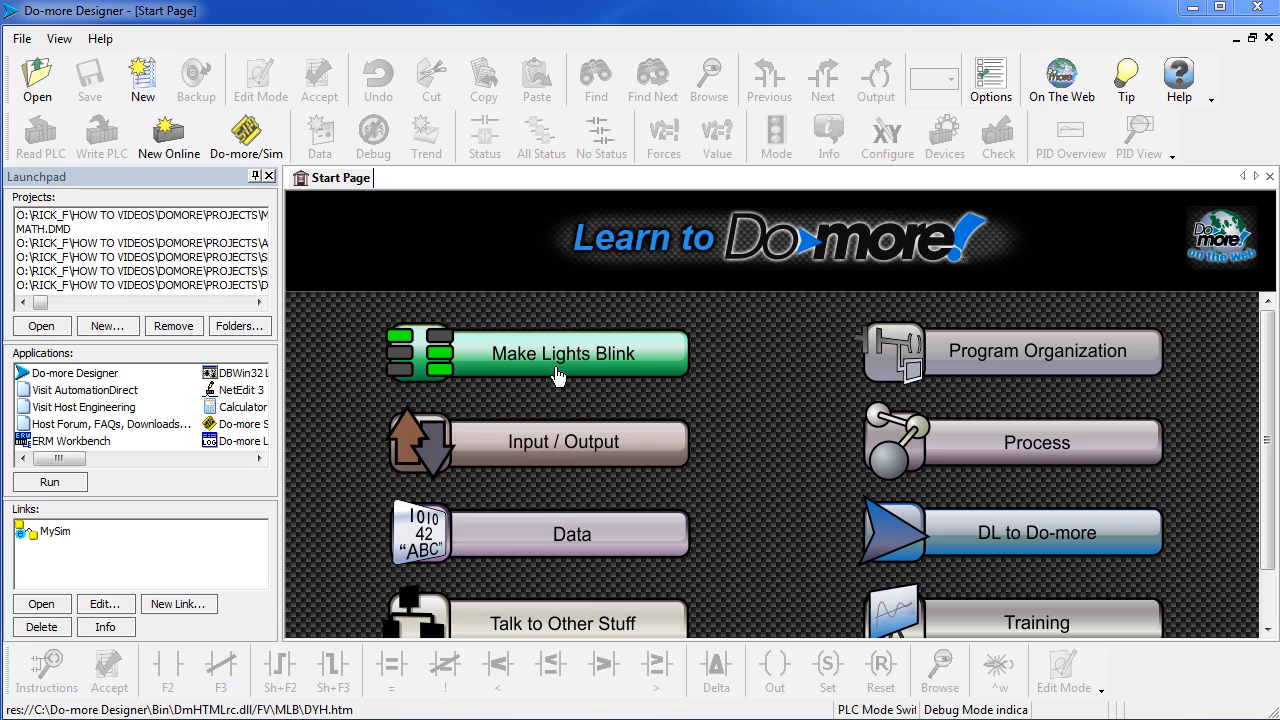
mouse_move(590, 375)
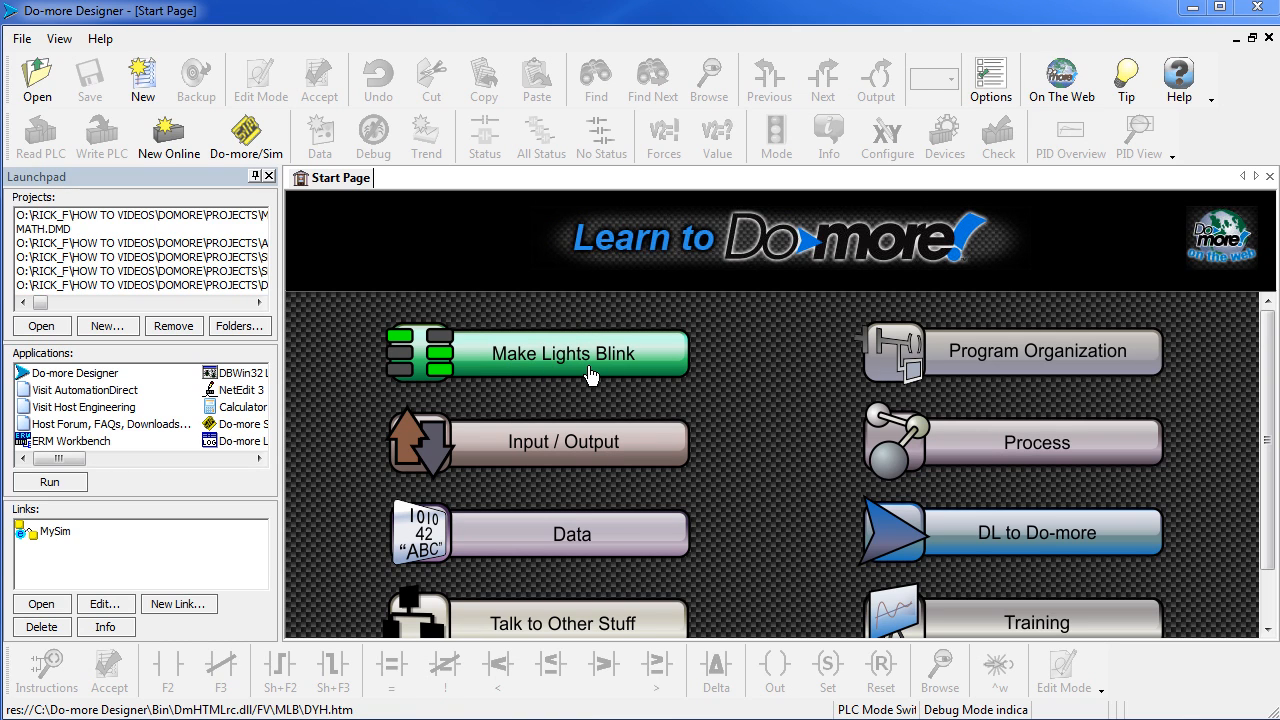
mouse_move(487, 338)
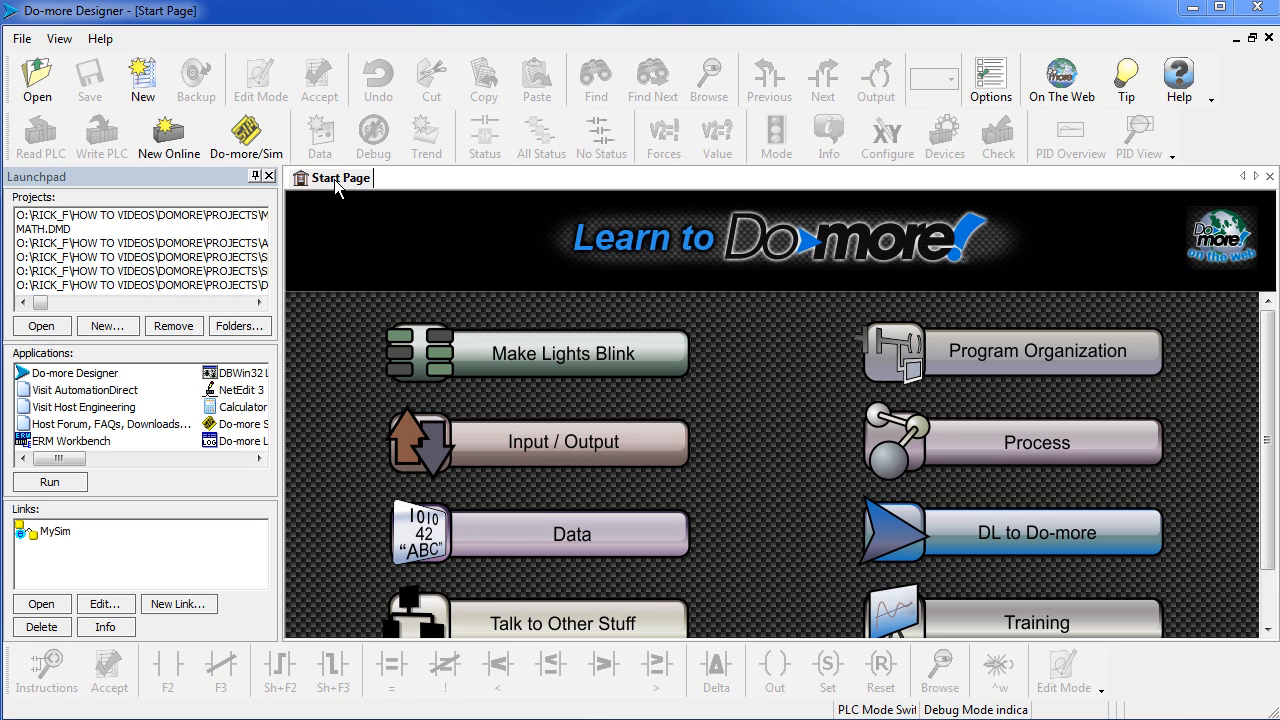
- Create a new project named NewProject in the Do-more (DM) Controllers family
left_click(59, 38)
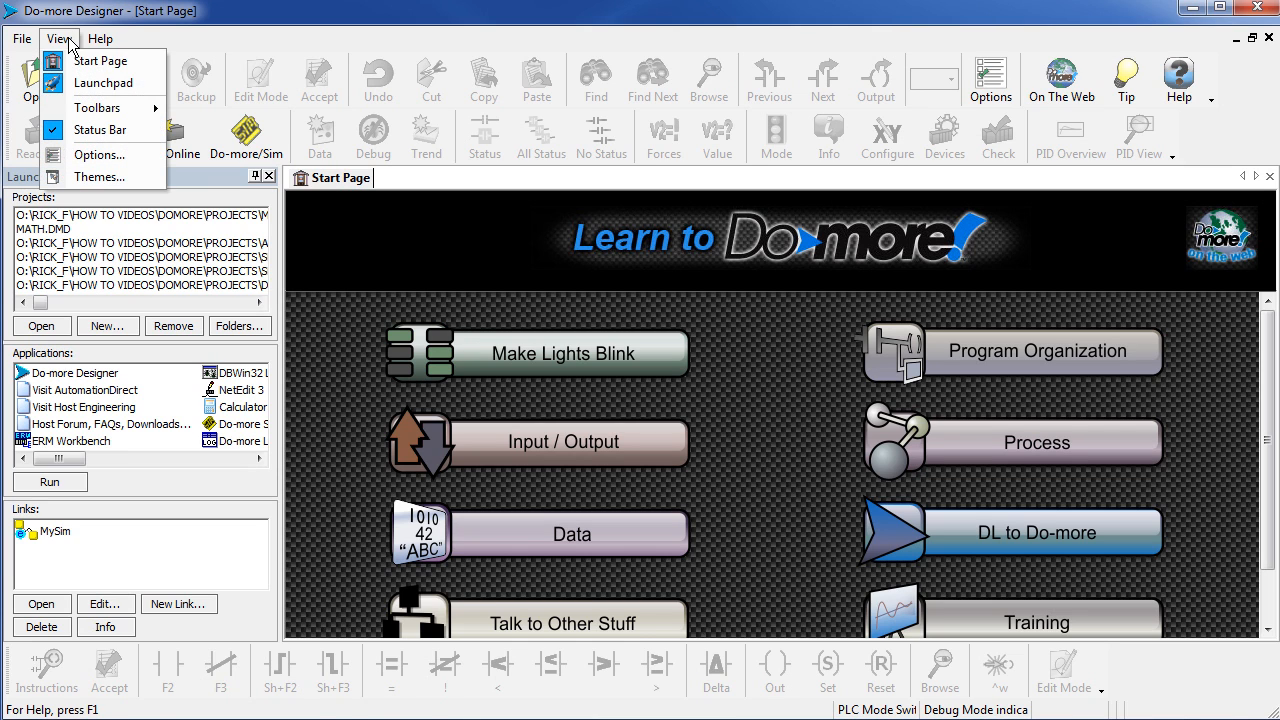
mouse_move(100, 61)
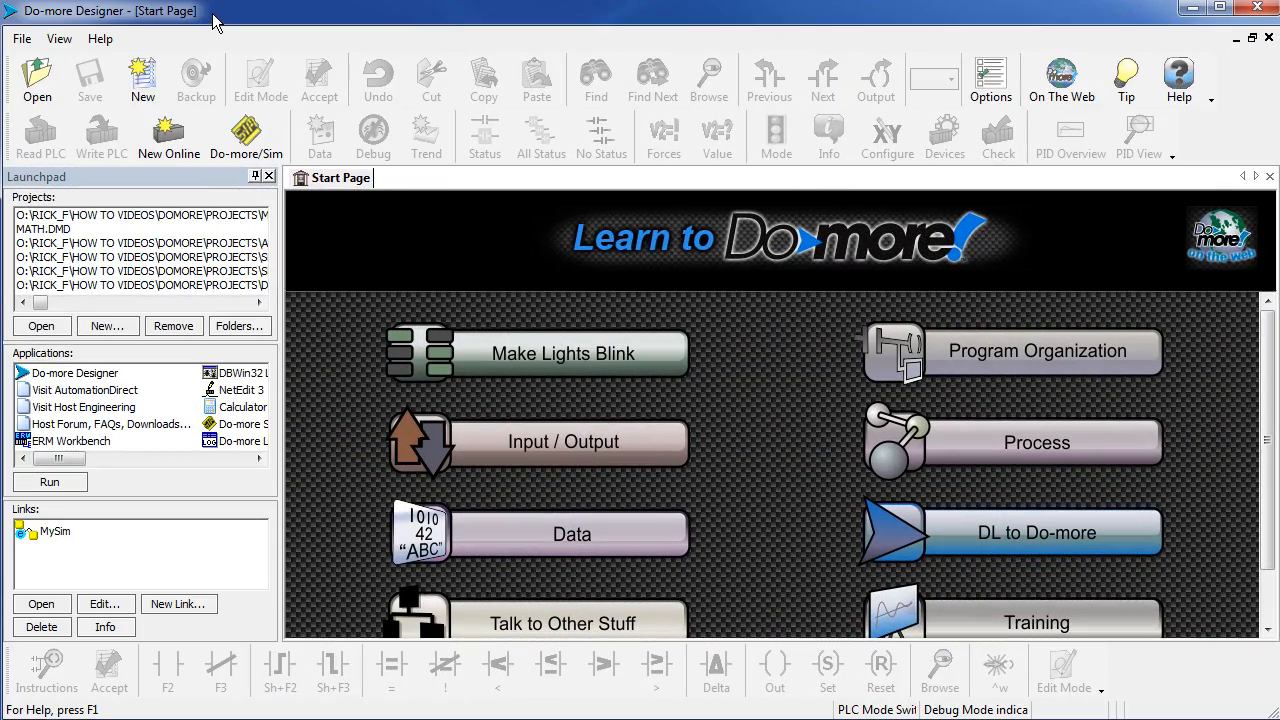
left_click(142, 78)
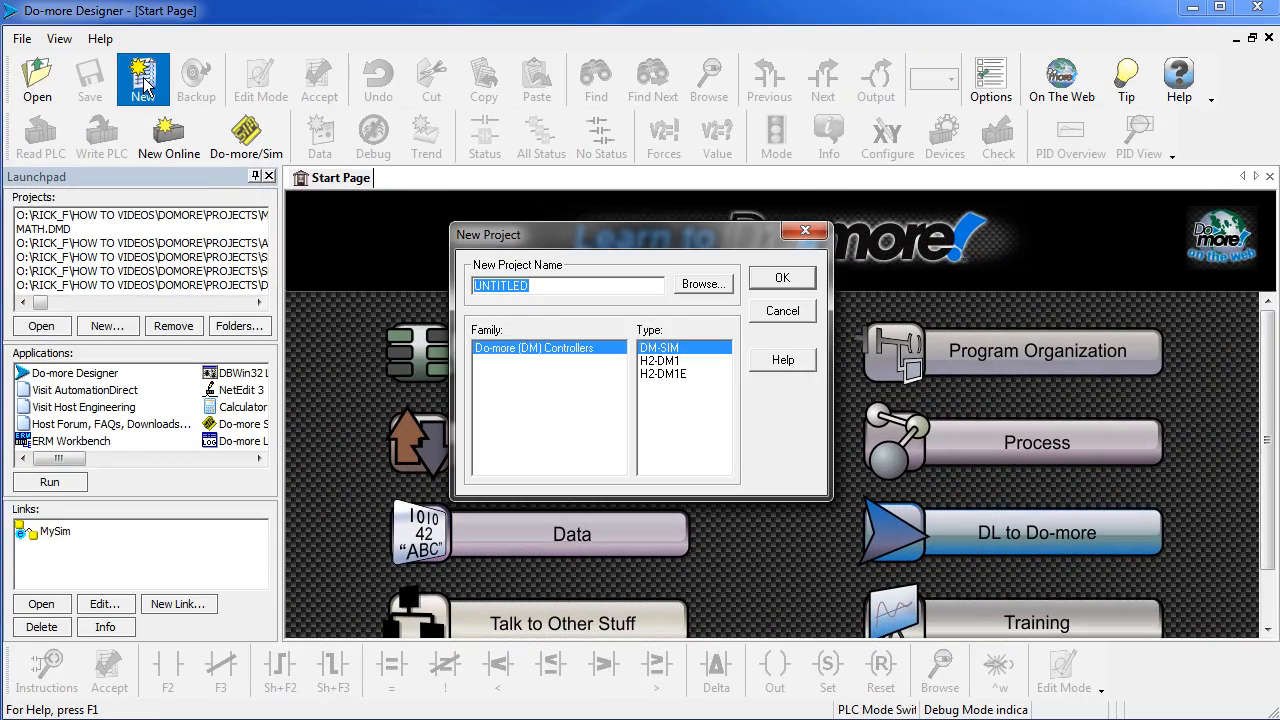
type("N")
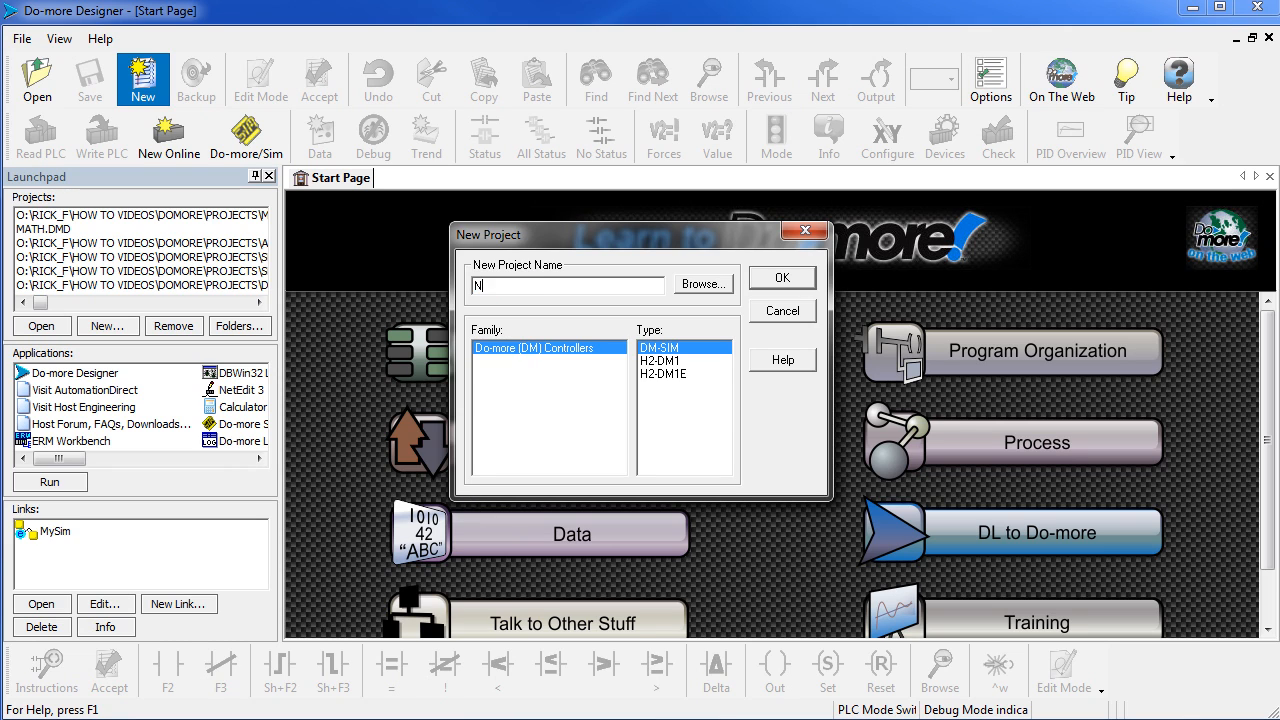
type("ewProject")
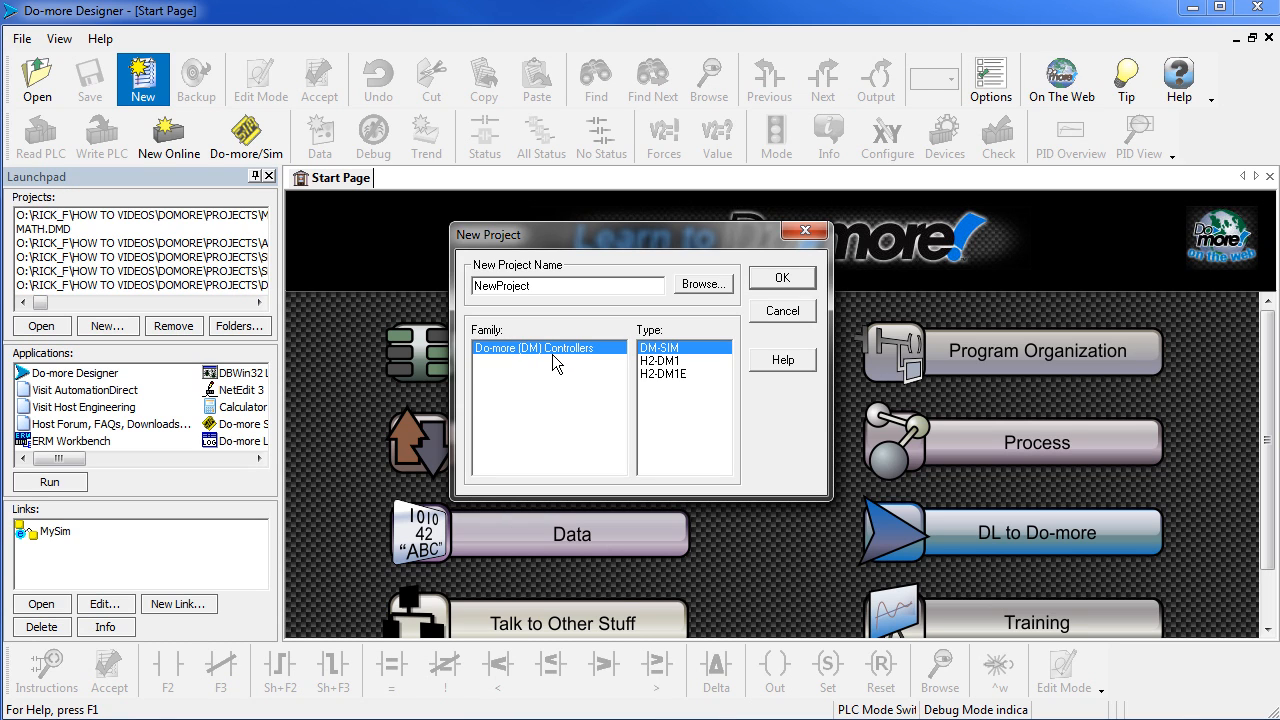
left_click(663, 373)
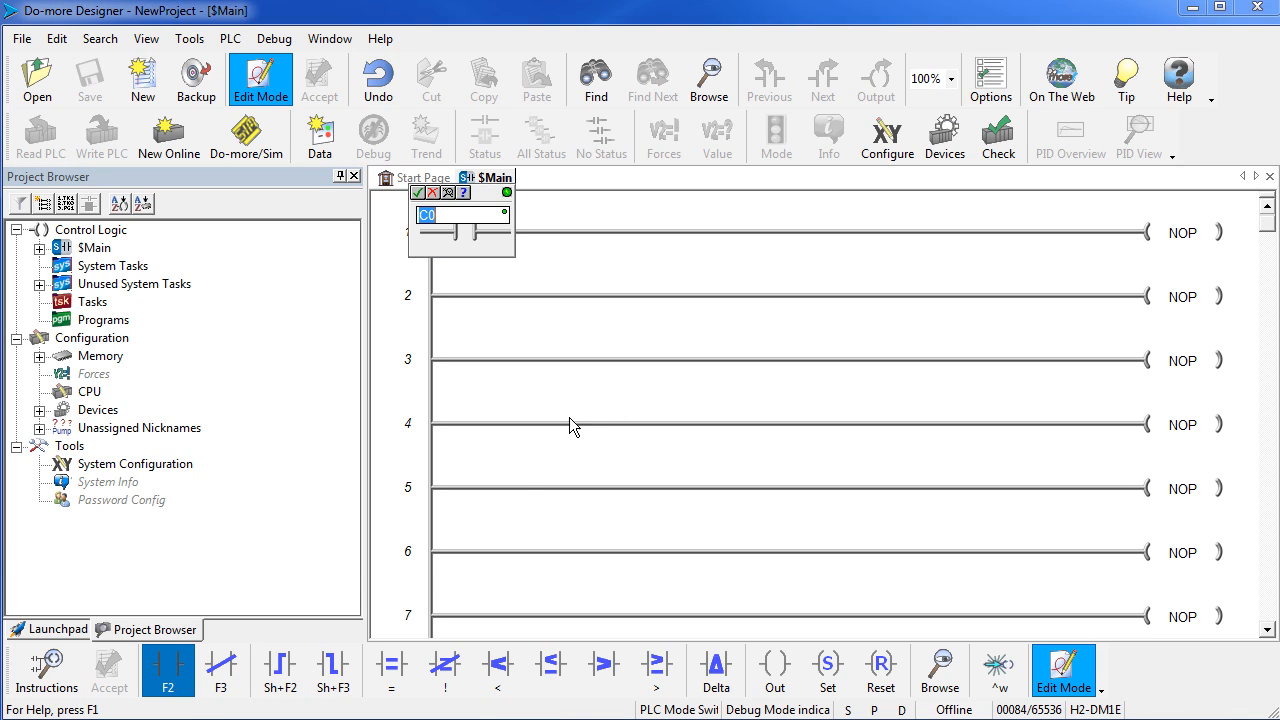
- Build rung 1 with an X0 contact driving an OUT Y0 coil and accept the edit
type("X")
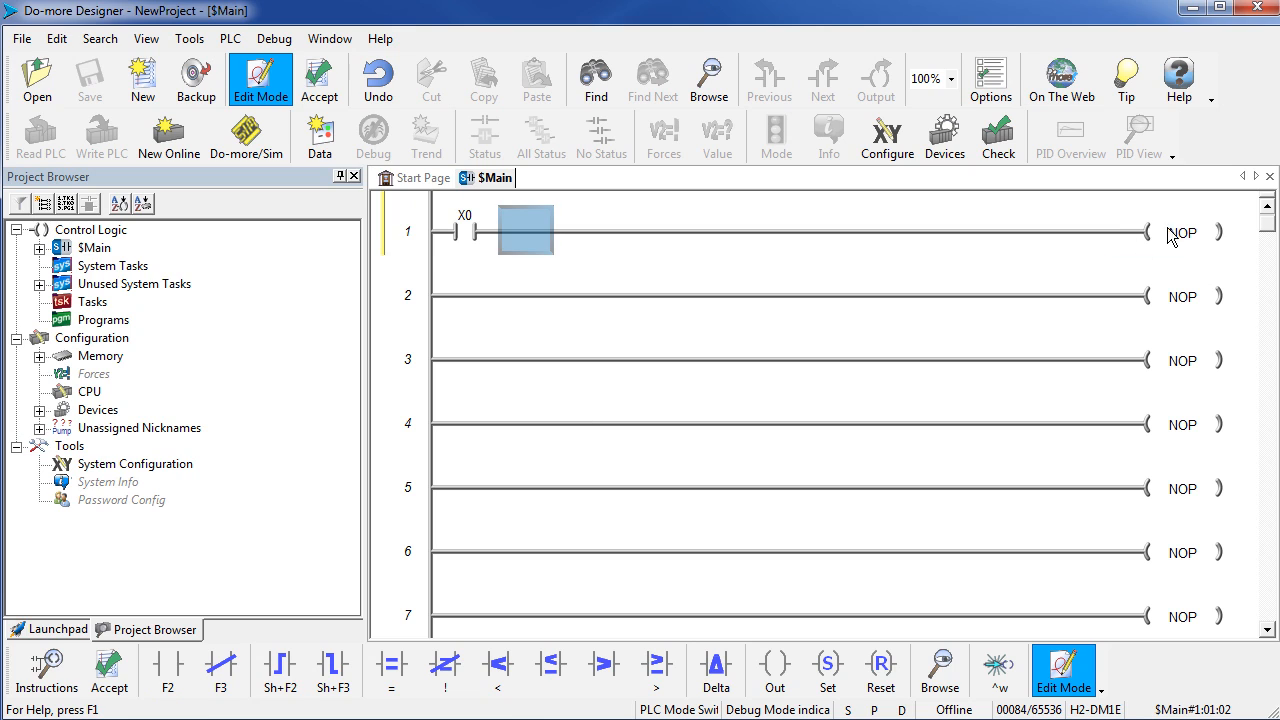
double_click(1183, 231)
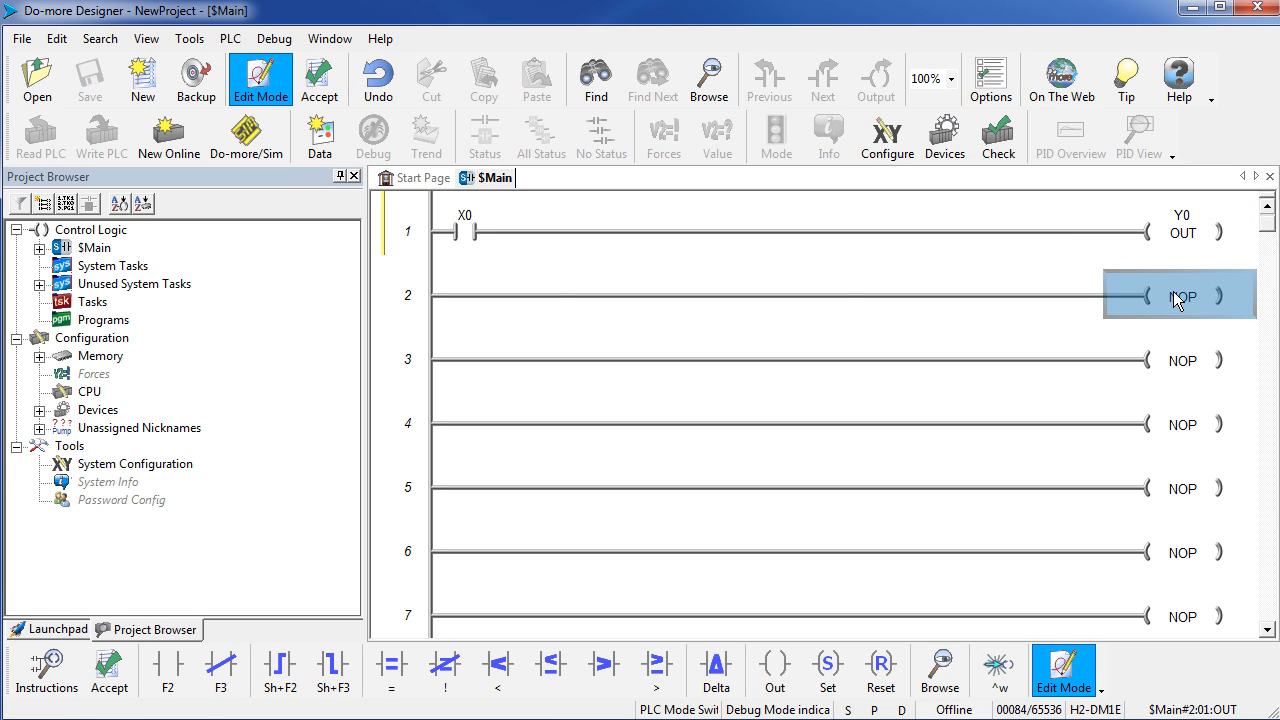
mouse_move(388, 258)
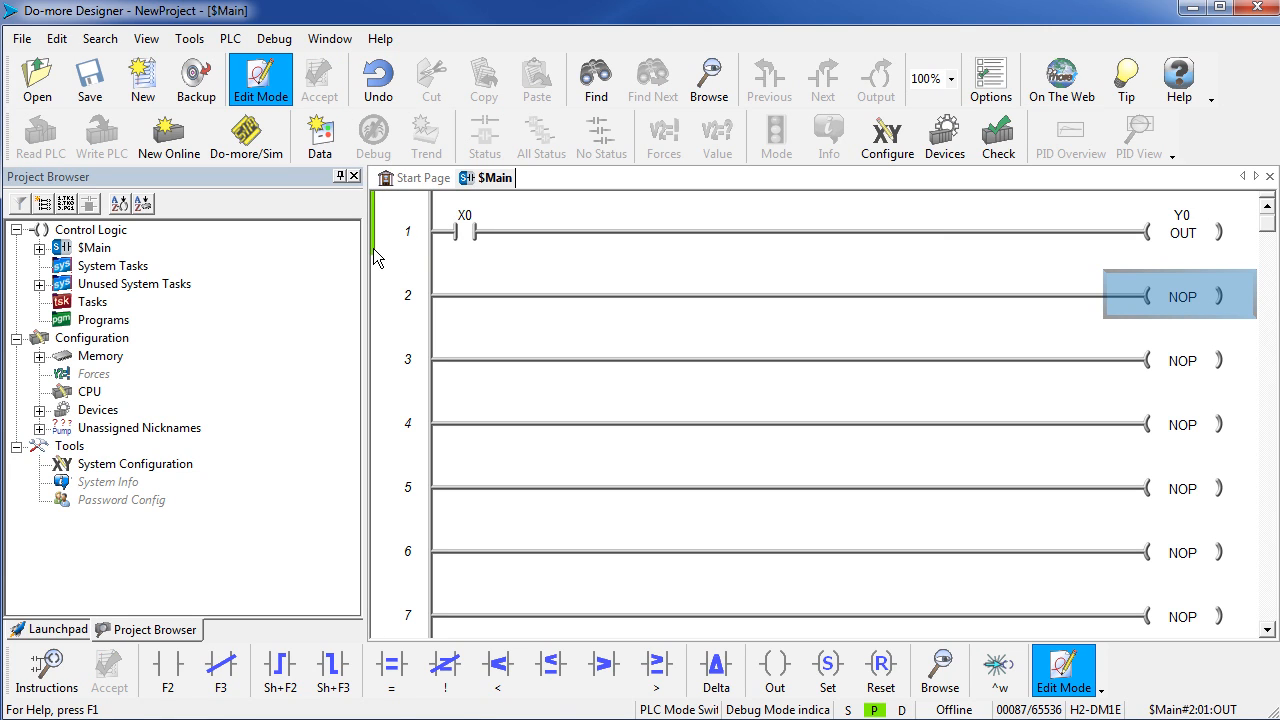
mouse_move(272, 193)
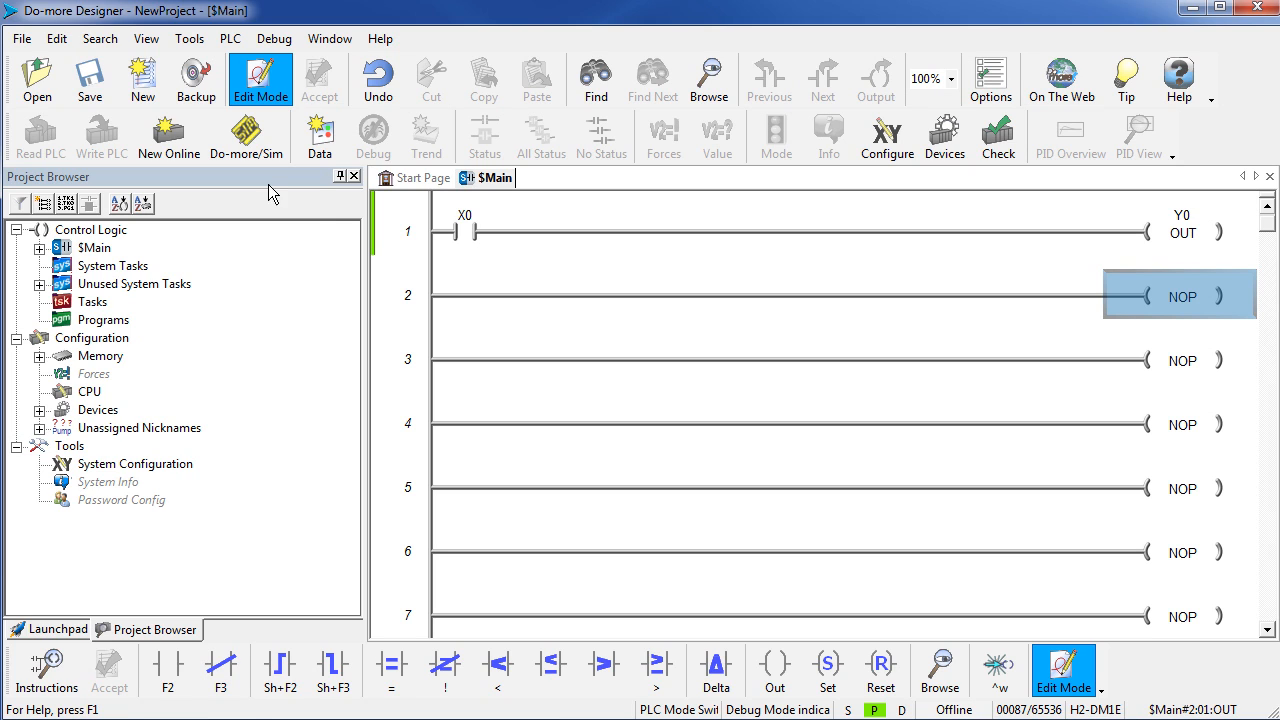
left_click(90, 78)
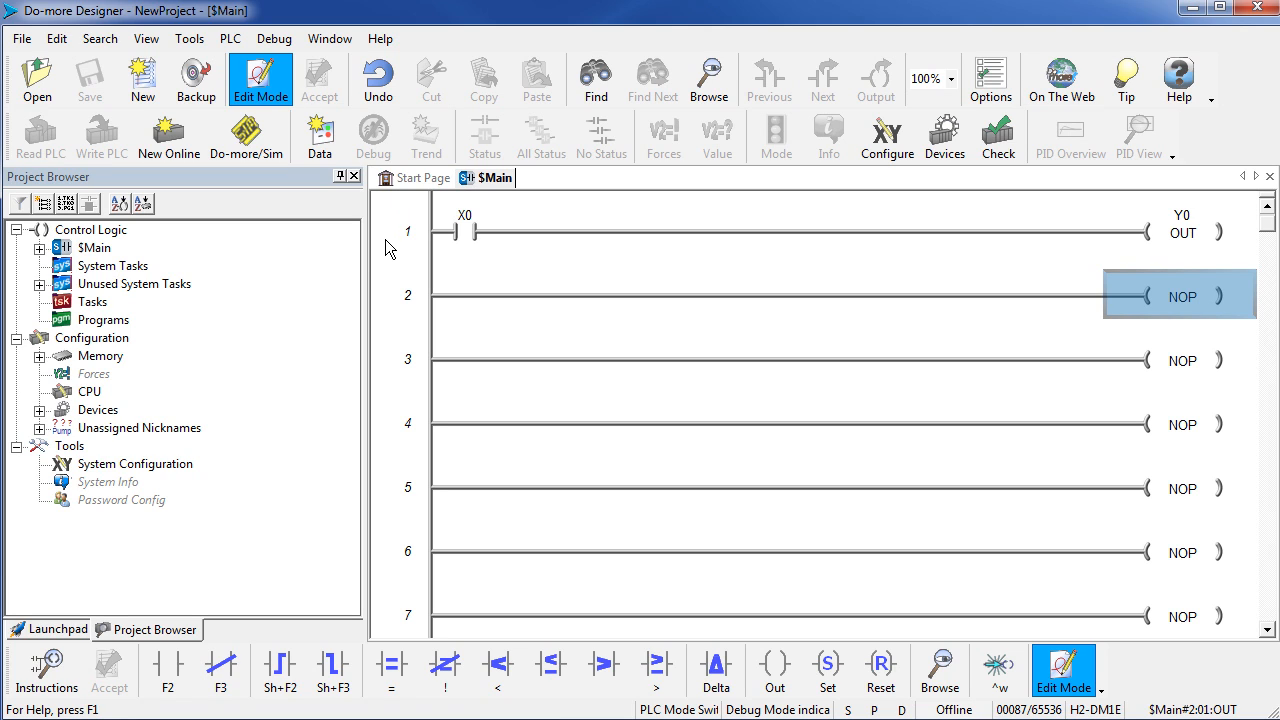
mouse_move(100, 137)
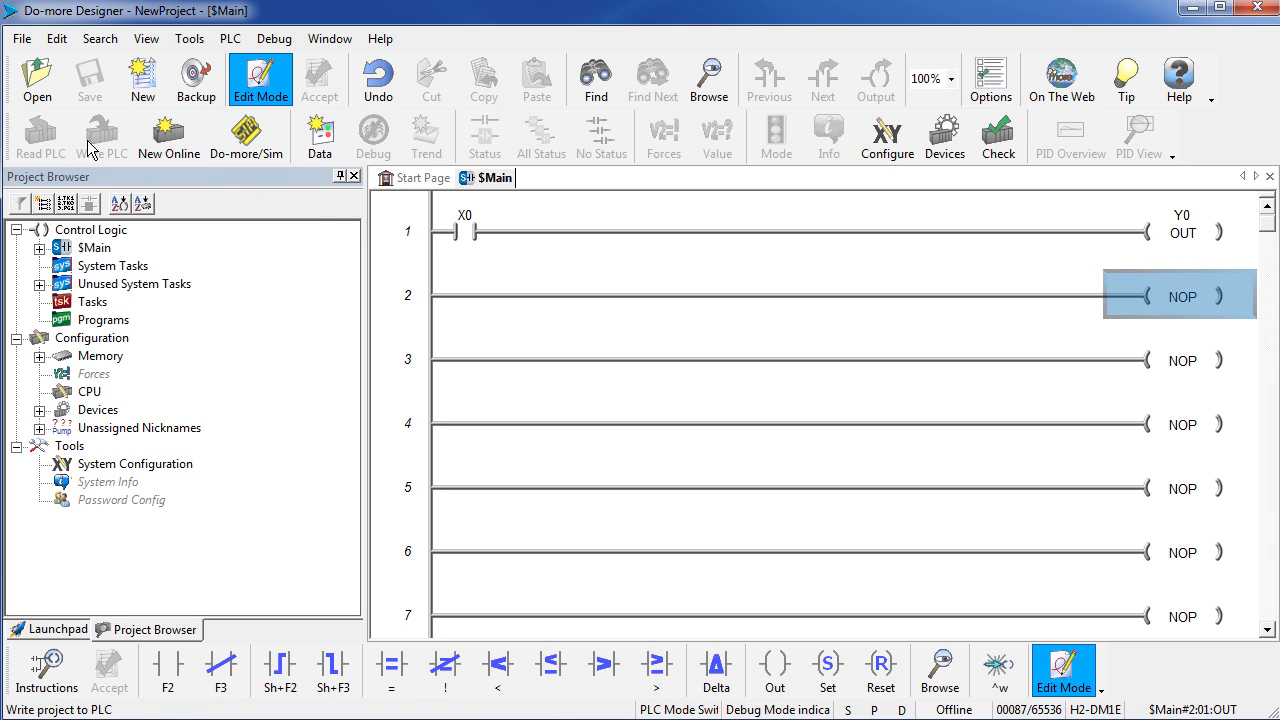
mouse_move(103, 165)
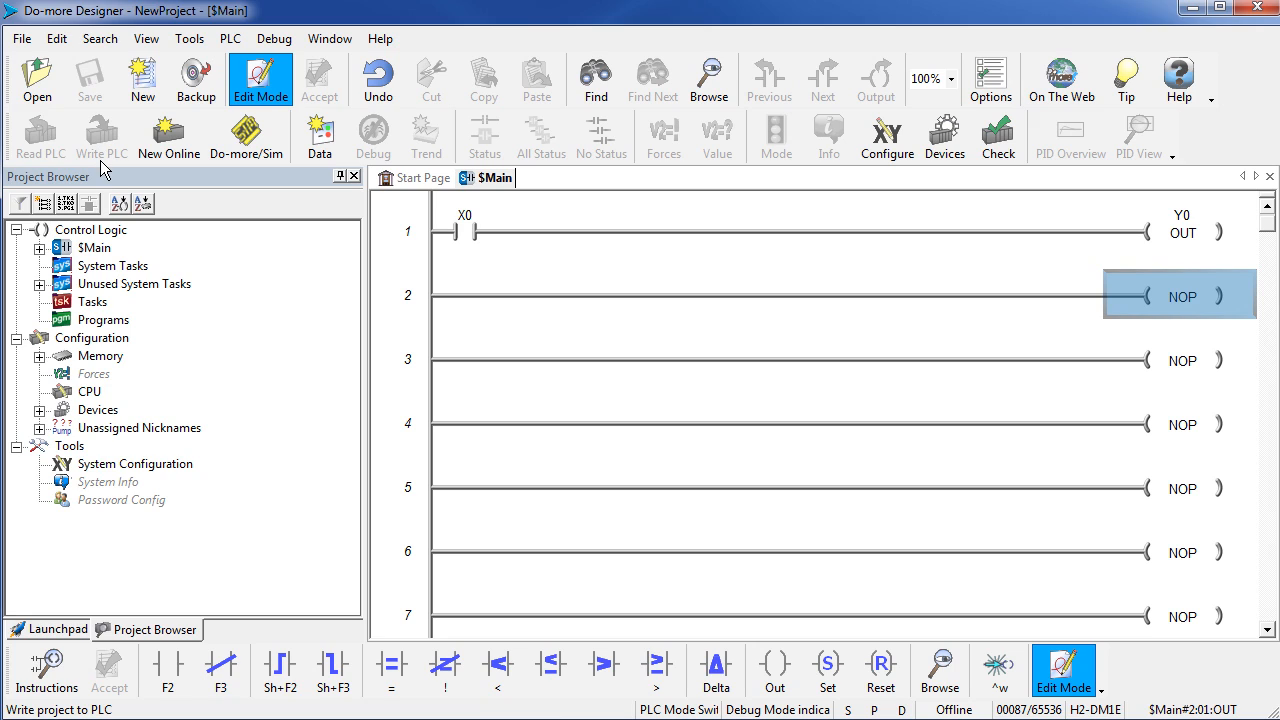
mouse_move(101, 133)
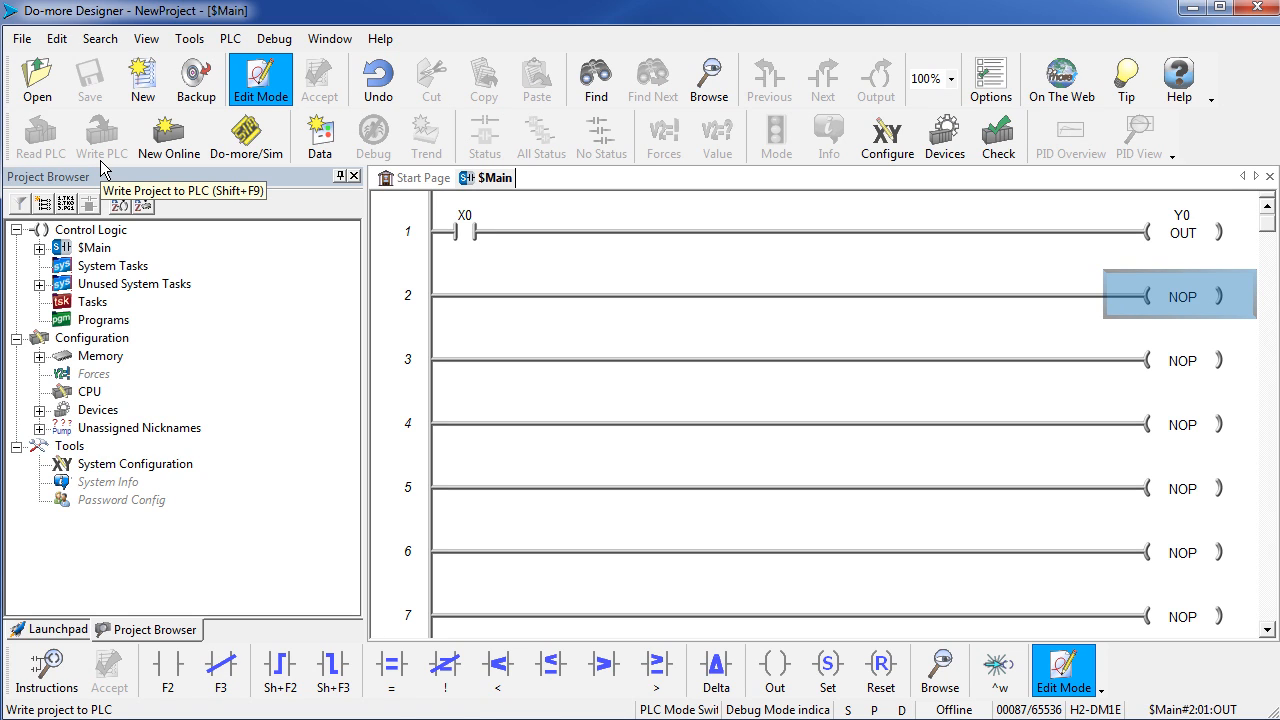
mouse_move(128, 152)
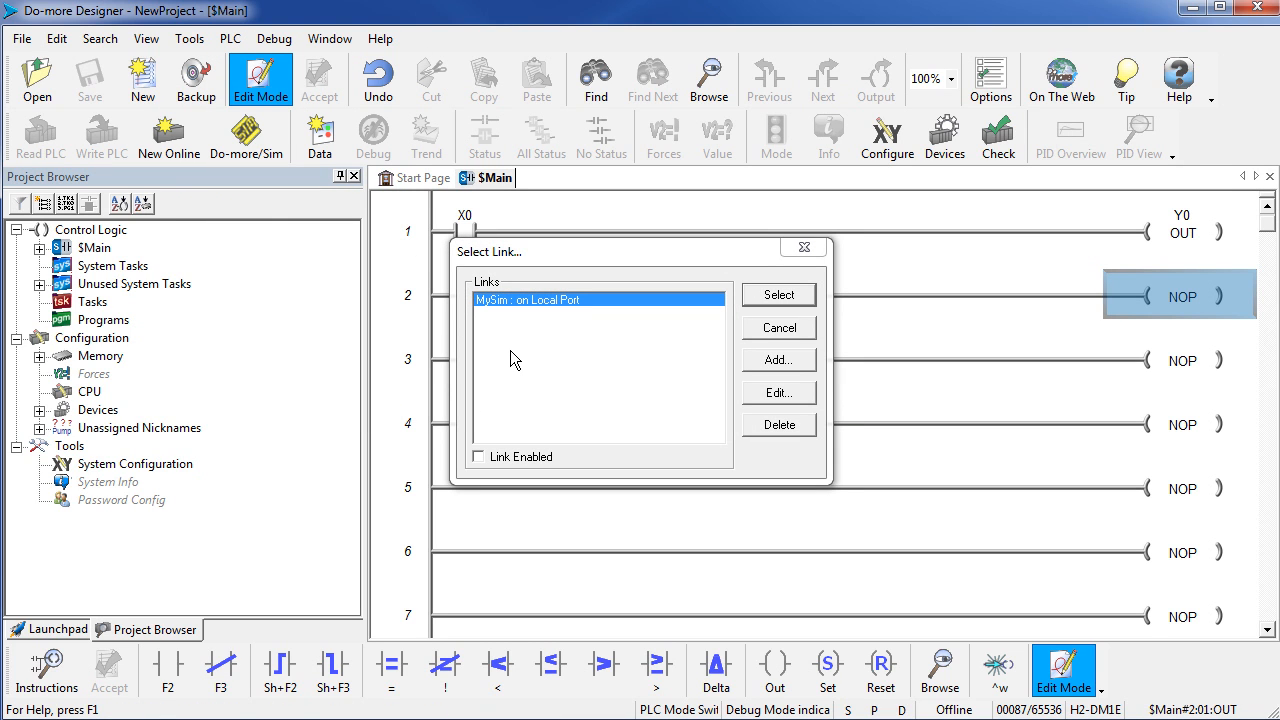
mouse_move(535, 306)
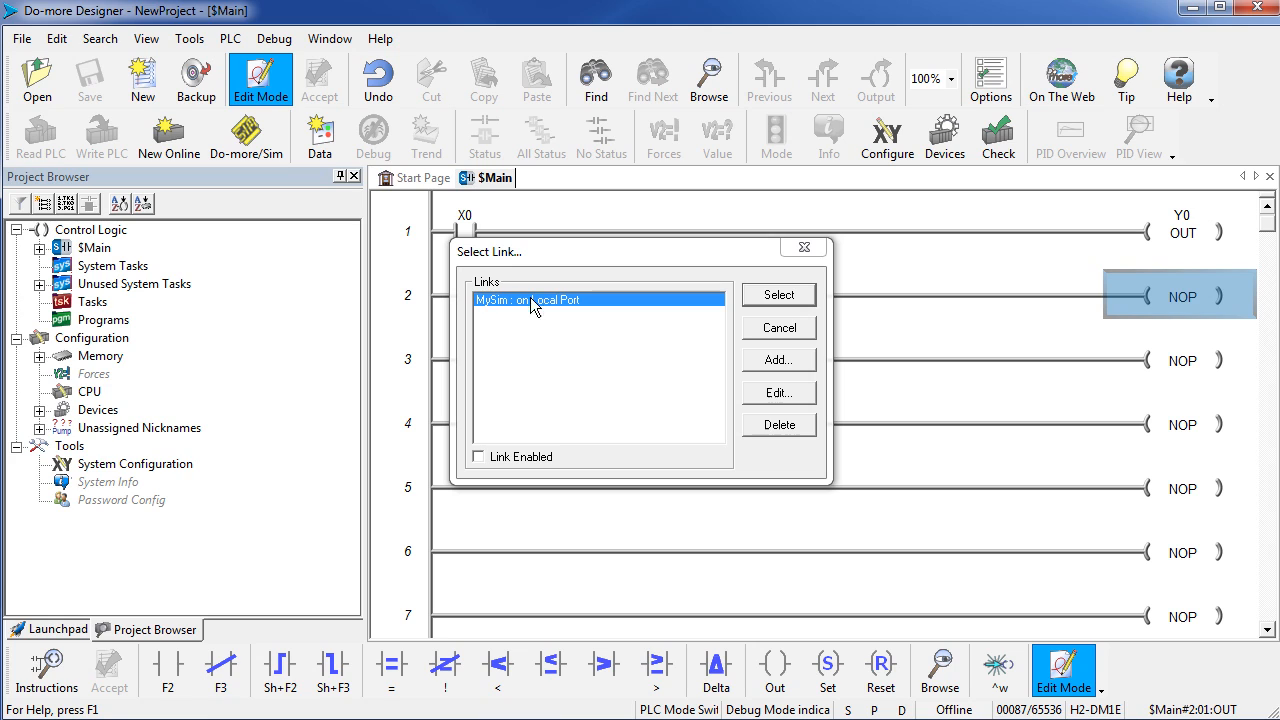
mouse_move(500, 312)
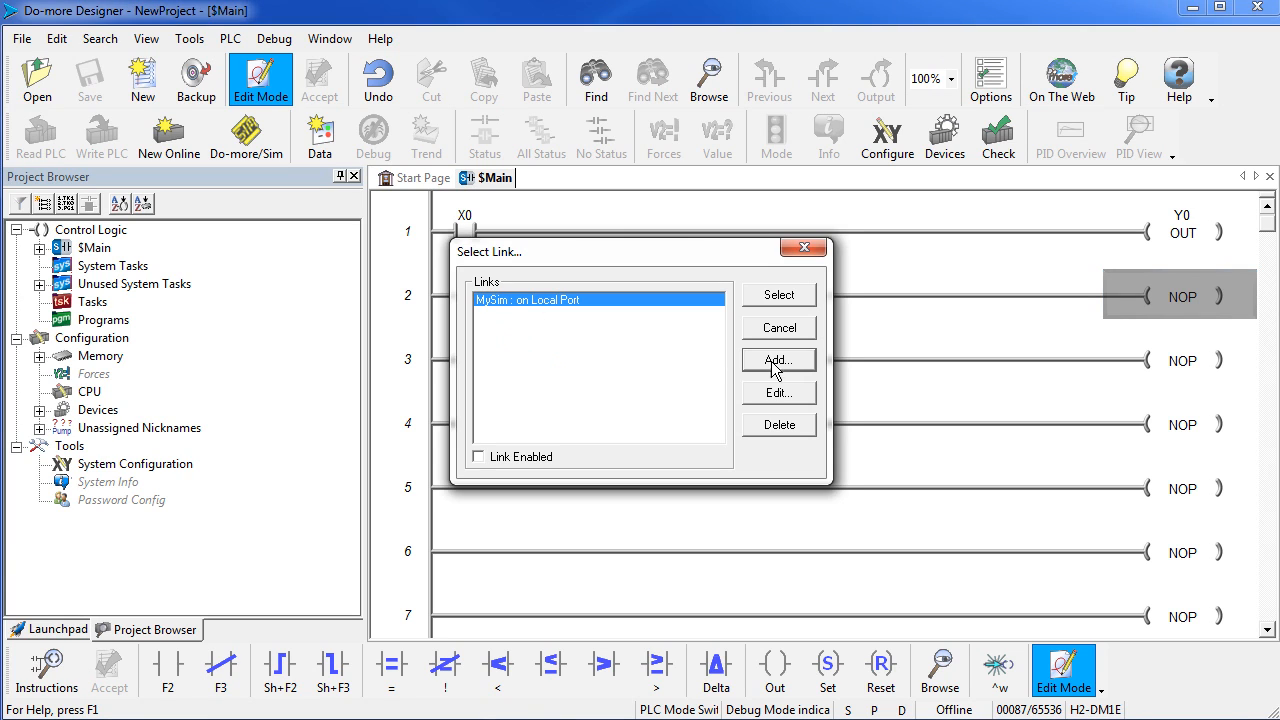
- Add a USB link named NewProject to the attached H2-DM1 CPU and select it
left_click(778, 359)
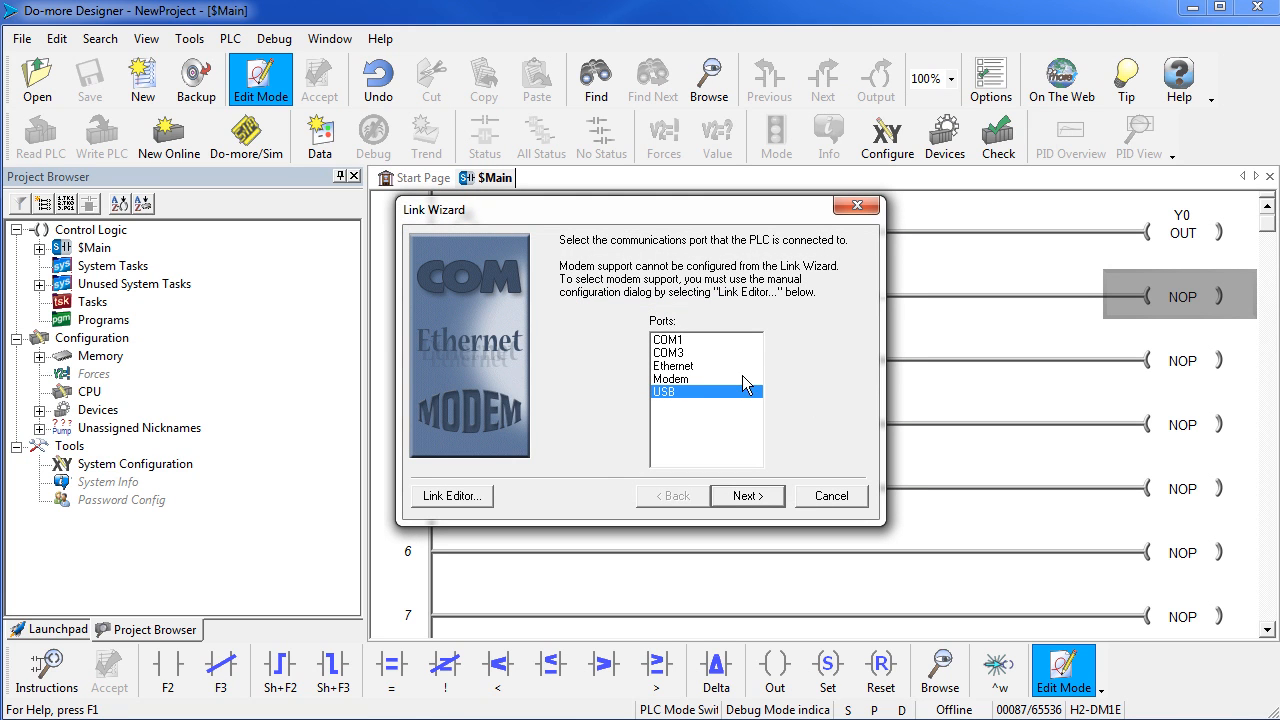
mouse_move(665, 400)
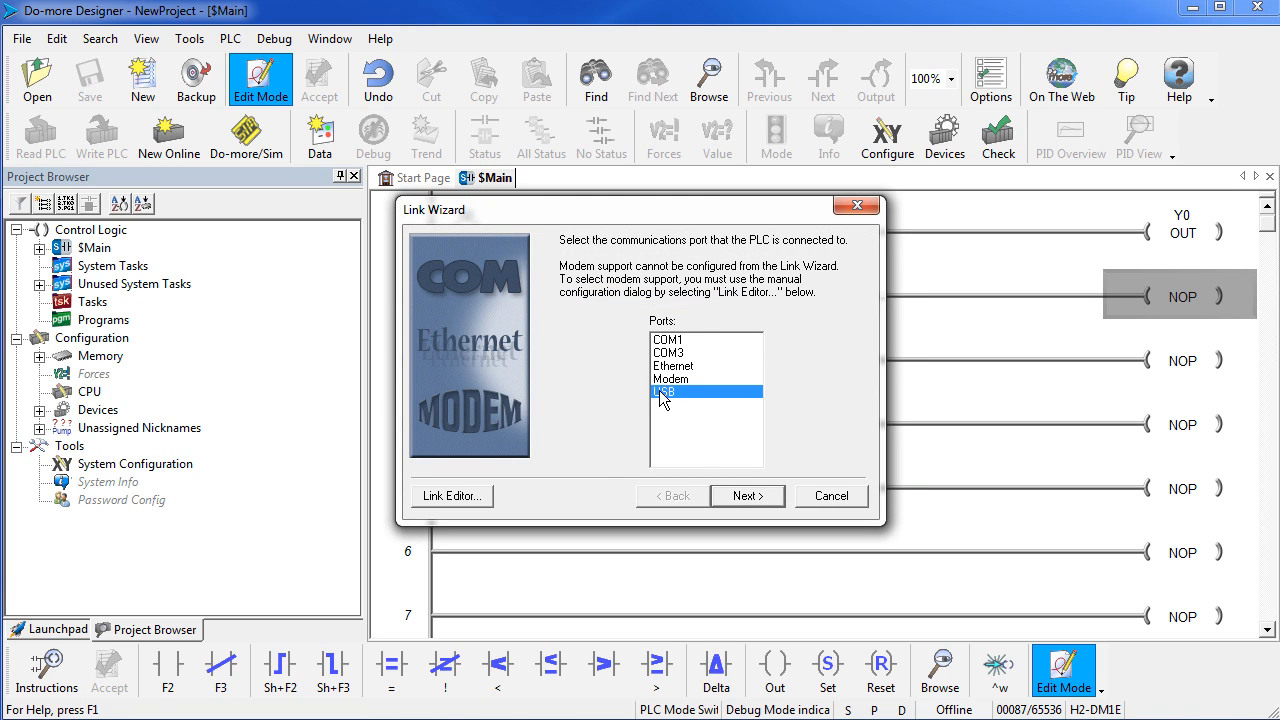
left_click(747, 495)
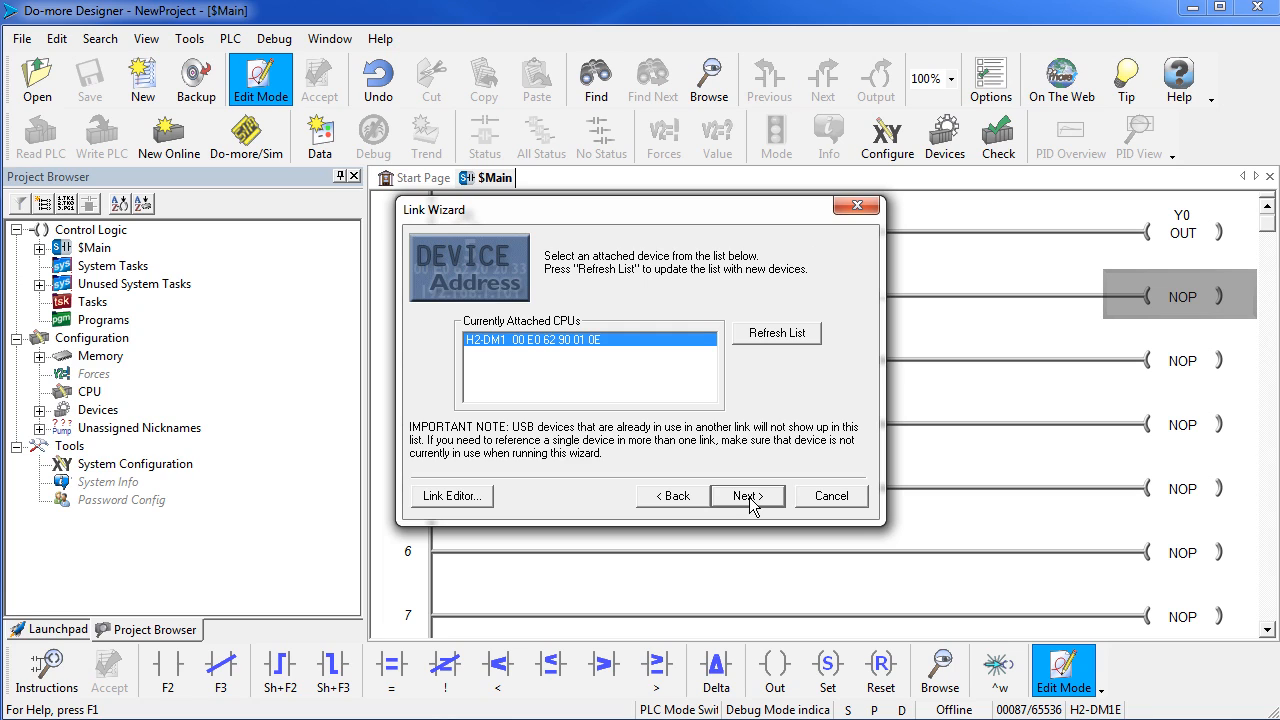
mouse_move(530, 331)
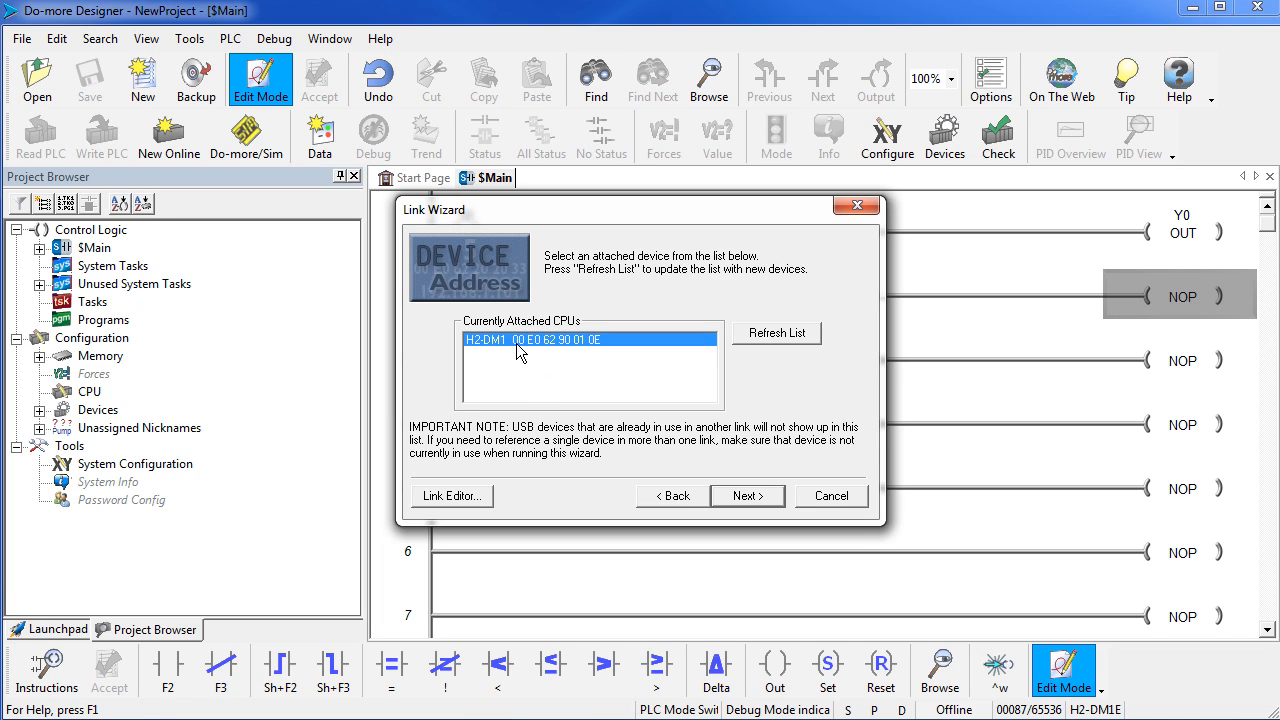
mouse_move(520, 358)
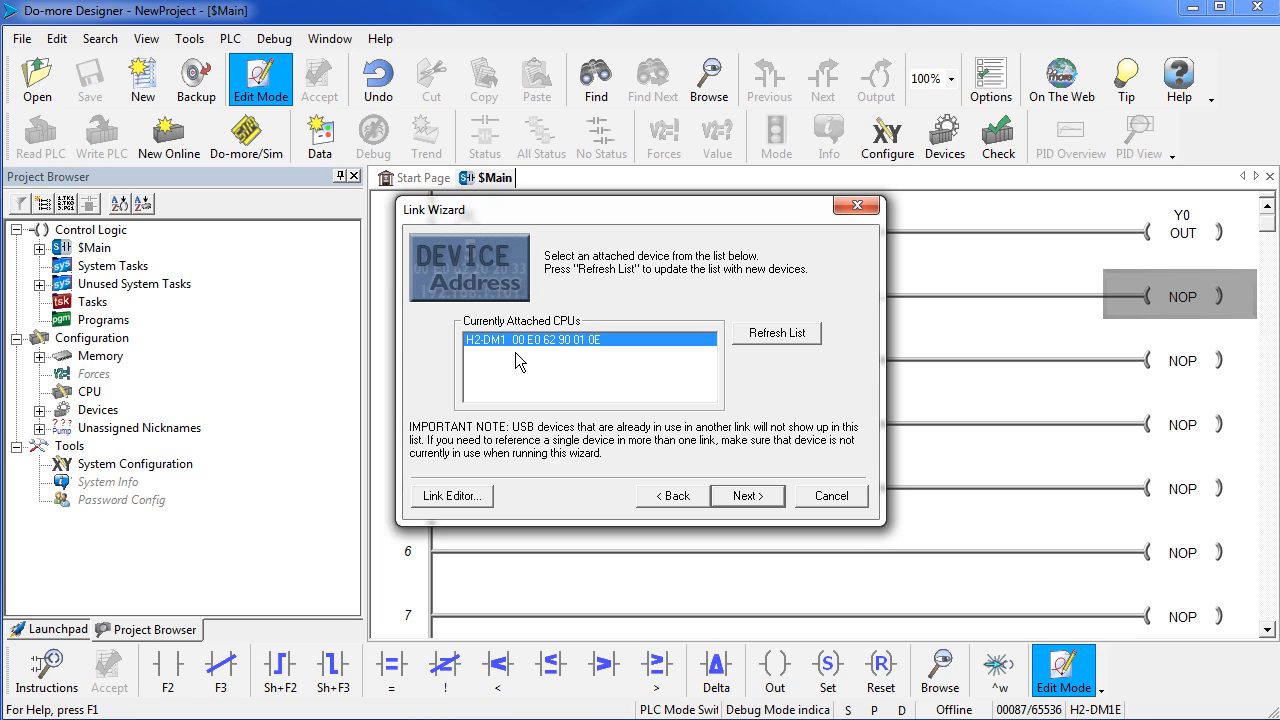
left_click(747, 495)
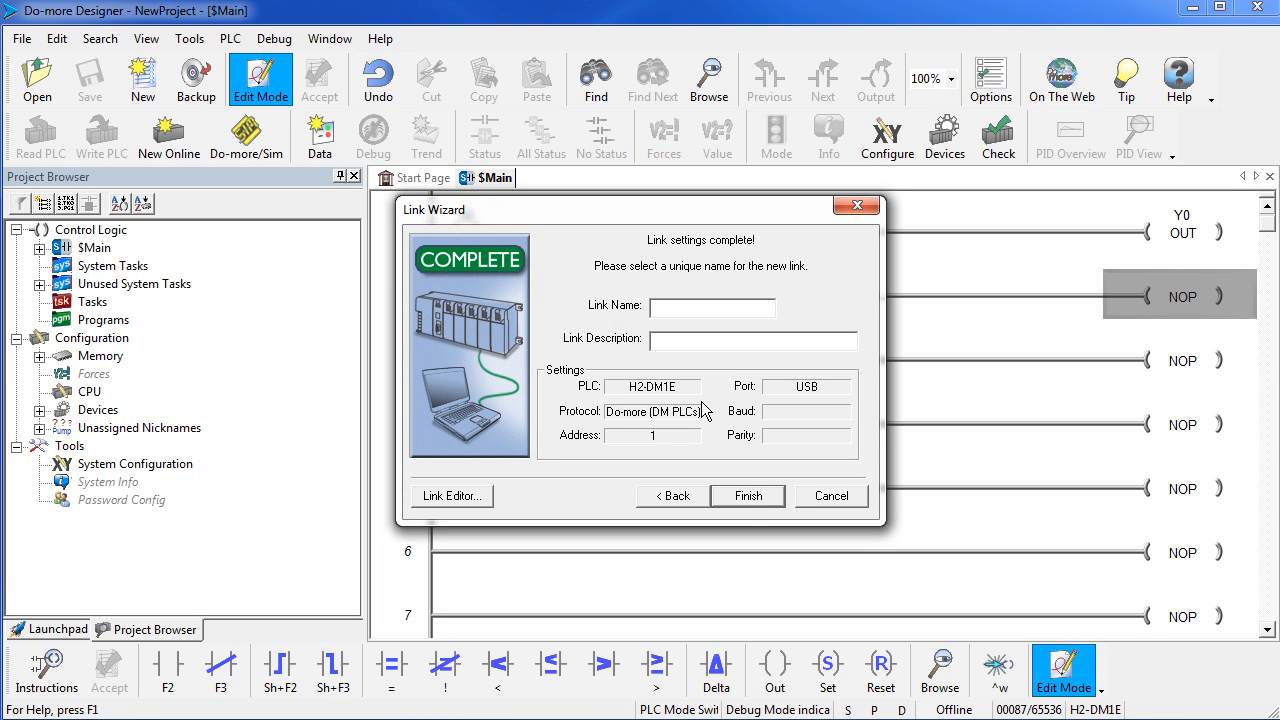
type("NewProject")
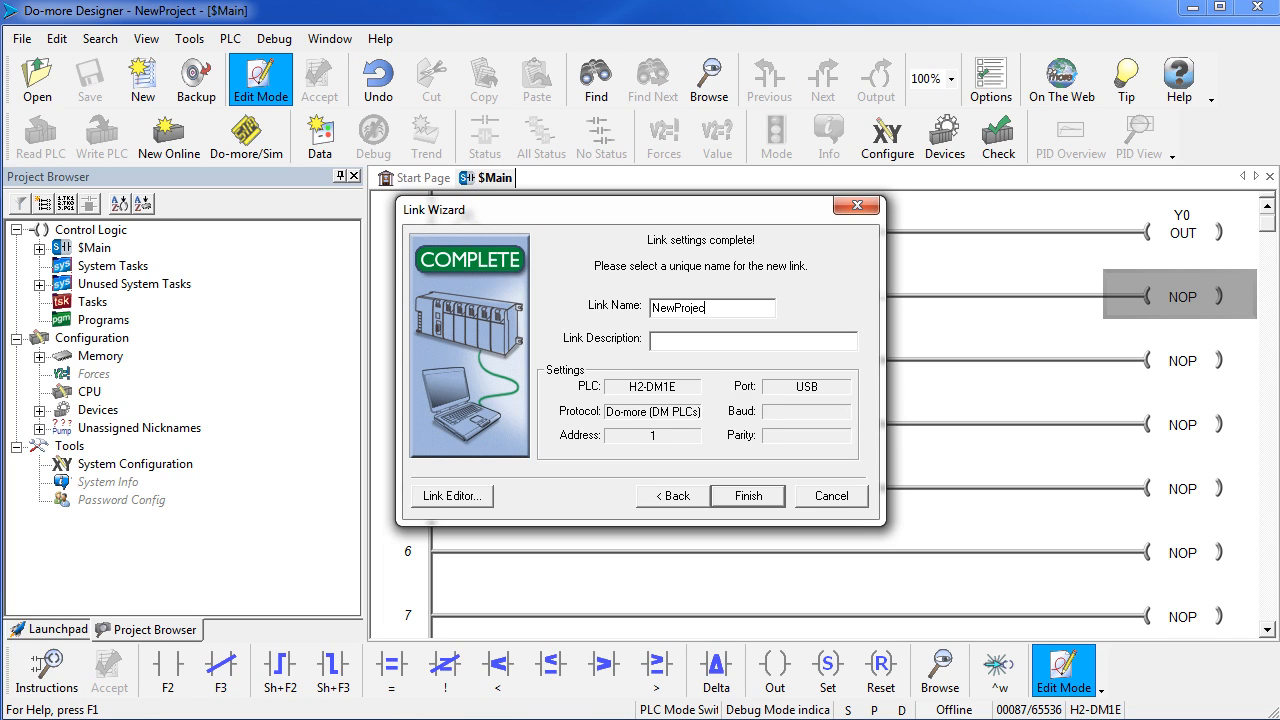
left_click(752, 341)
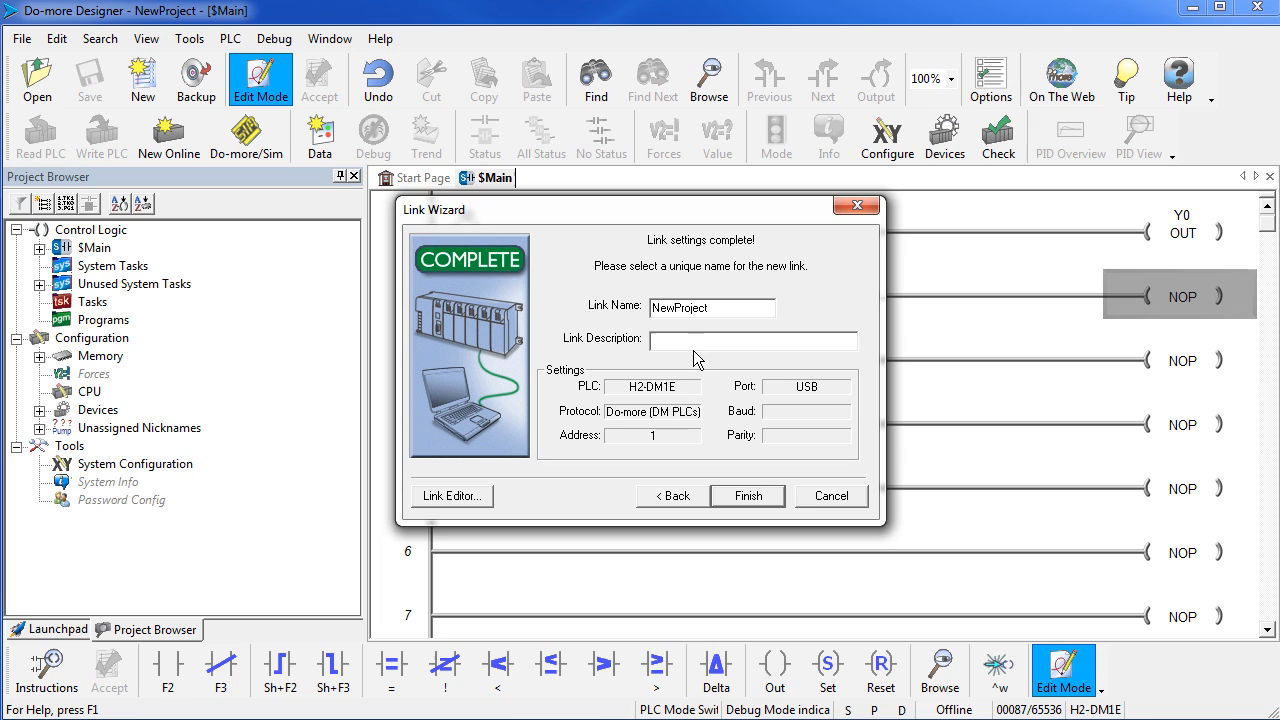
mouse_move(767, 455)
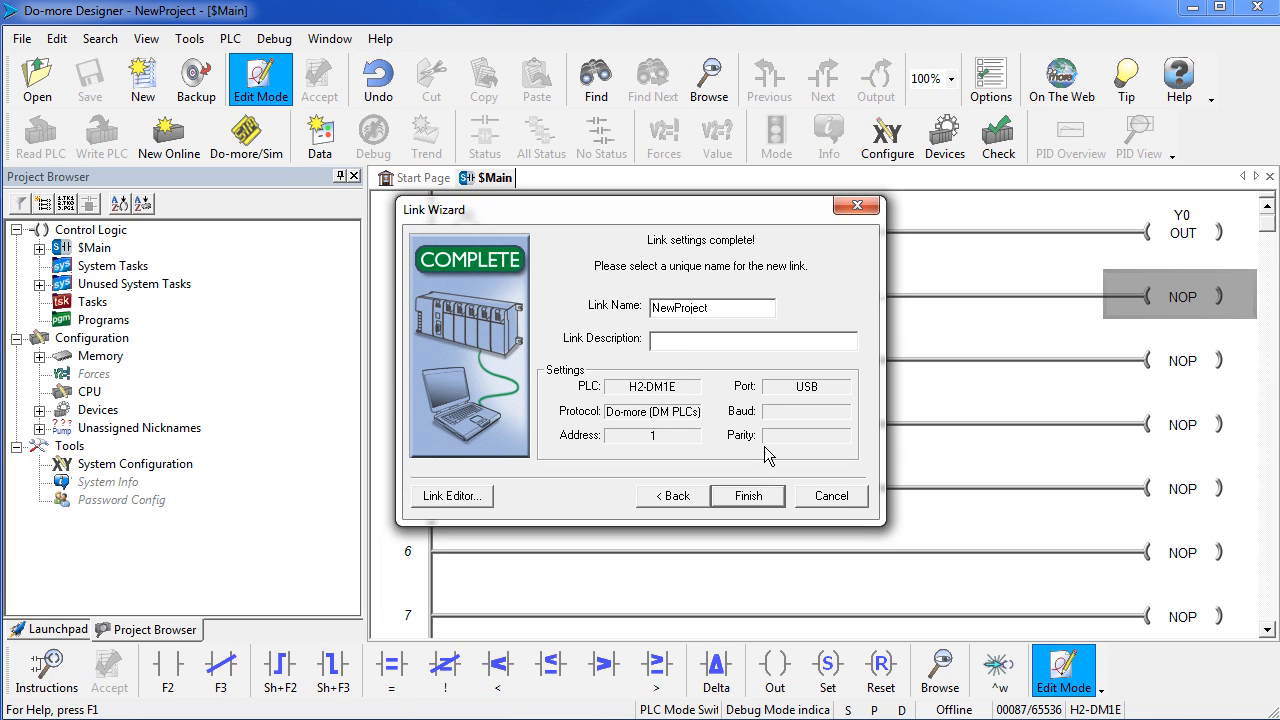
left_click(747, 495)
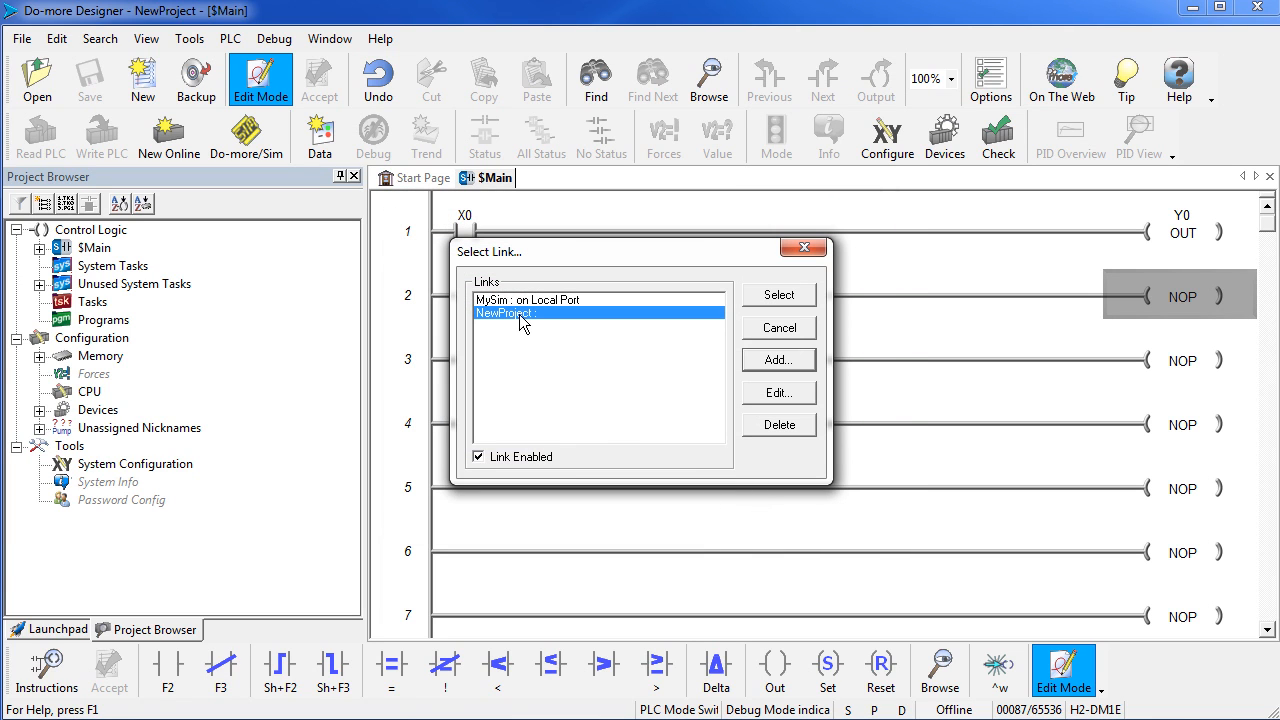
mouse_move(530, 325)
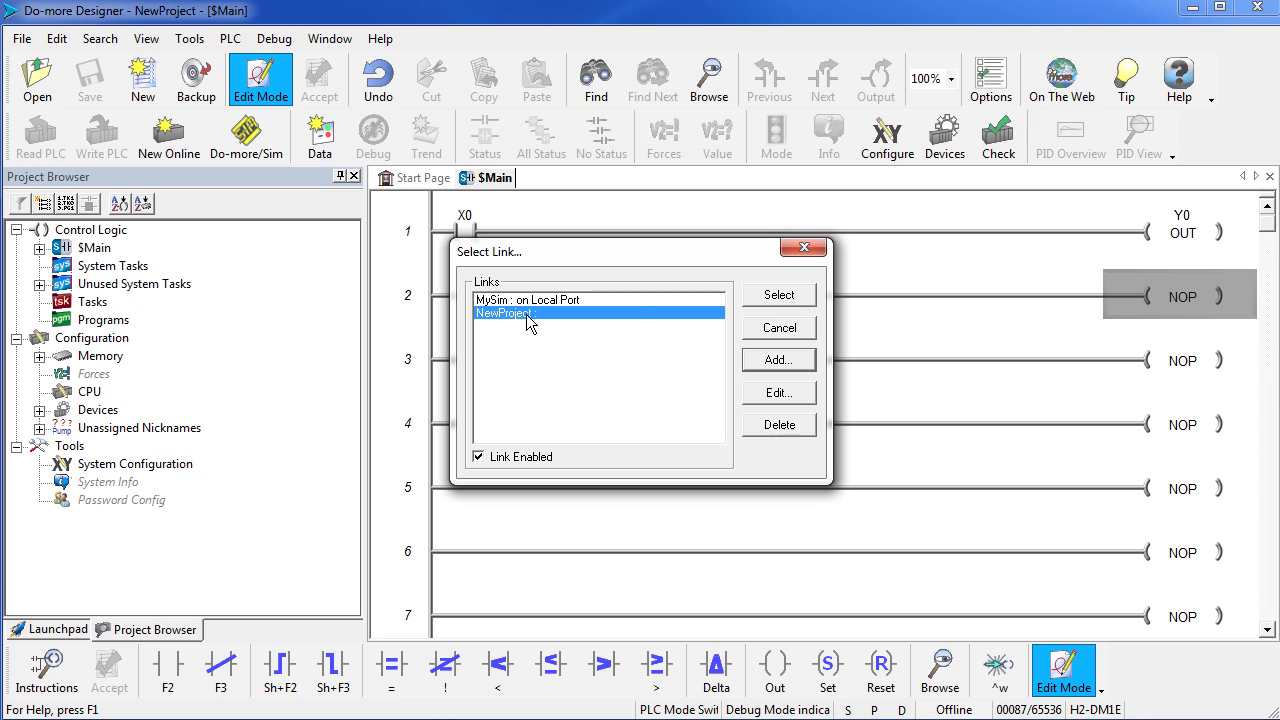
left_click(778, 294)
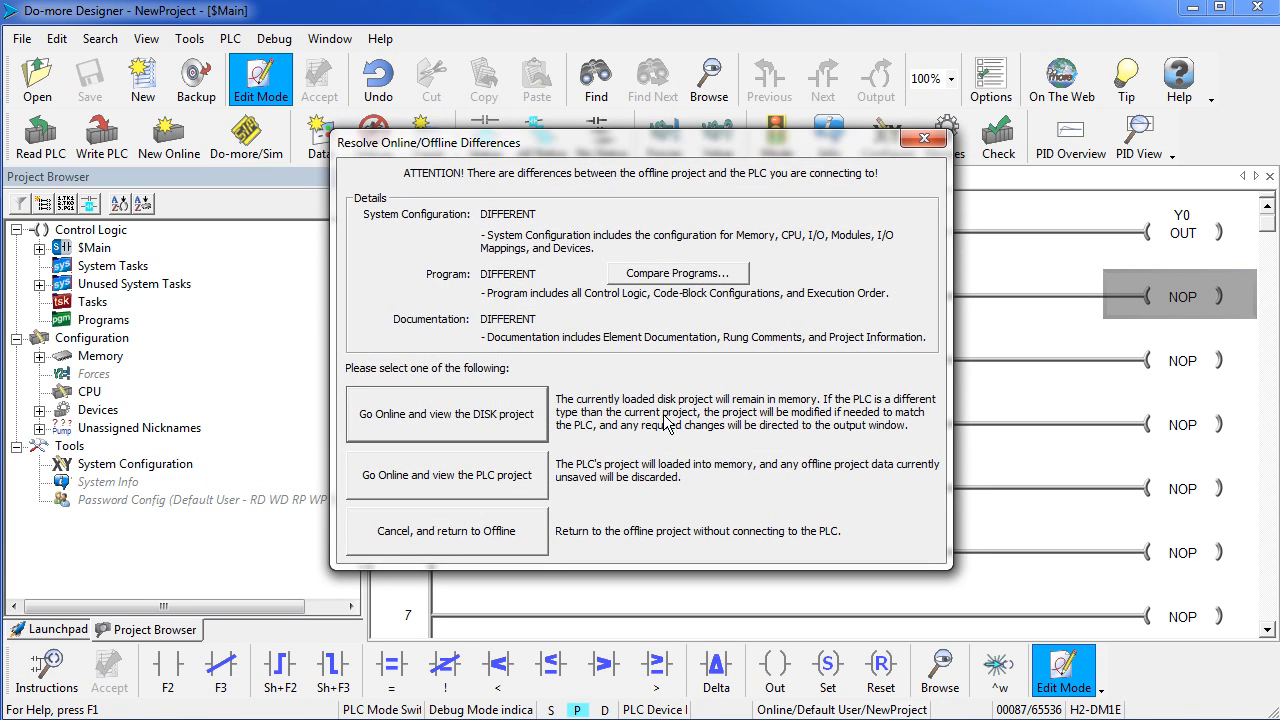
mouse_move(400, 443)
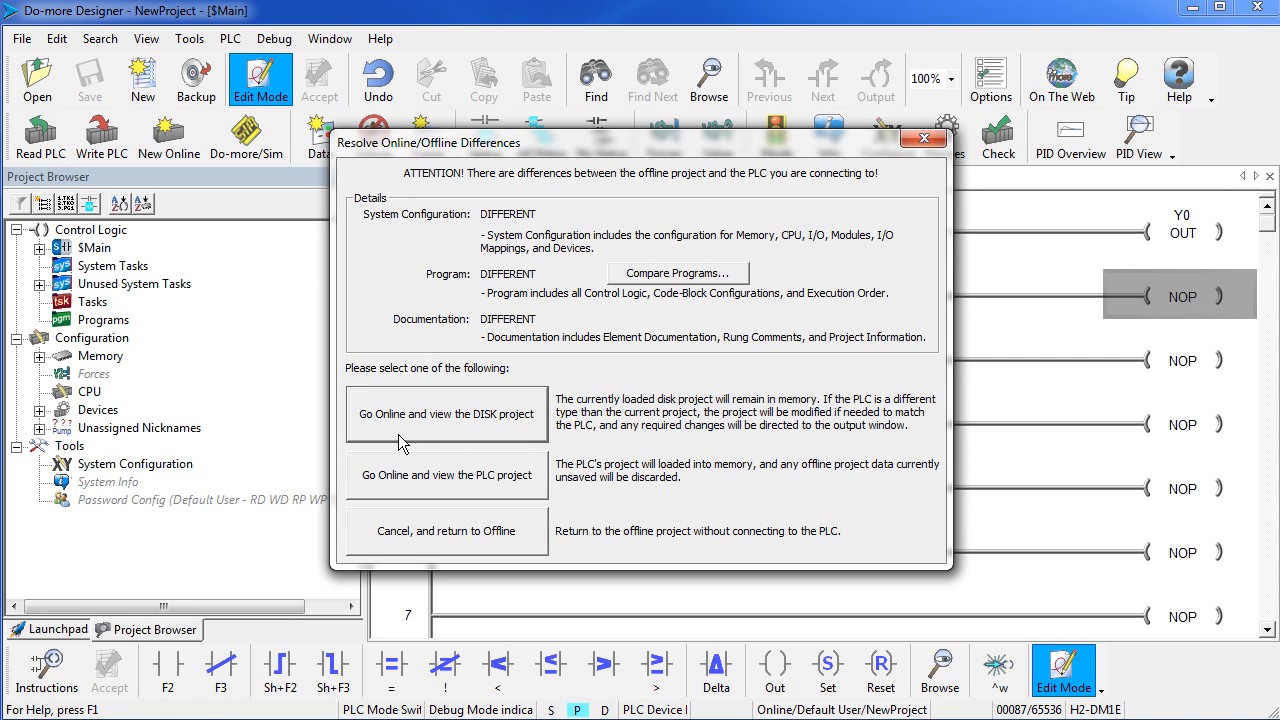
mouse_move(397, 430)
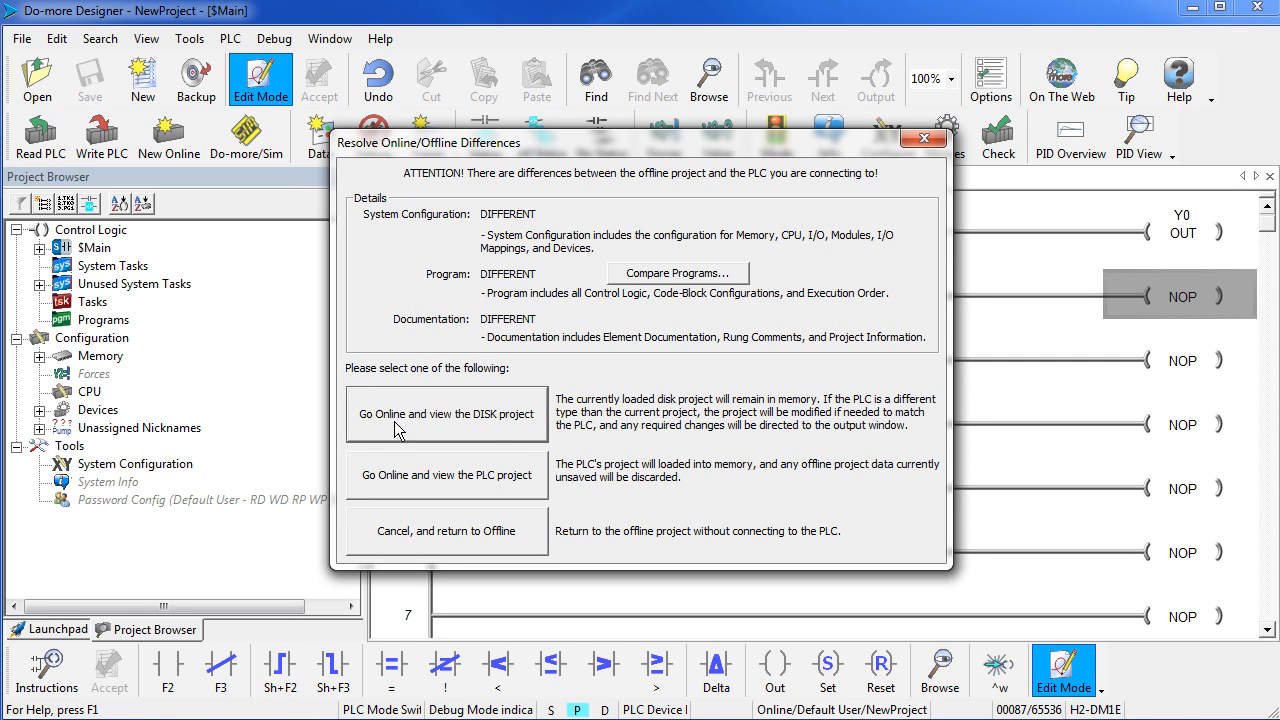
mouse_move(510, 434)
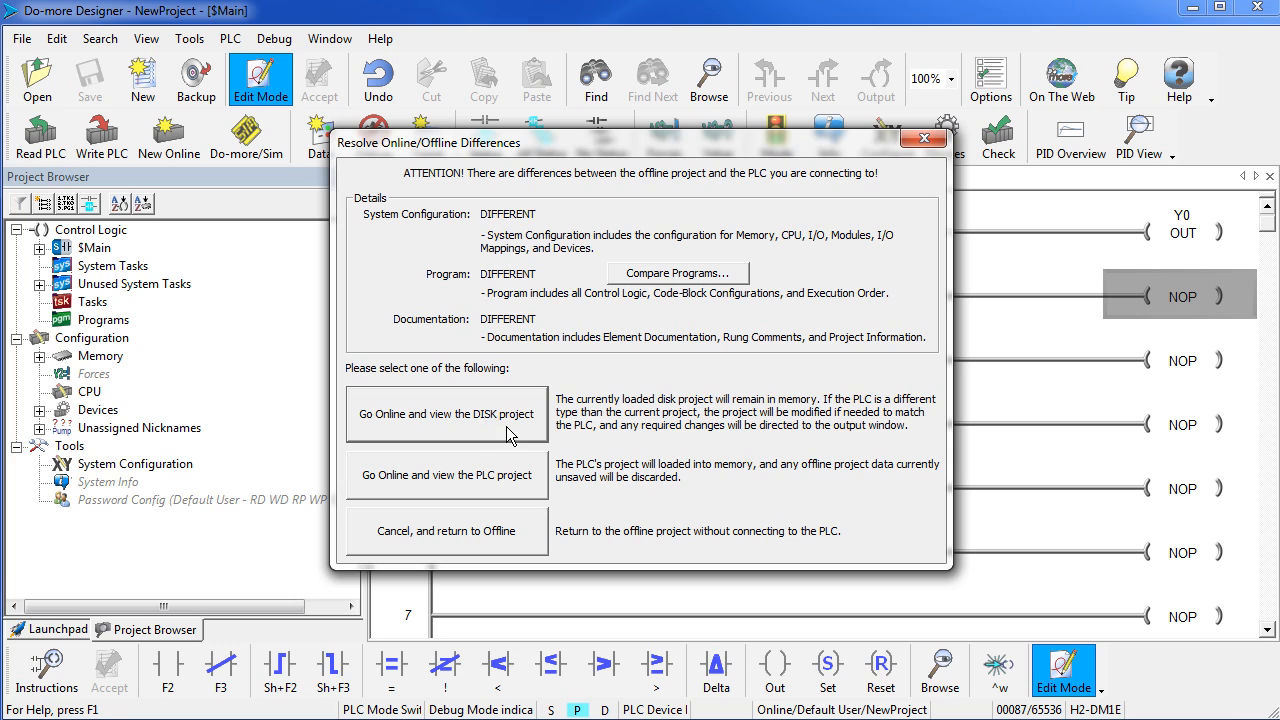
mouse_move(418, 485)
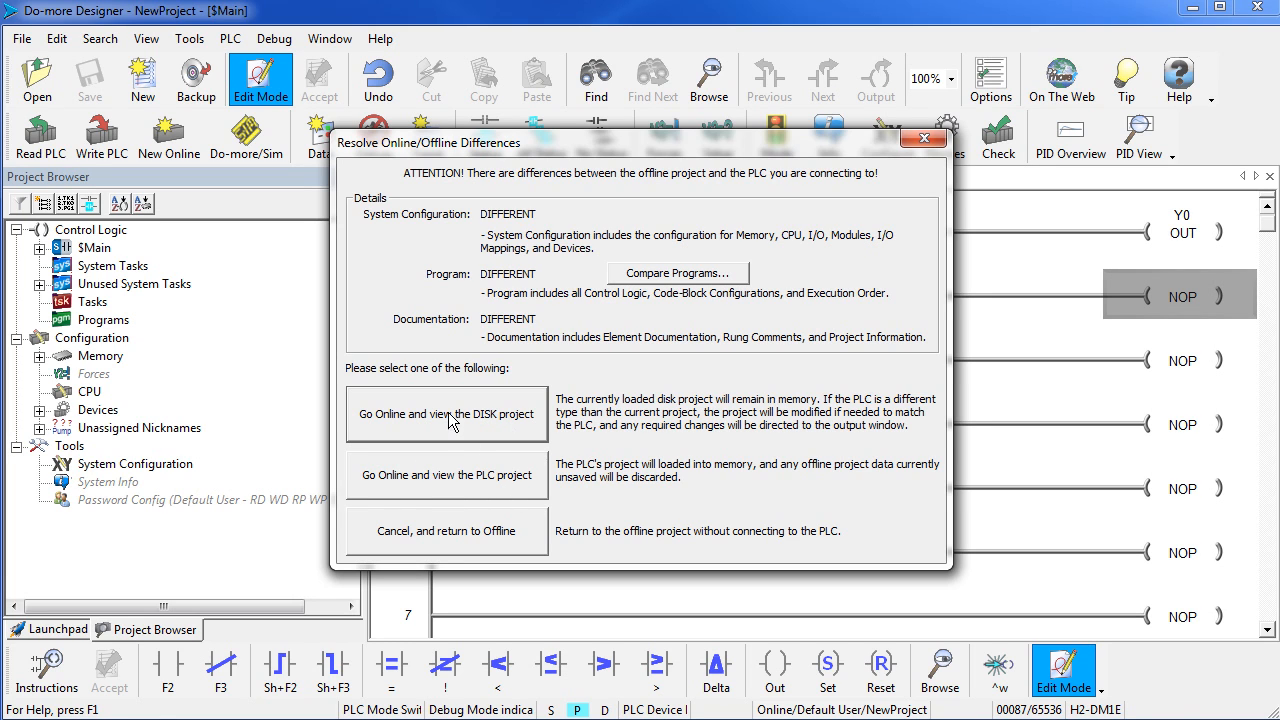
- Go online with the disk project and continue despite the memory incompatibility
left_click(446, 414)
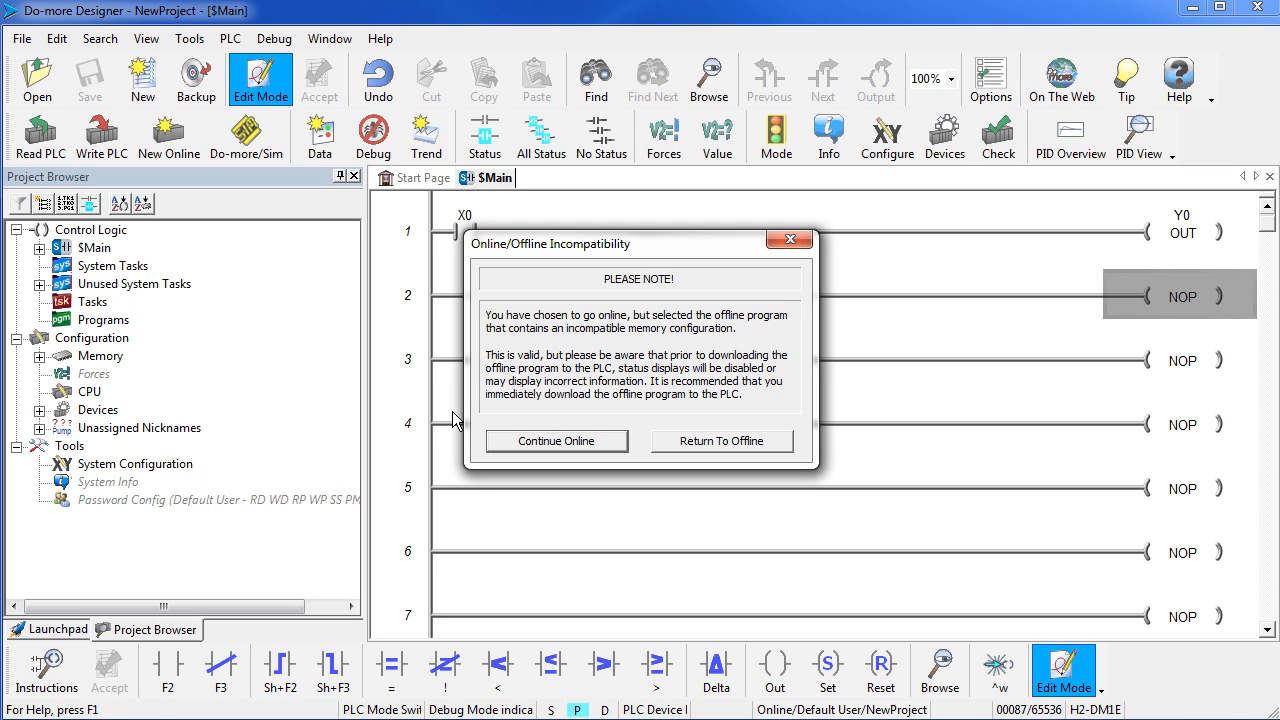
mouse_move(557, 441)
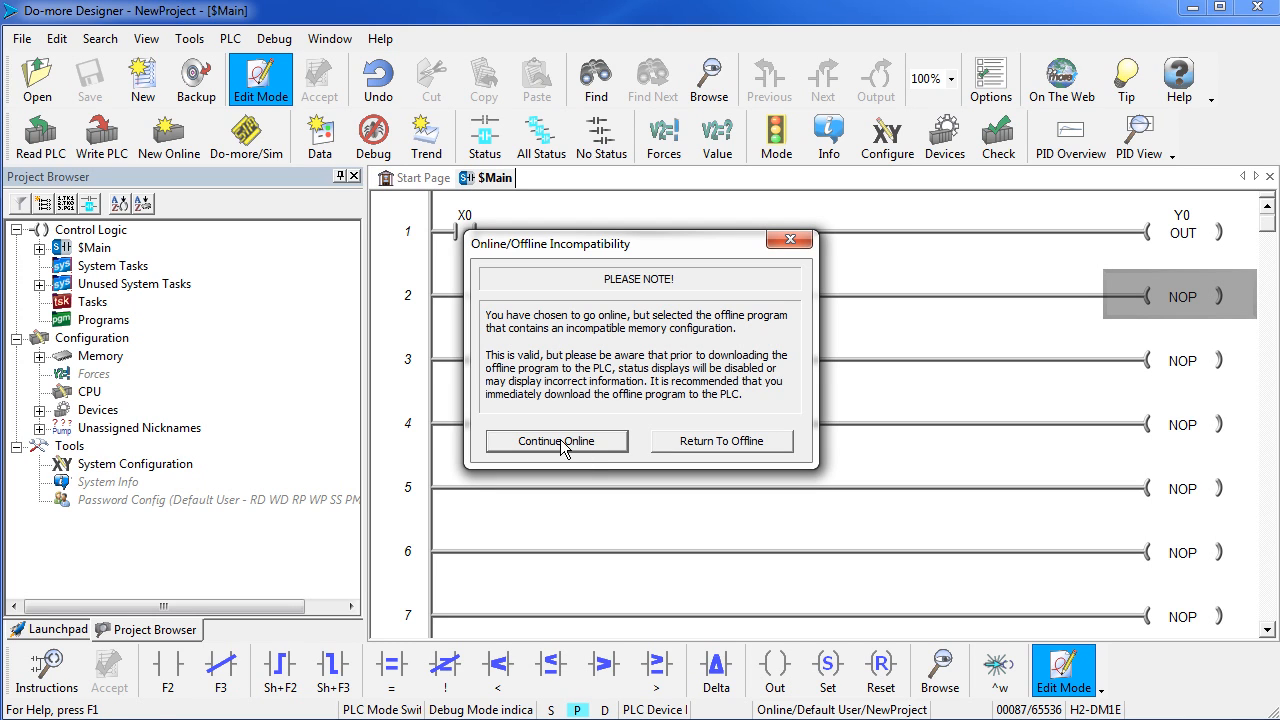
left_click(556, 441)
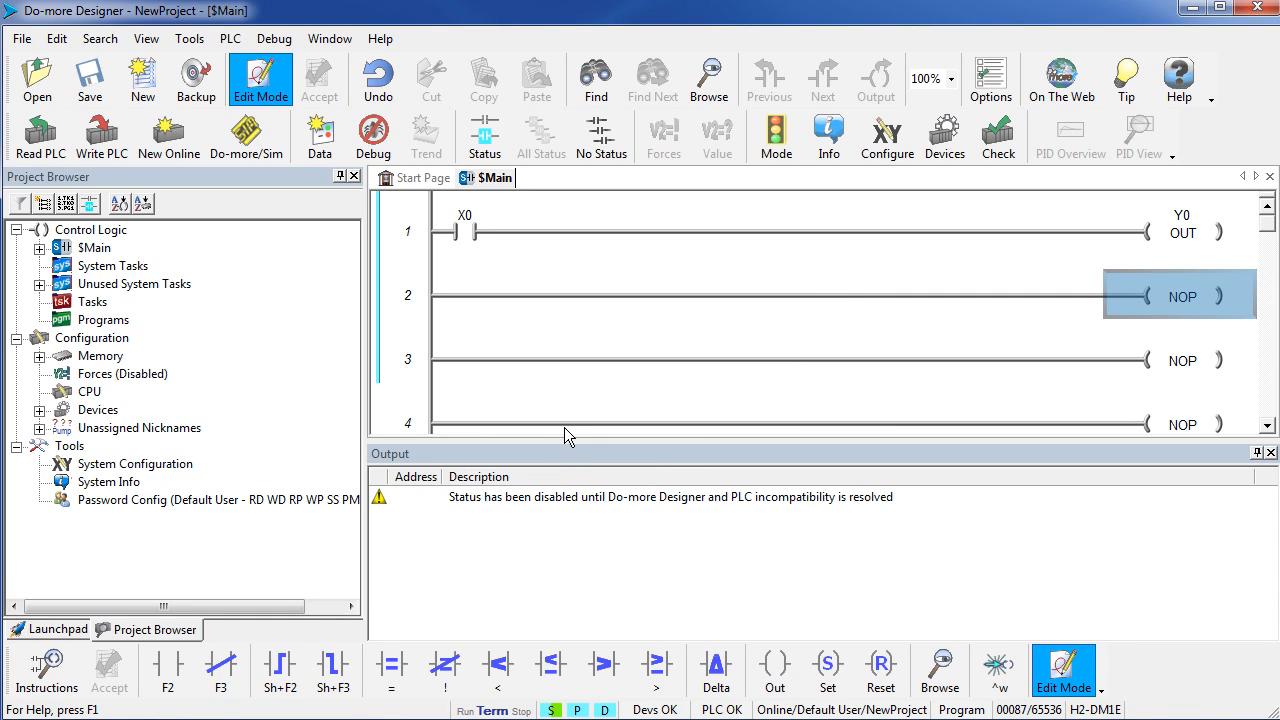
mouse_move(572, 389)
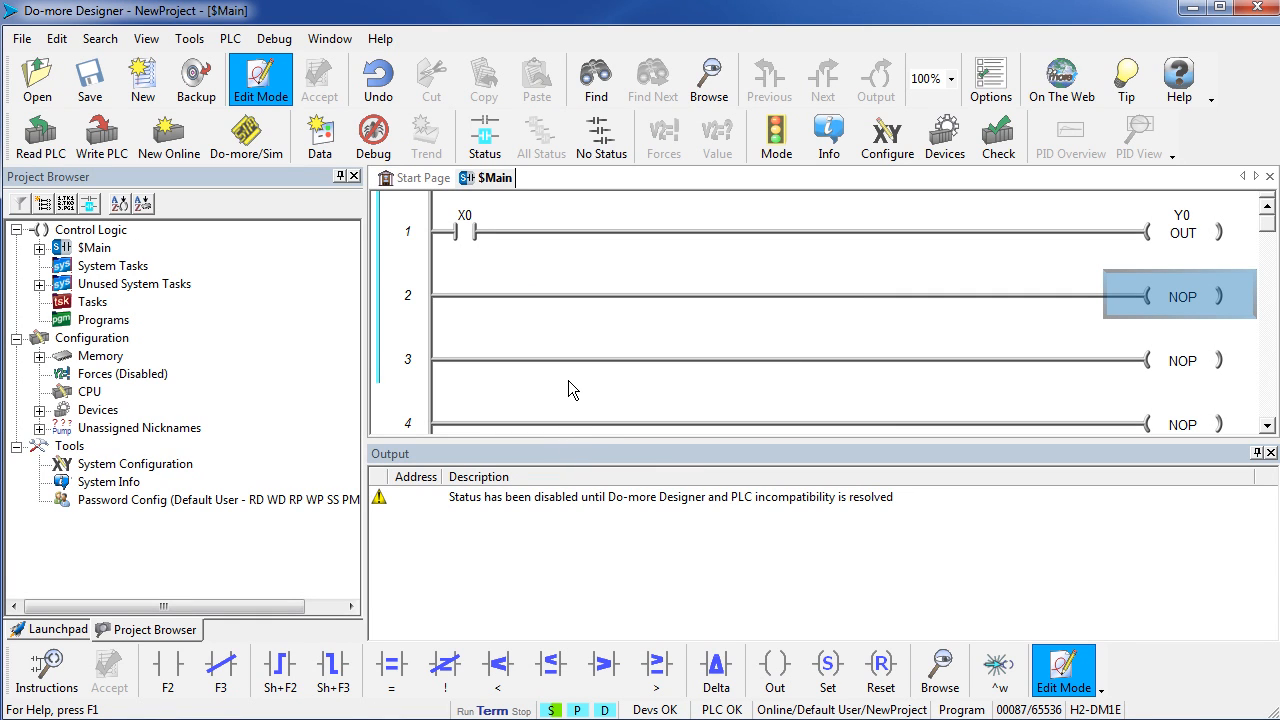
mouse_move(670, 221)
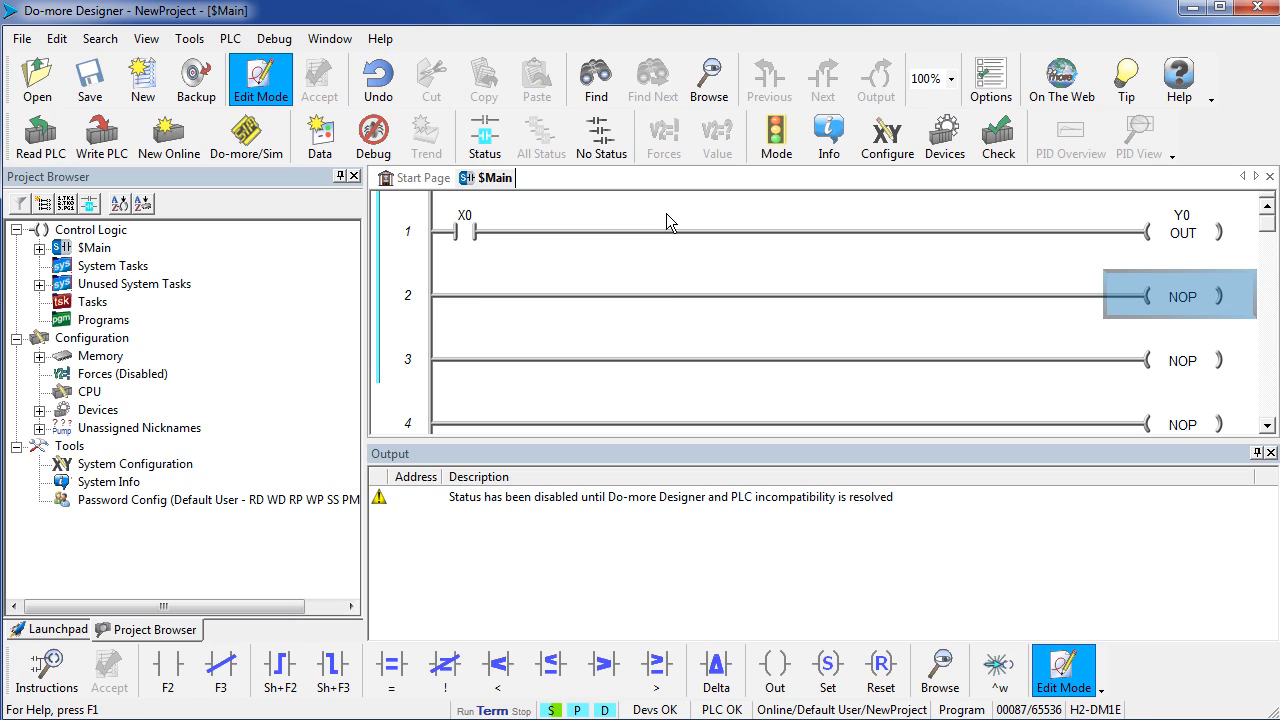
mouse_move(419, 330)
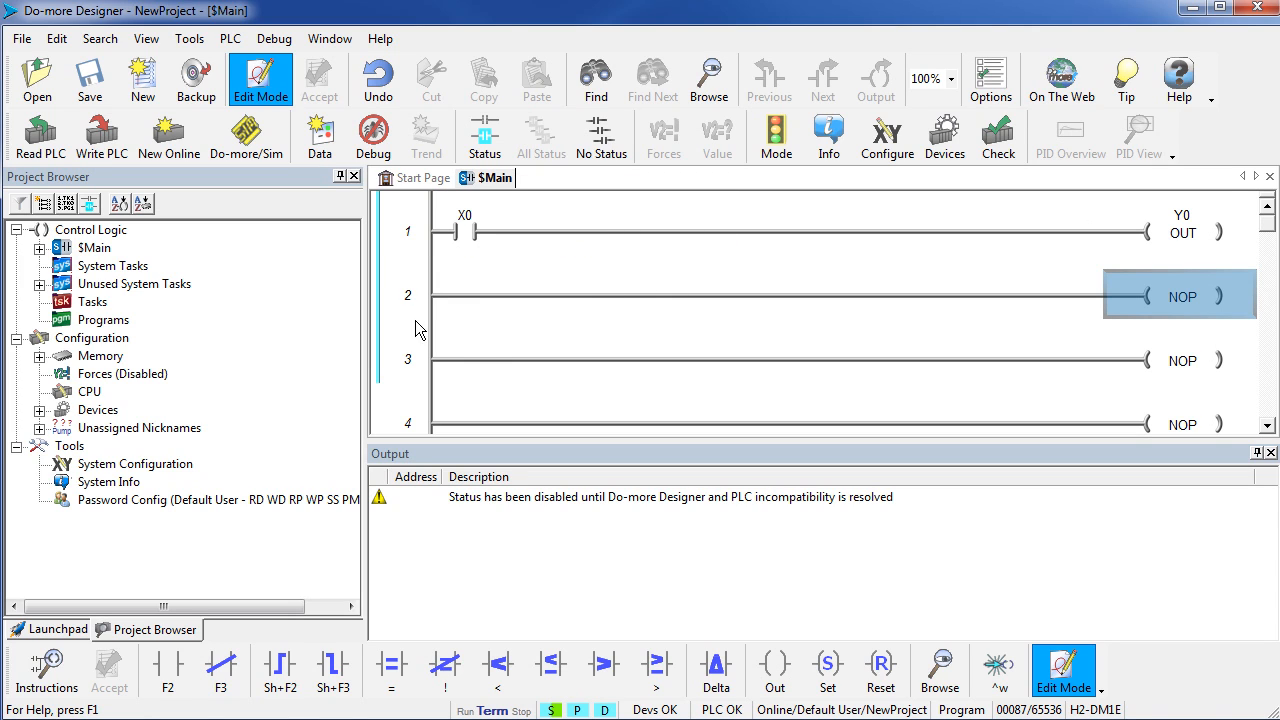
mouse_move(380, 325)
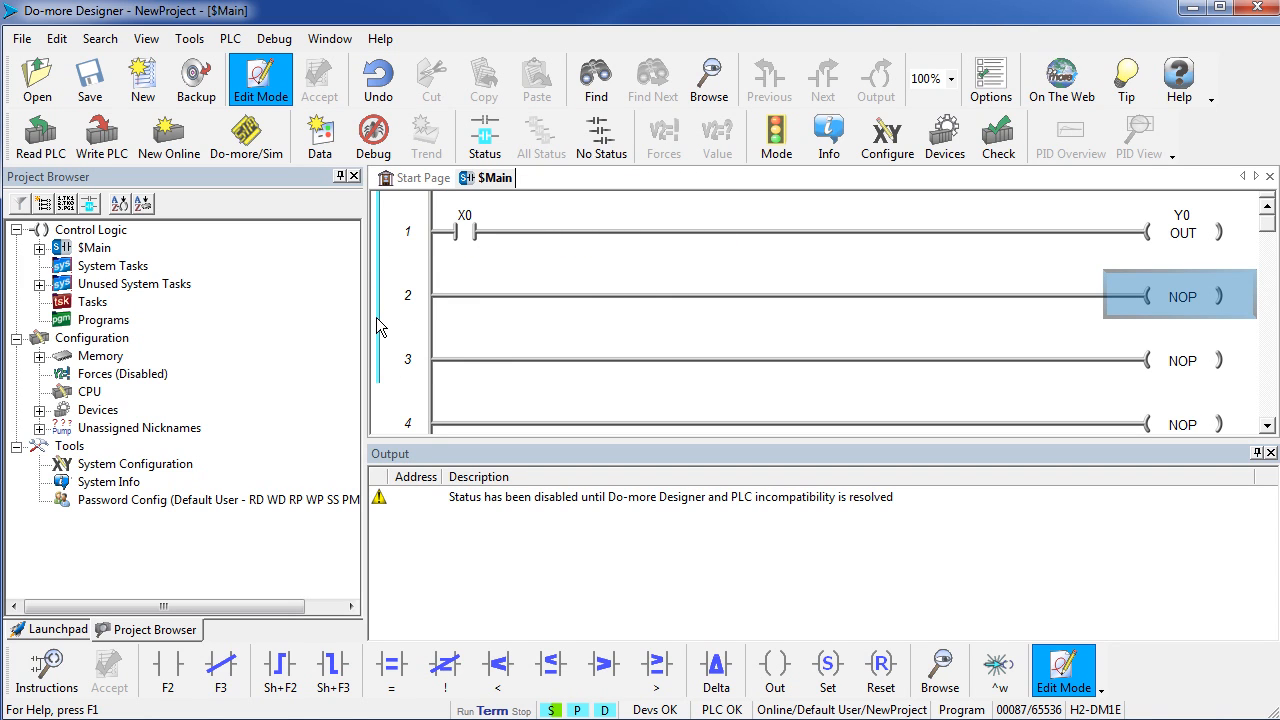
mouse_move(518, 235)
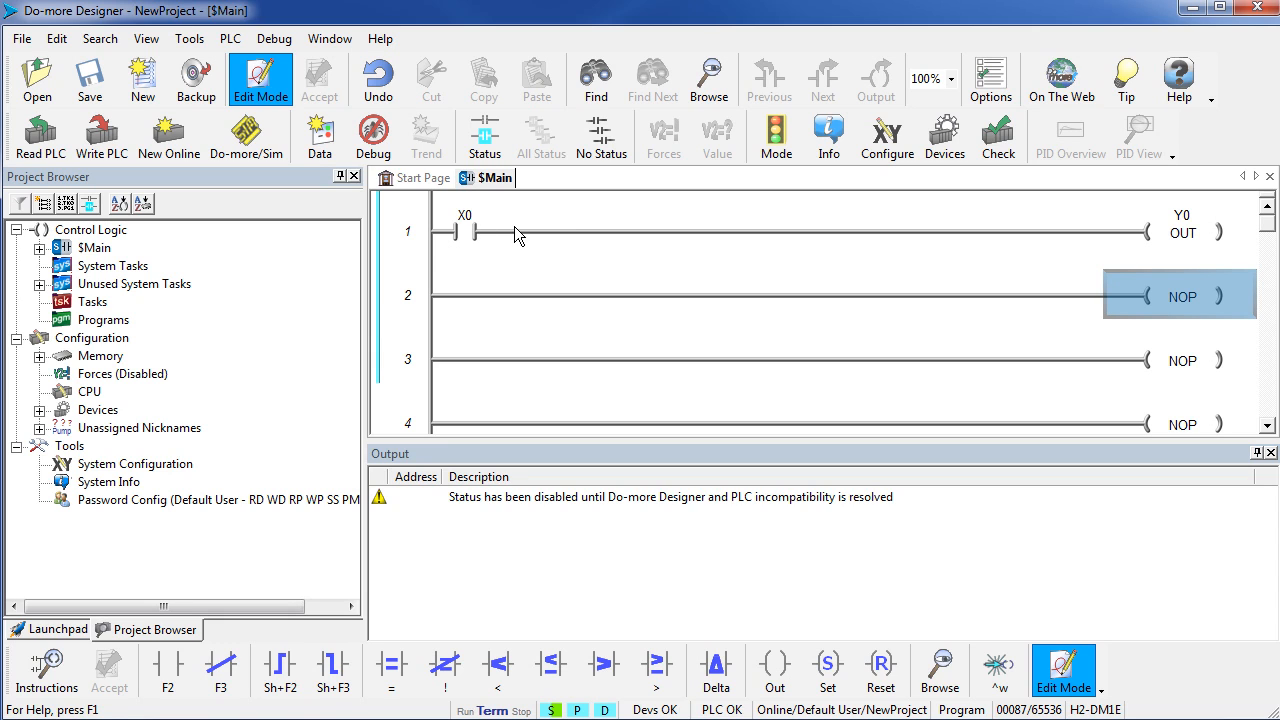
- Download the project to the H2-DM1E PLC and confirm the write
left_click(101, 137)
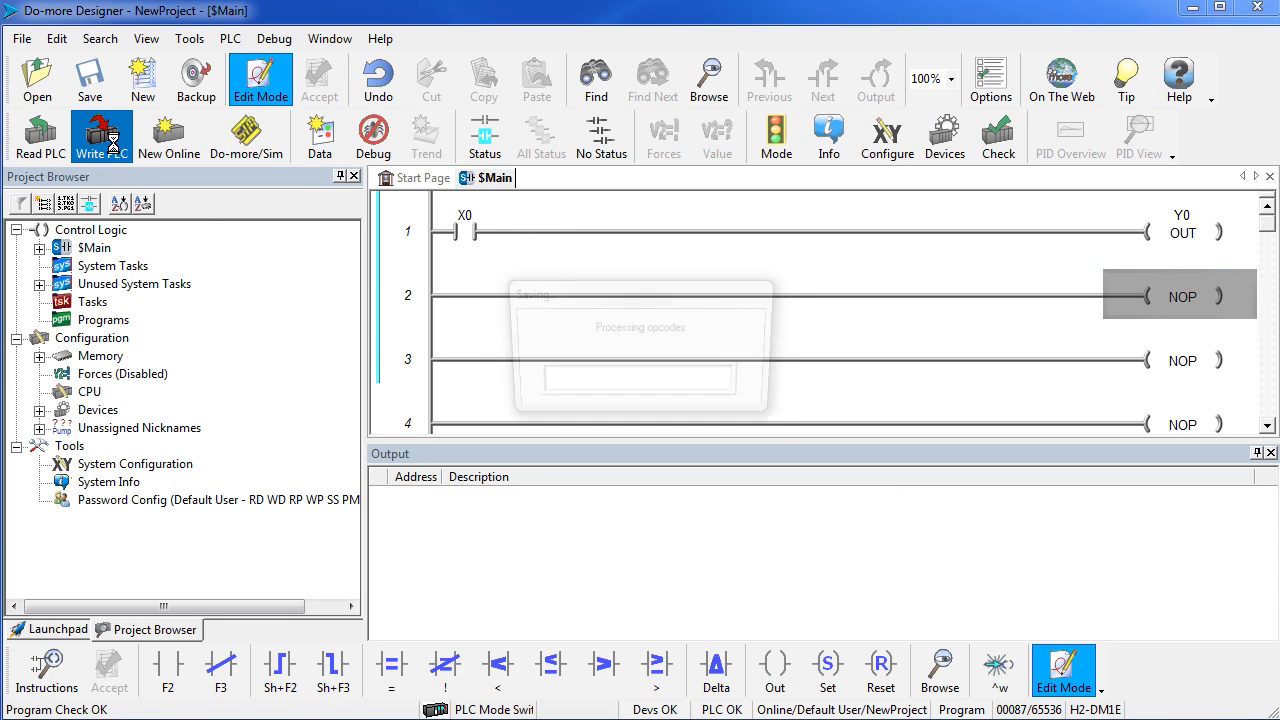
left_click(101, 136)
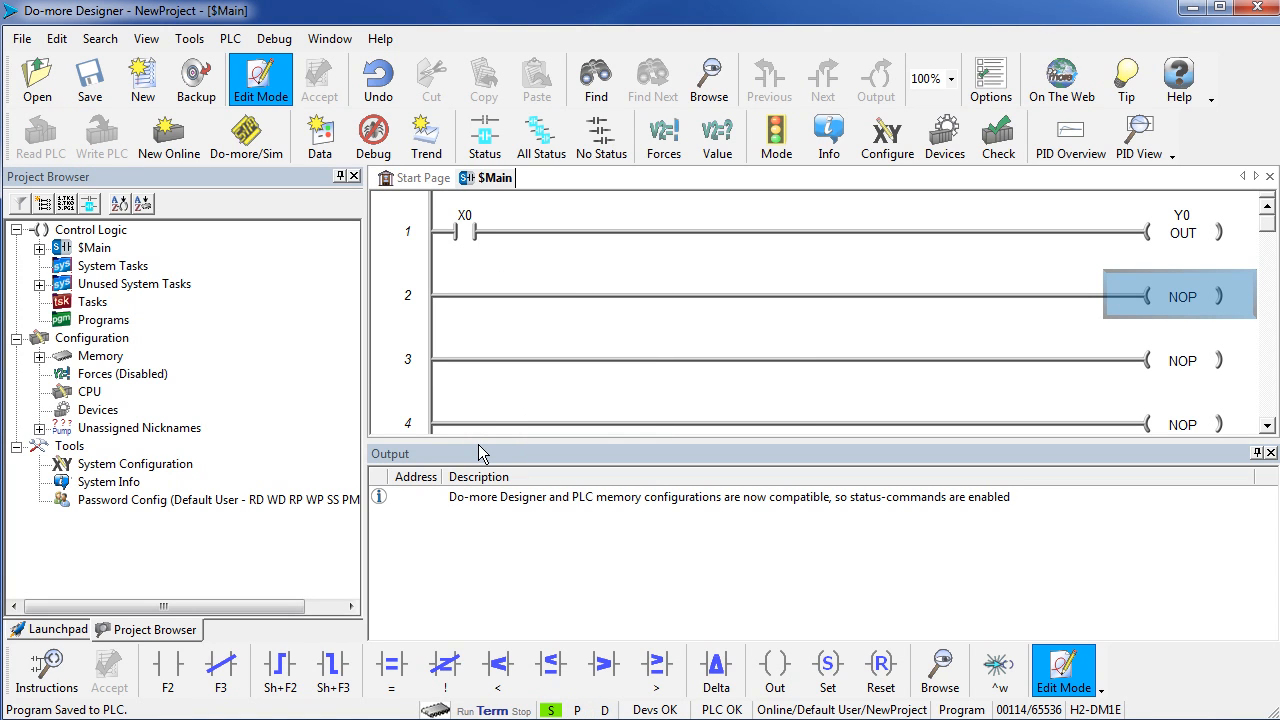
mouse_move(491, 409)
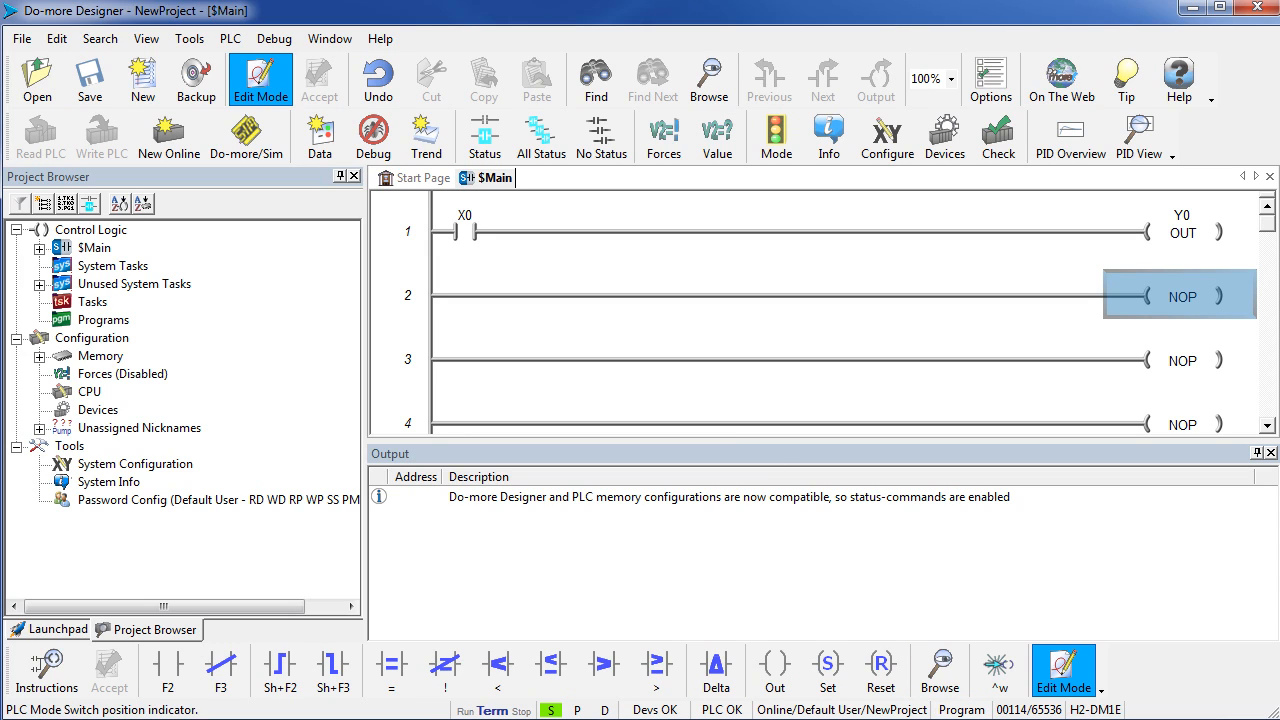
mouse_move(623, 417)
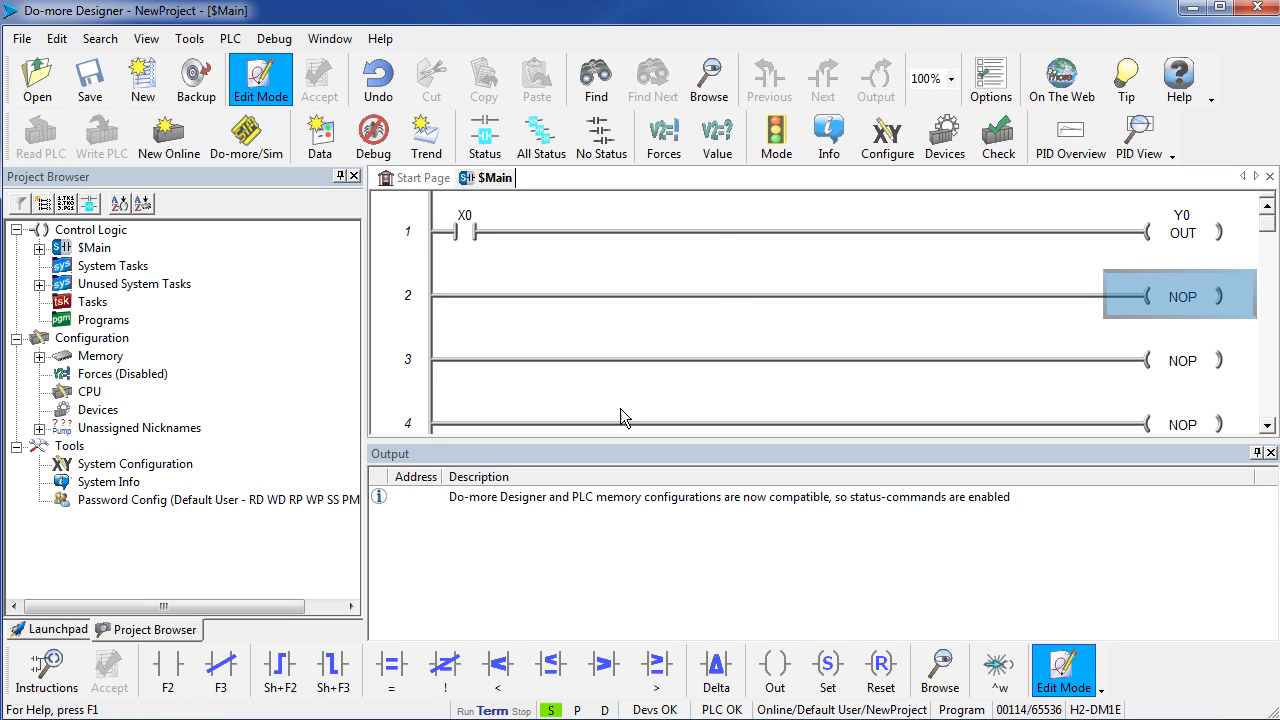
- Switch the H2-DM1E PLC from Program to Run mode
left_click(775, 136)
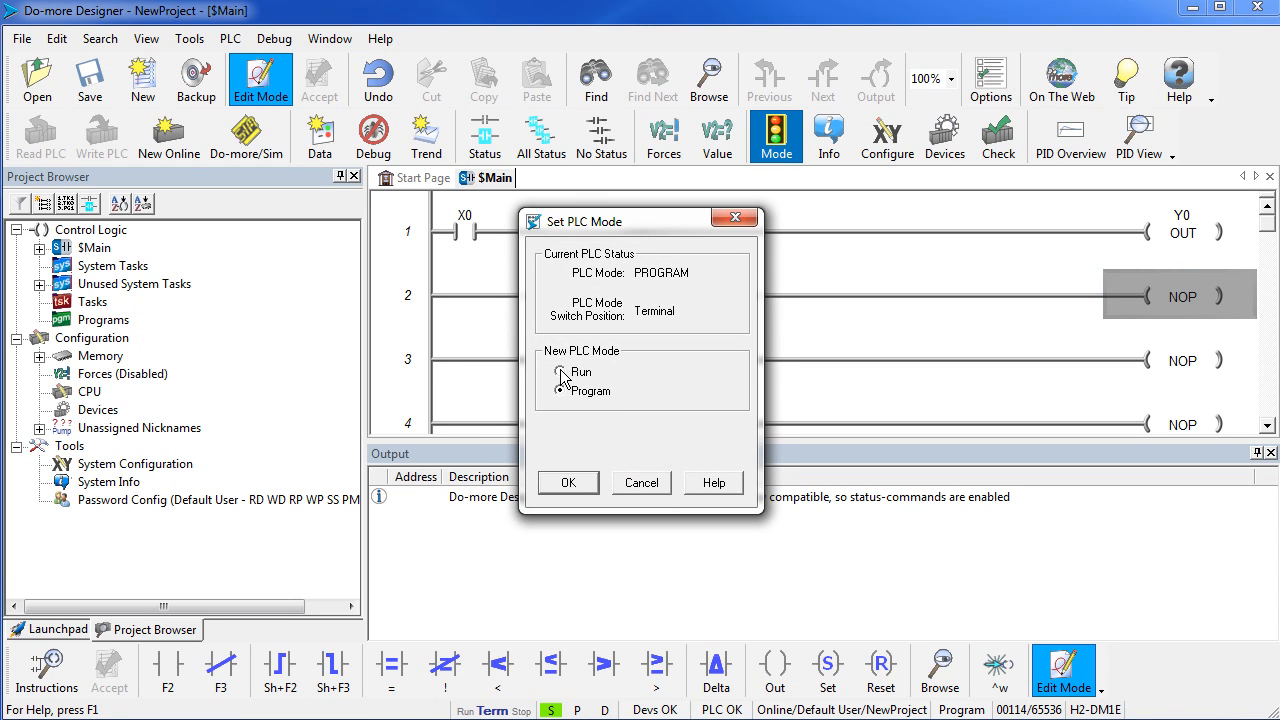
left_click(558, 372)
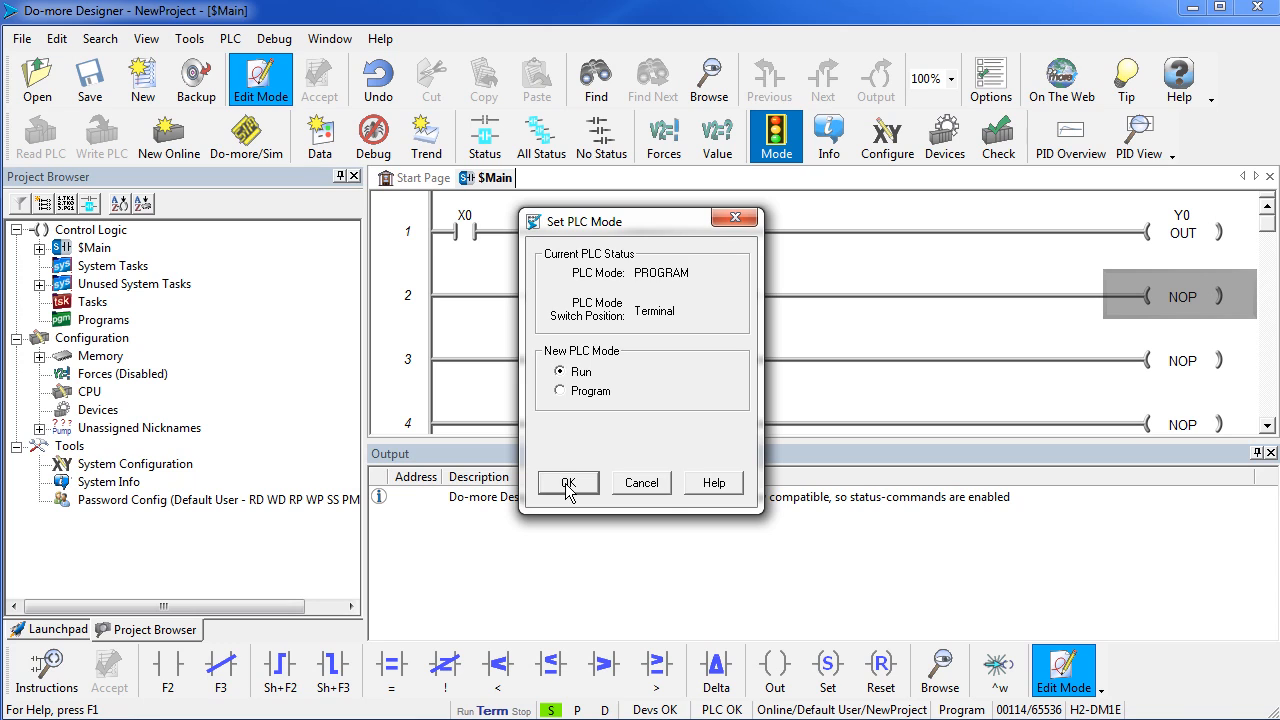
left_click(567, 482)
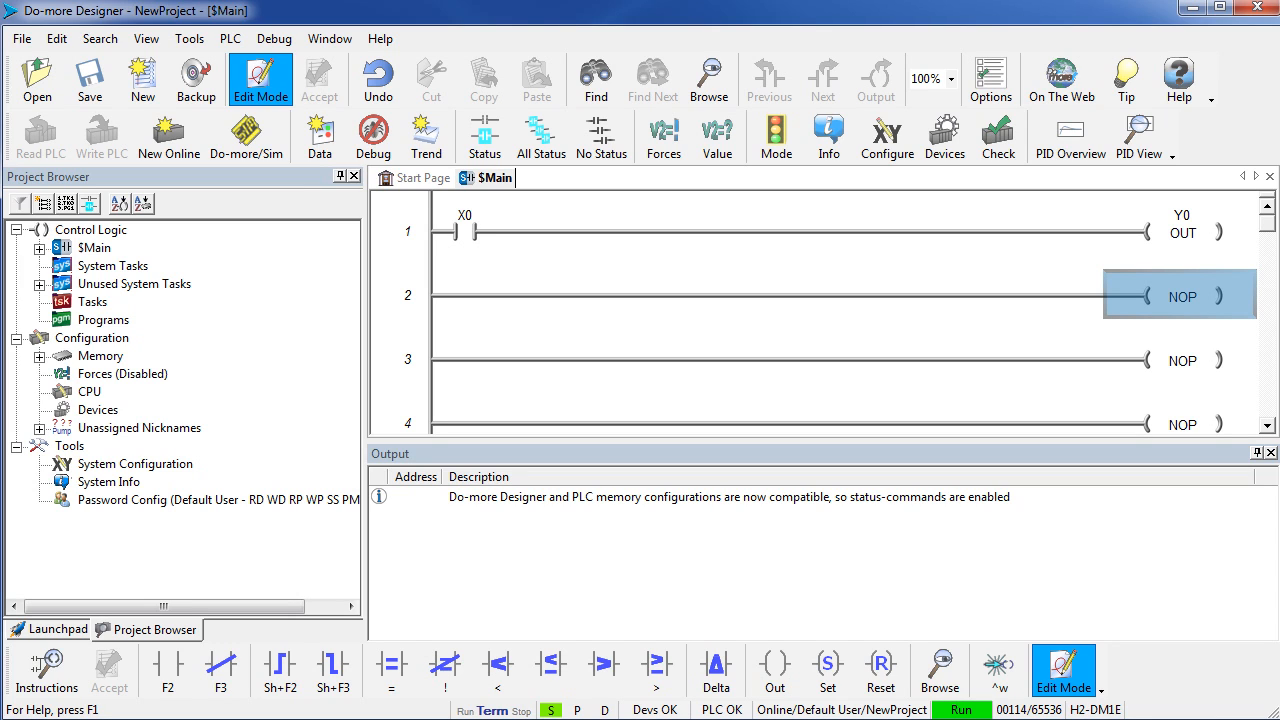
mouse_move(473, 237)
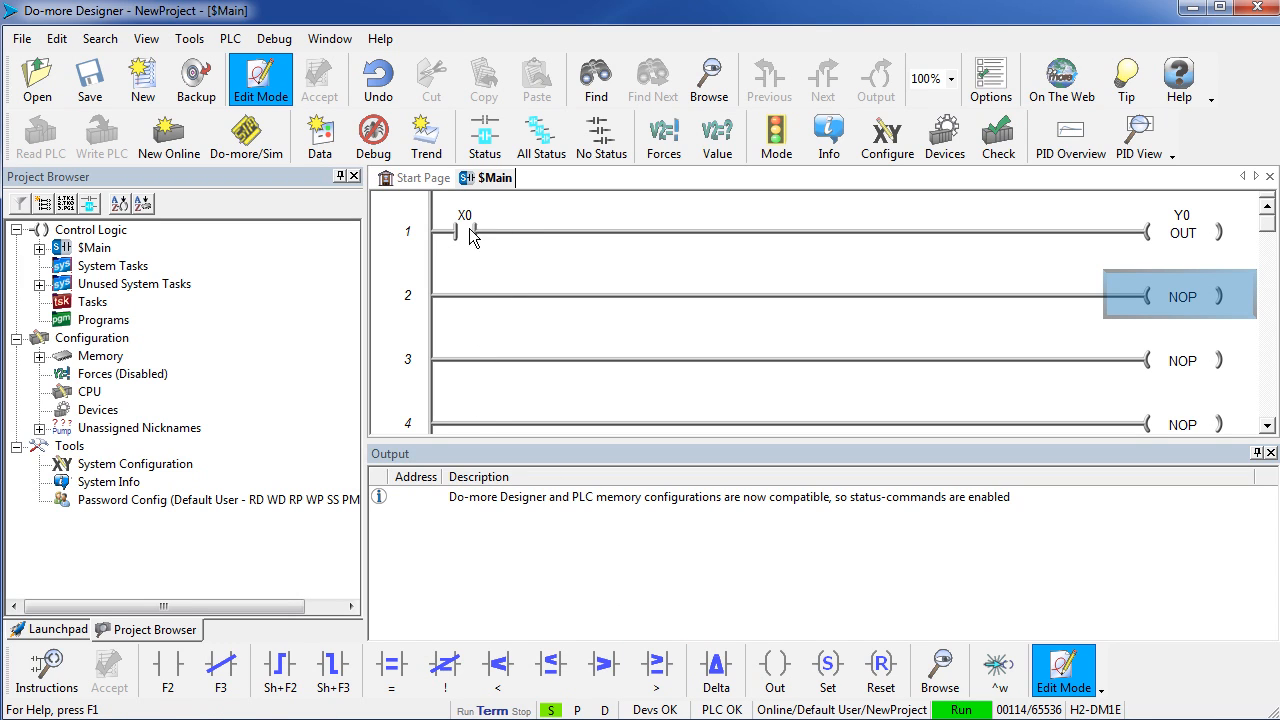
- Enable live ladder status to monitor X0 and Y0 on rung 1
left_click(484, 137)
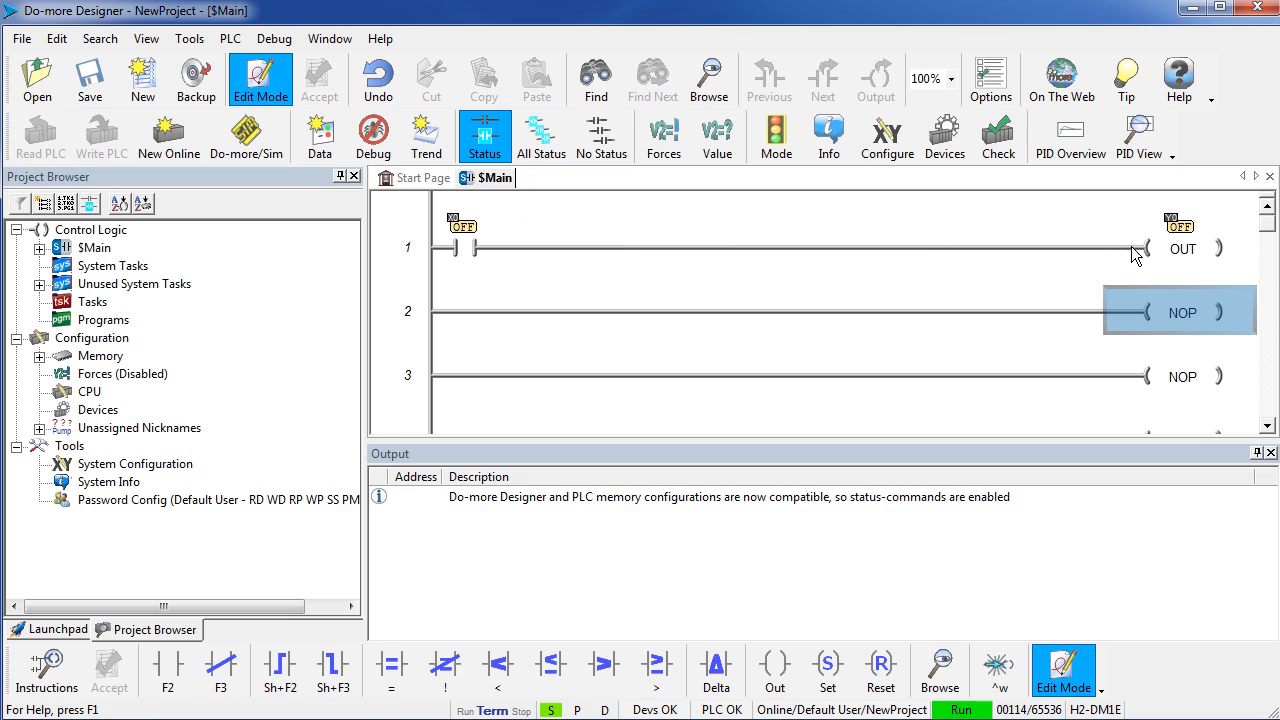
mouse_move(783, 376)
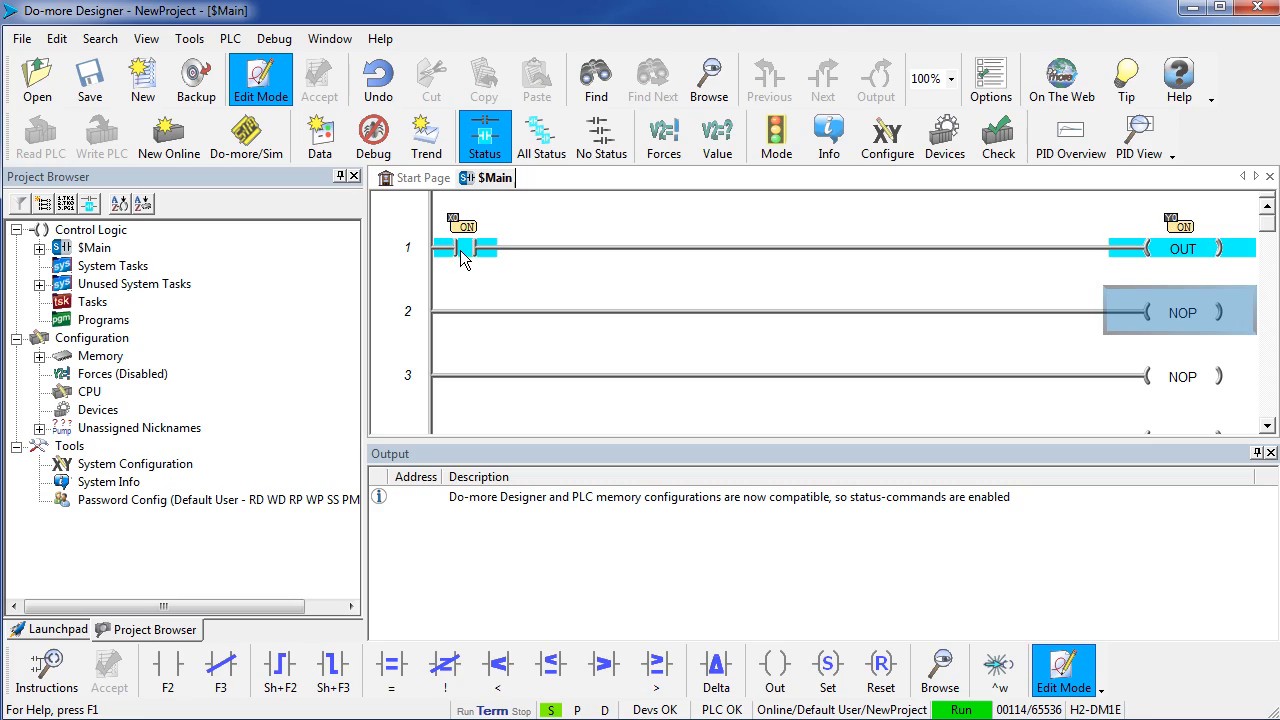
mouse_move(1203, 263)
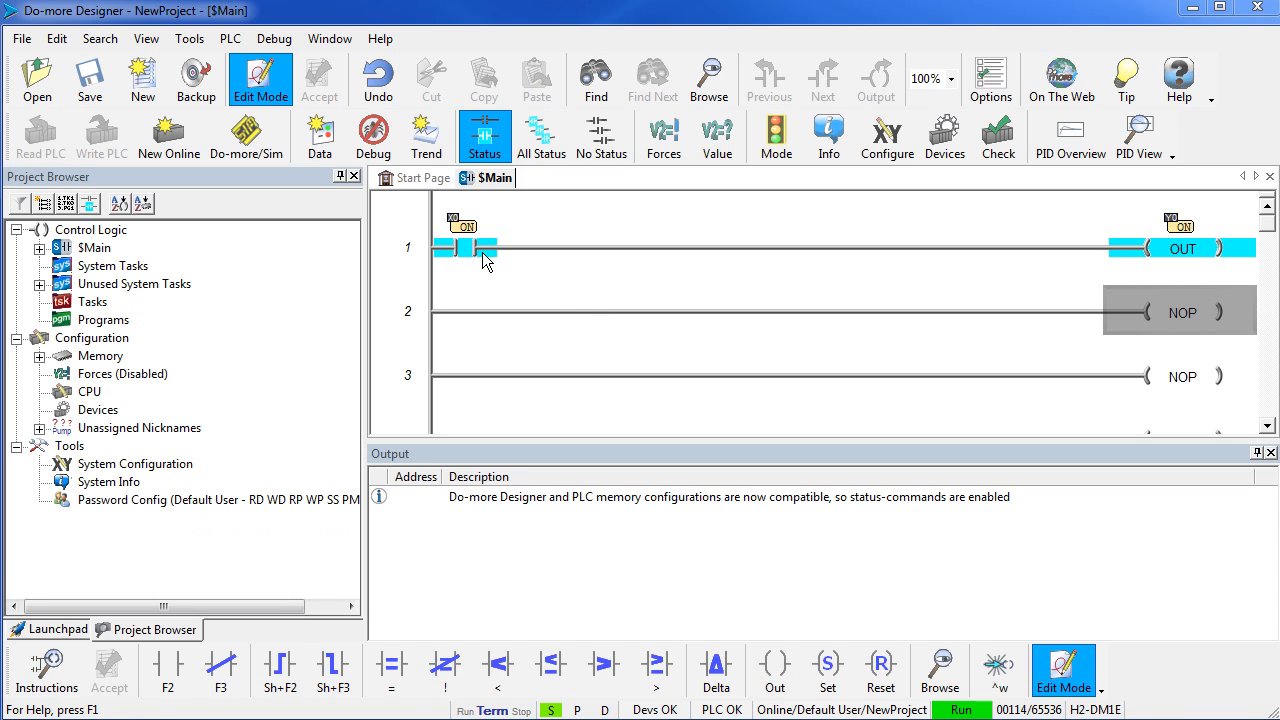
- Change rung 1's contact address from X0 to X1 and accept the rung edit
left_click(462, 247)
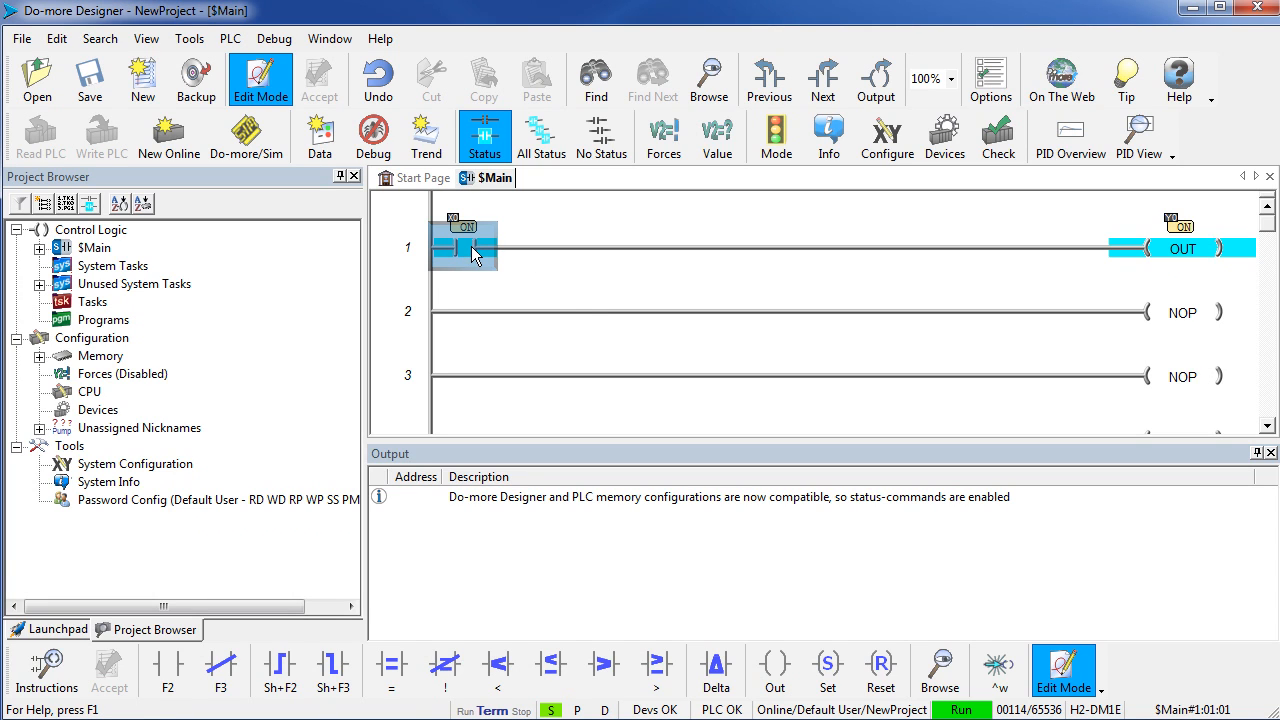
double_click(463, 242)
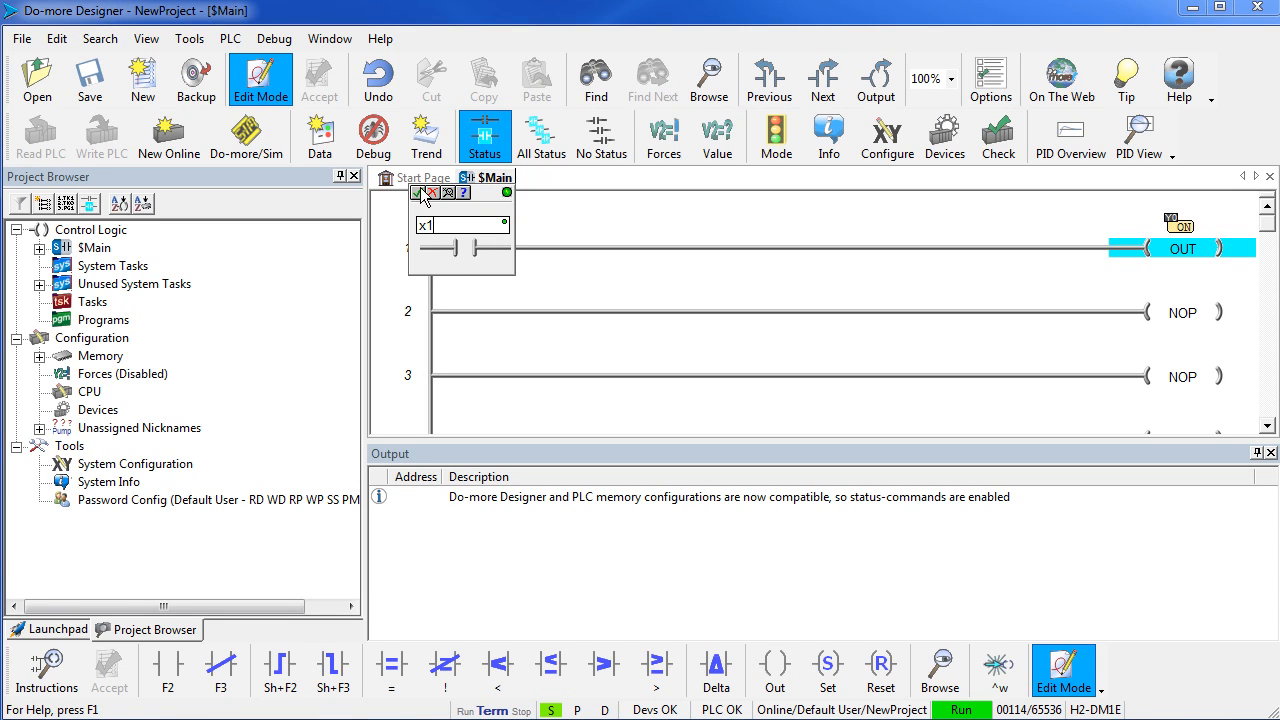
key("Return")
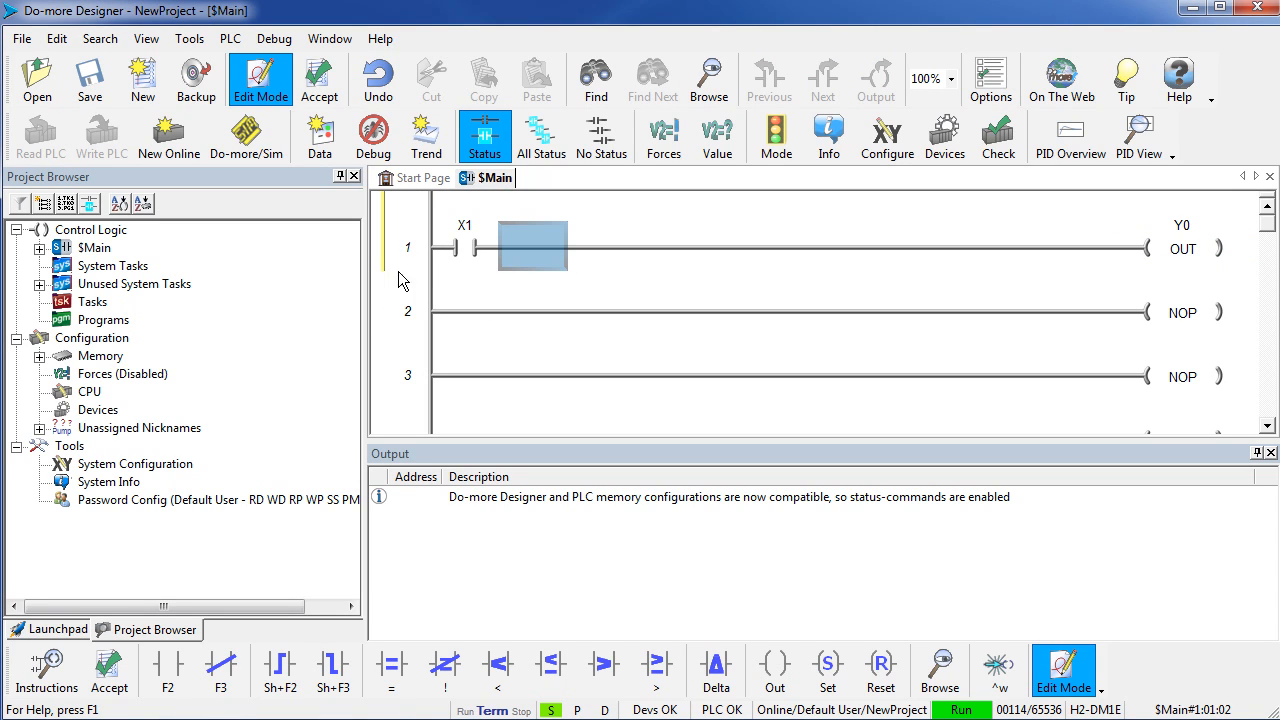
mouse_move(318, 78)
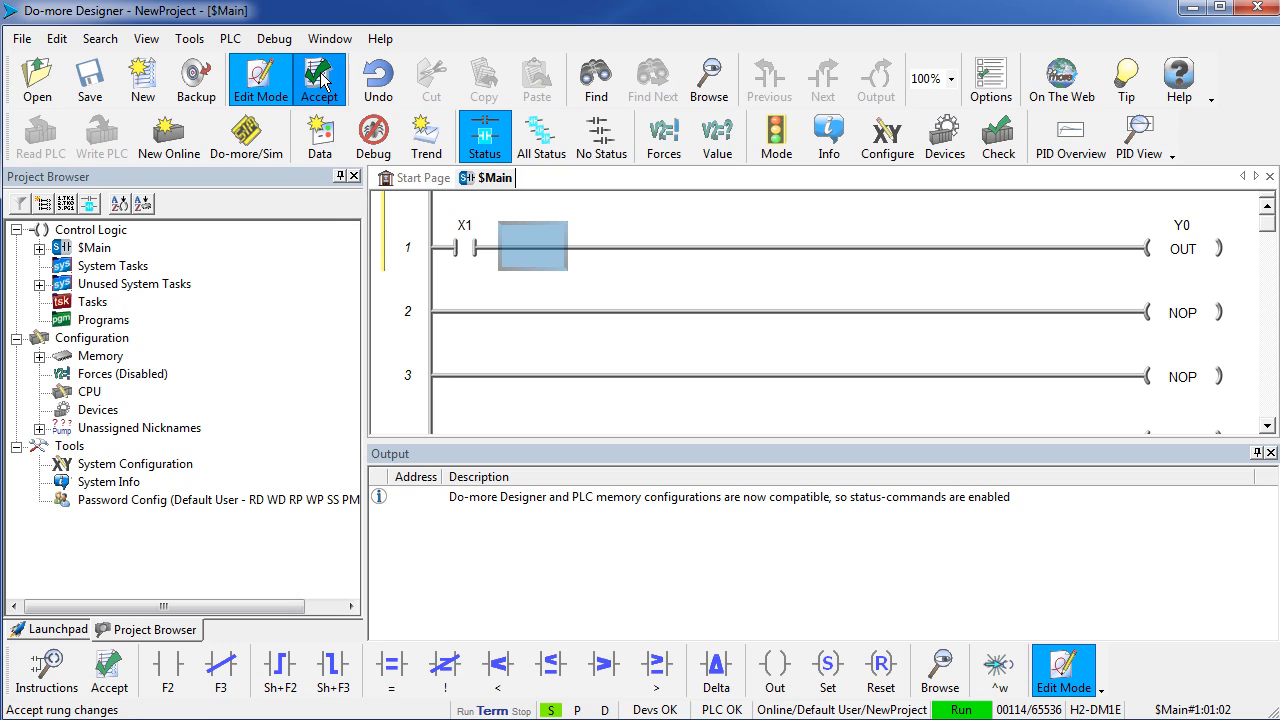
left_click(318, 78)
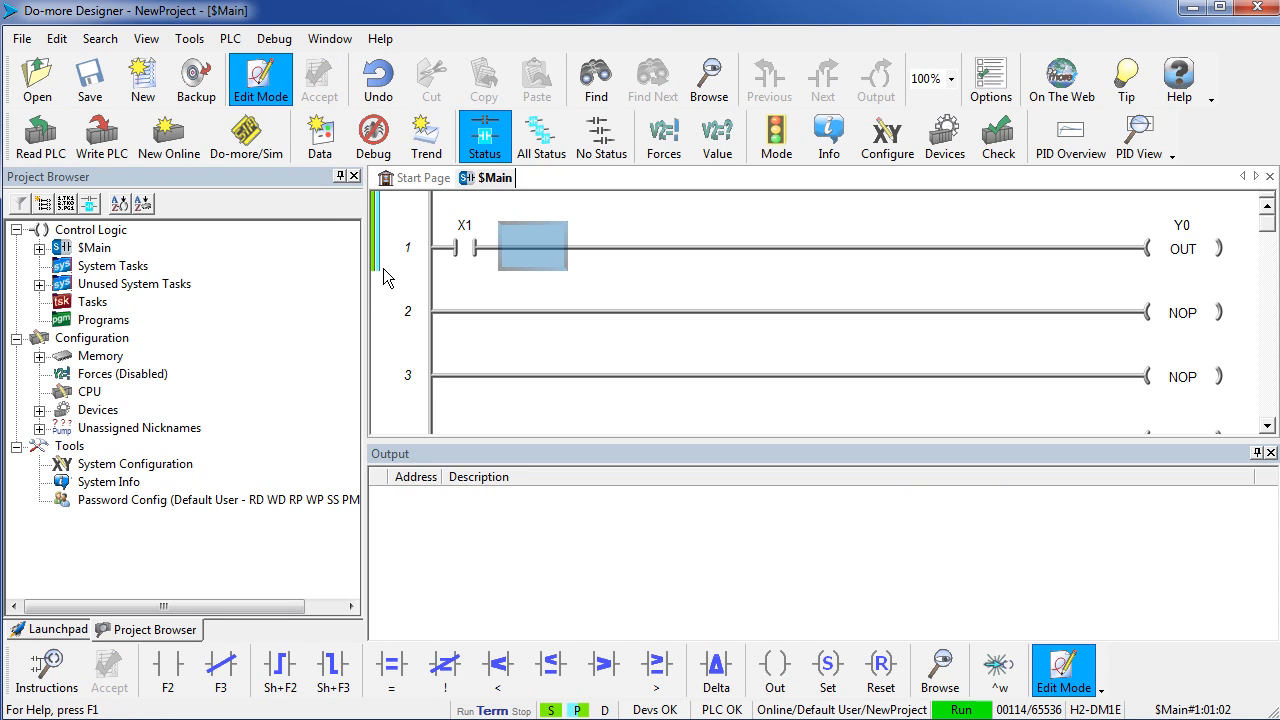
mouse_move(375, 280)
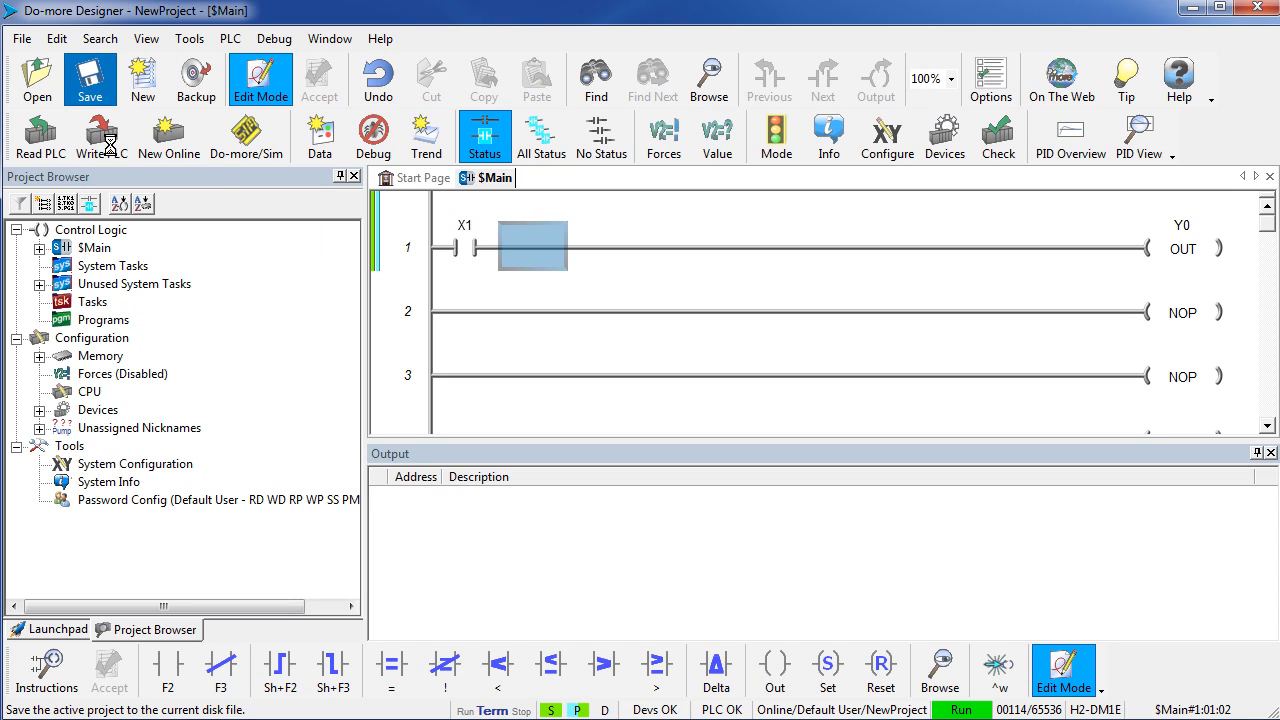
- Write the X1 rung edit to the running PLC as a run-mode edit
left_click(101, 136)
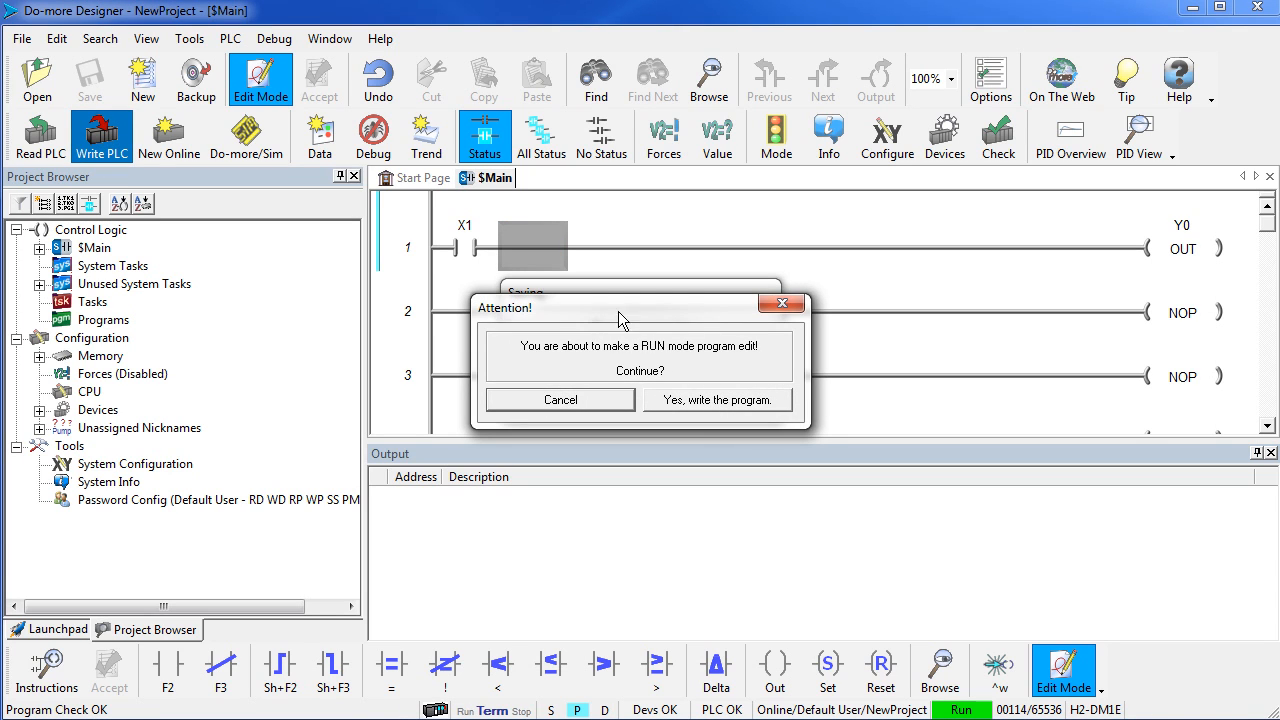
mouse_move(730, 368)
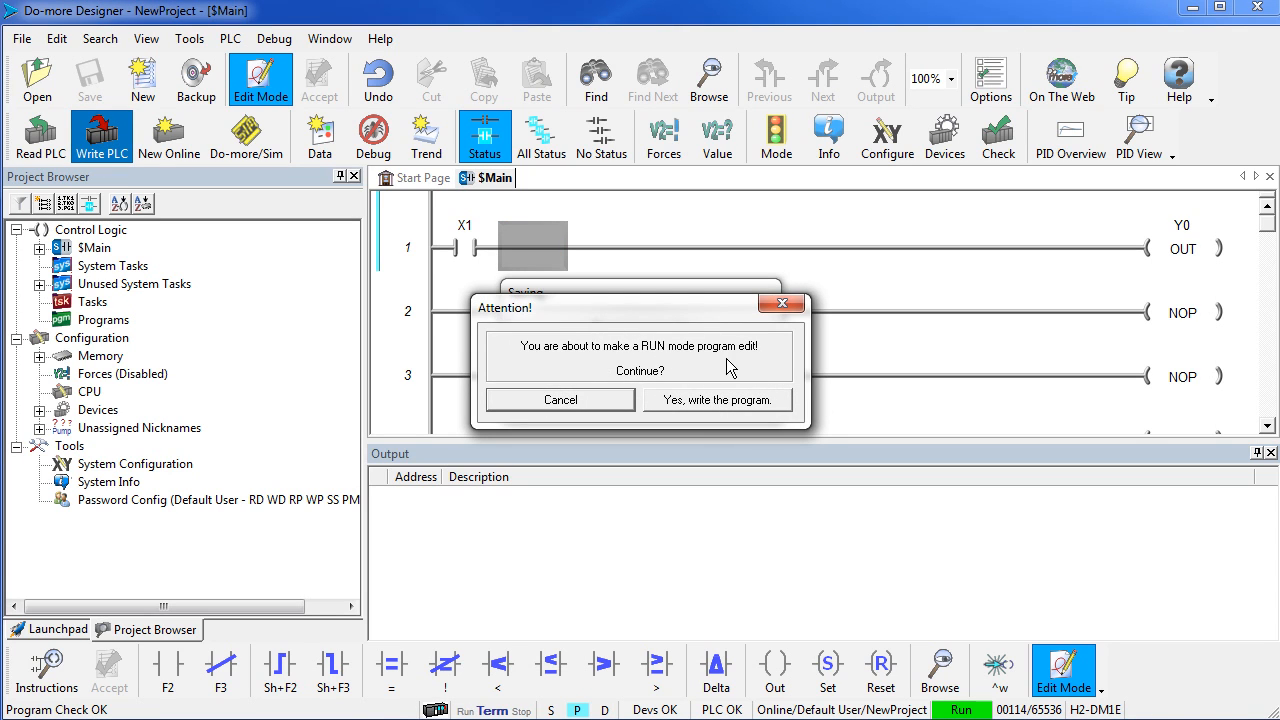
mouse_move(637, 388)
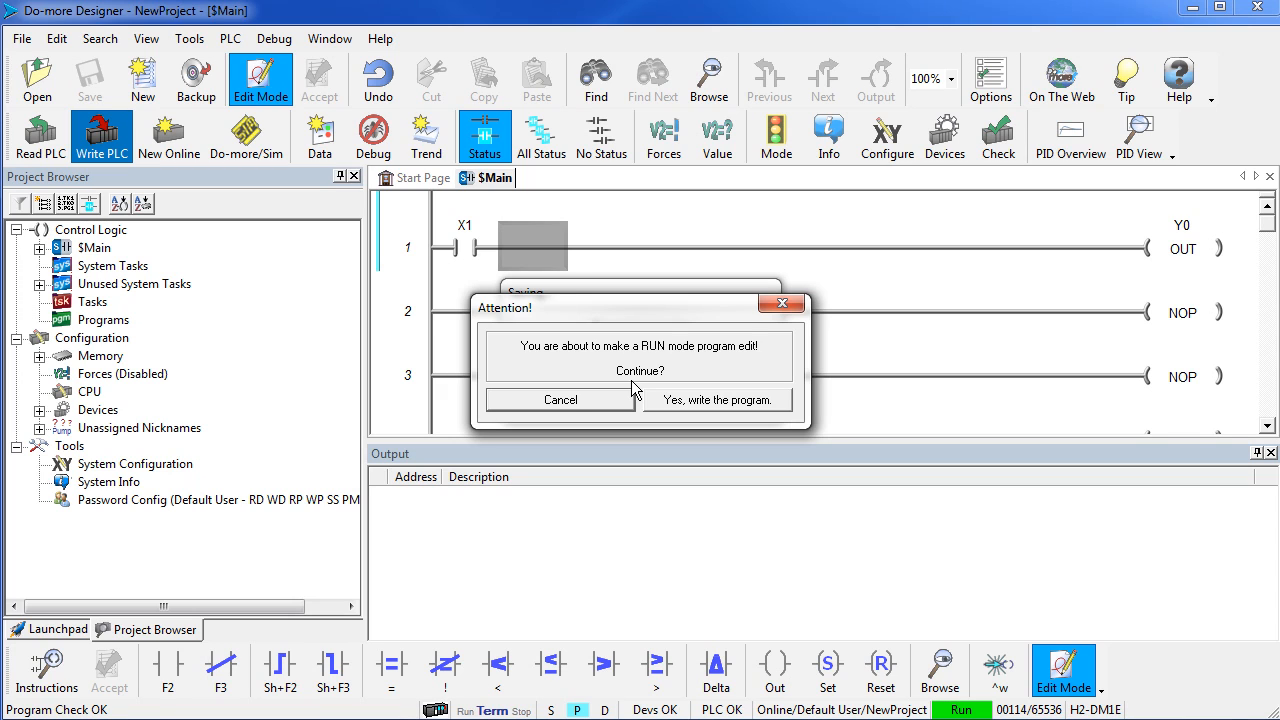
left_click(717, 399)
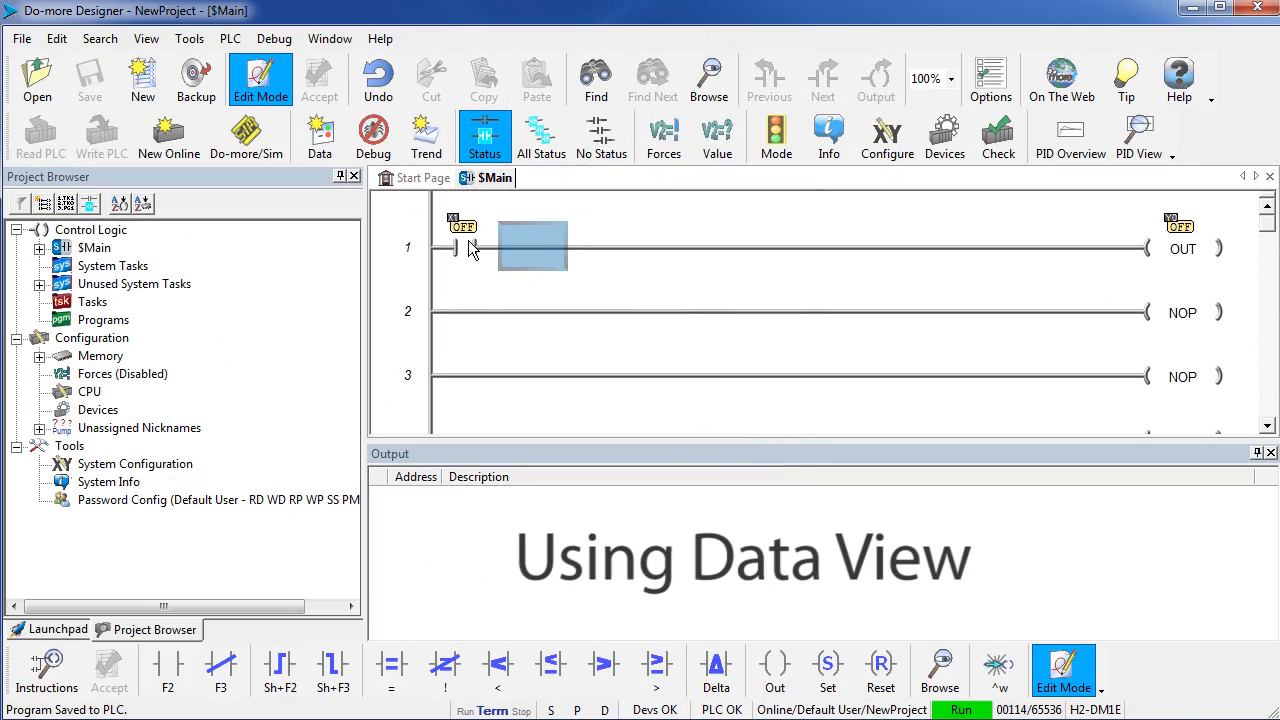
- Change rung 1's contact from X1 to C0 and write it to the running PLC
double_click(461, 224)
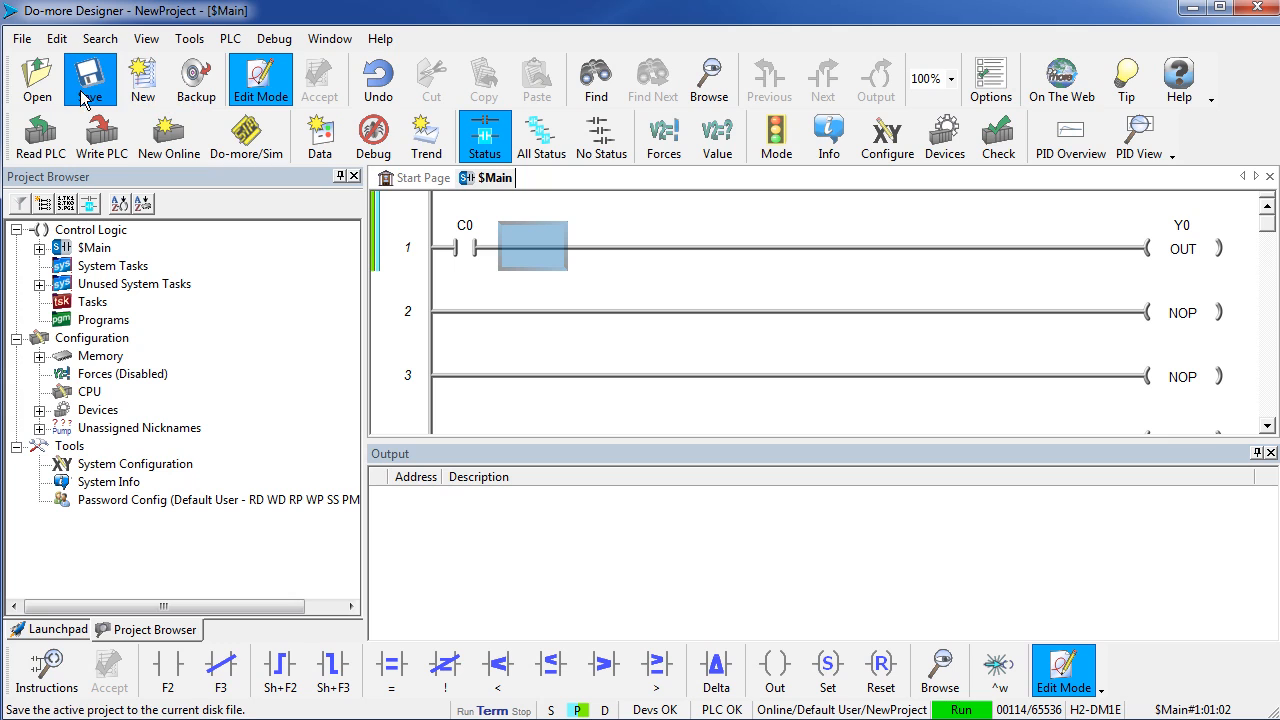
mouse_move(101, 135)
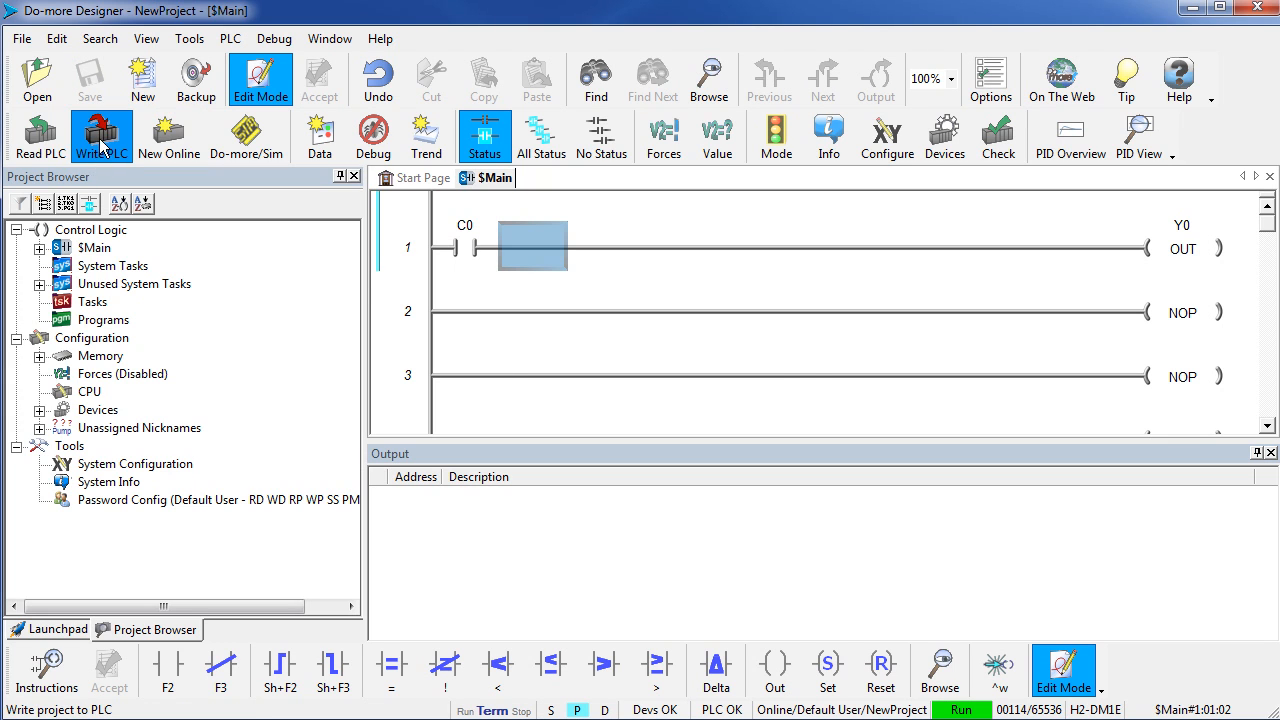
left_click(101, 136)
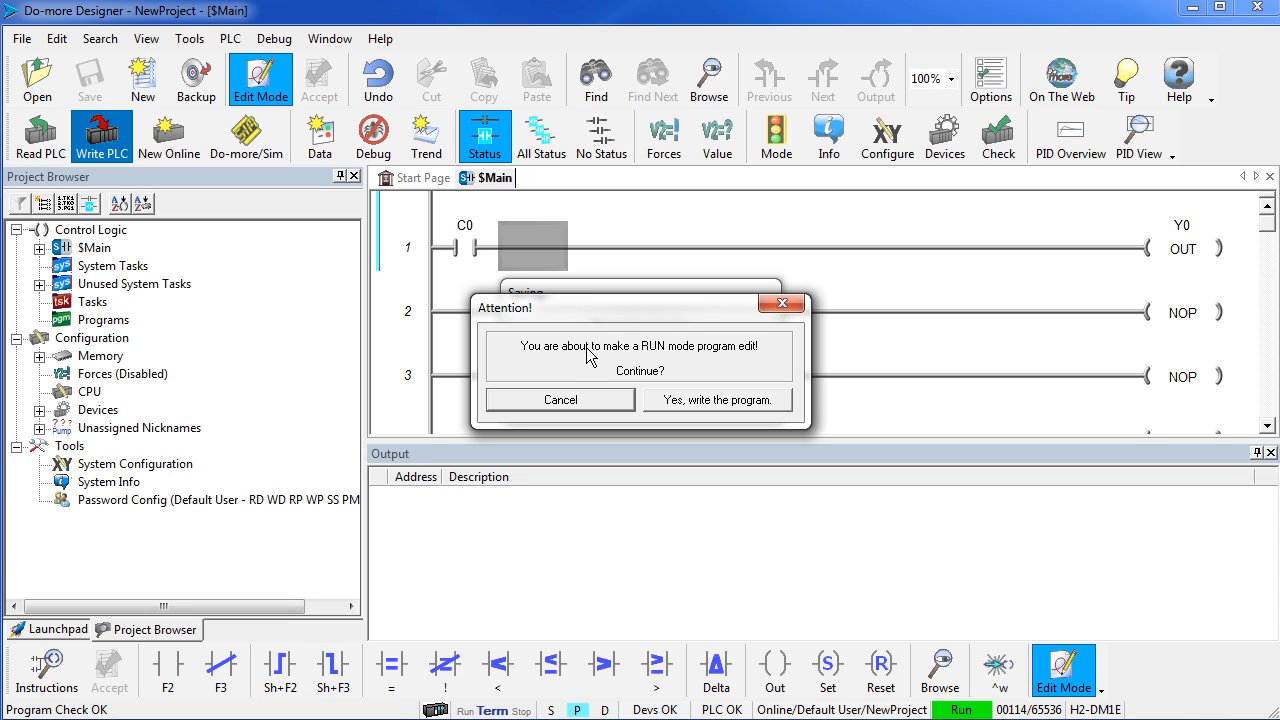
mouse_move(681, 407)
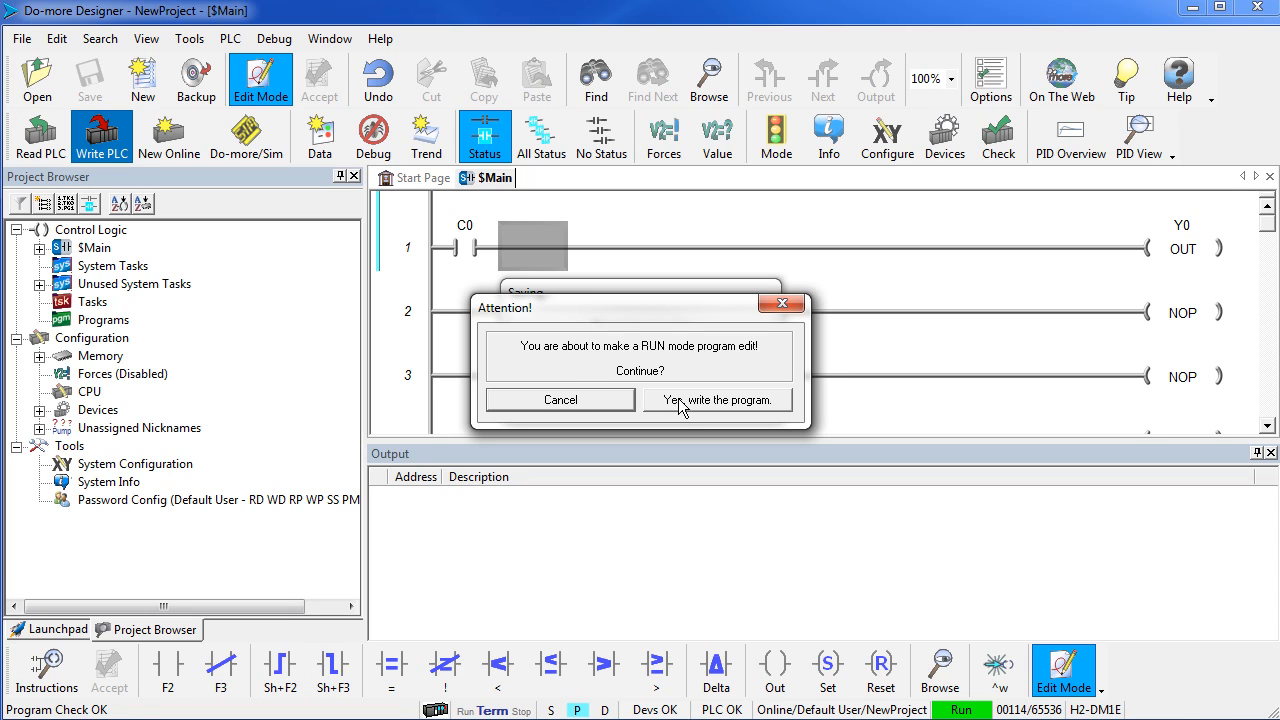
left_click(717, 399)
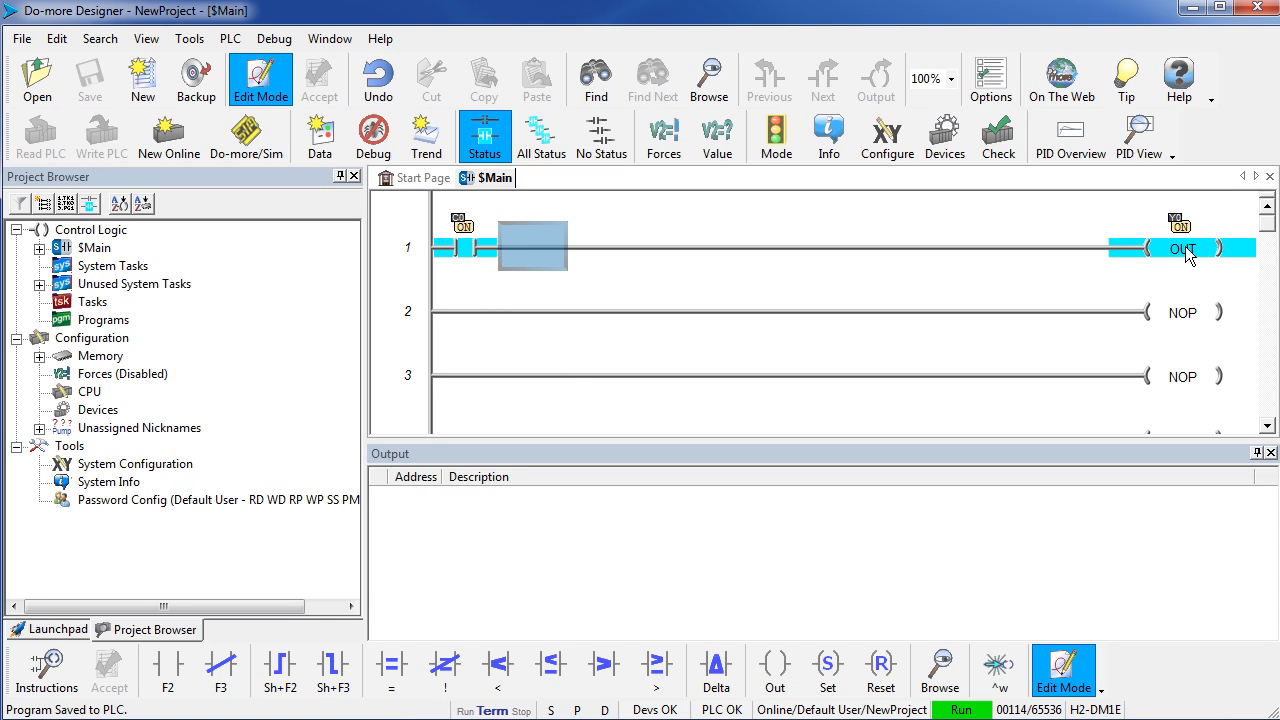
mouse_move(462, 256)
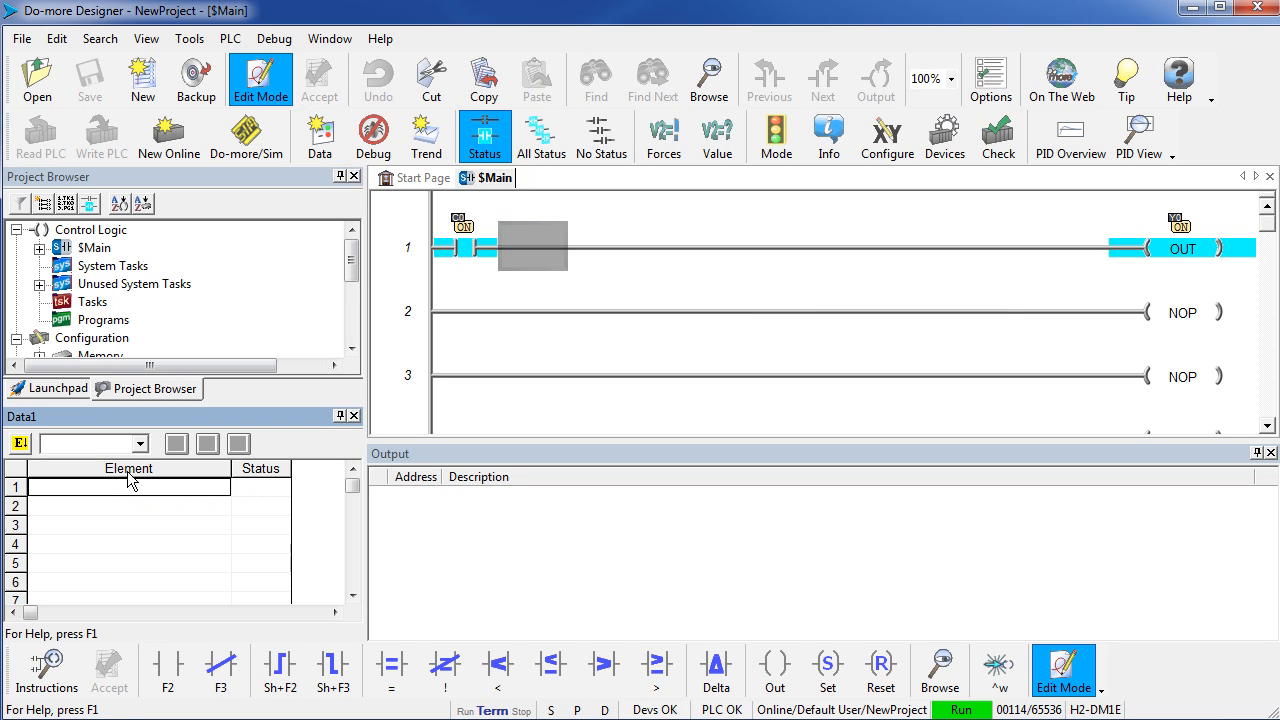
- Add C0 to the data view and enable on/off value editing
type("C0")
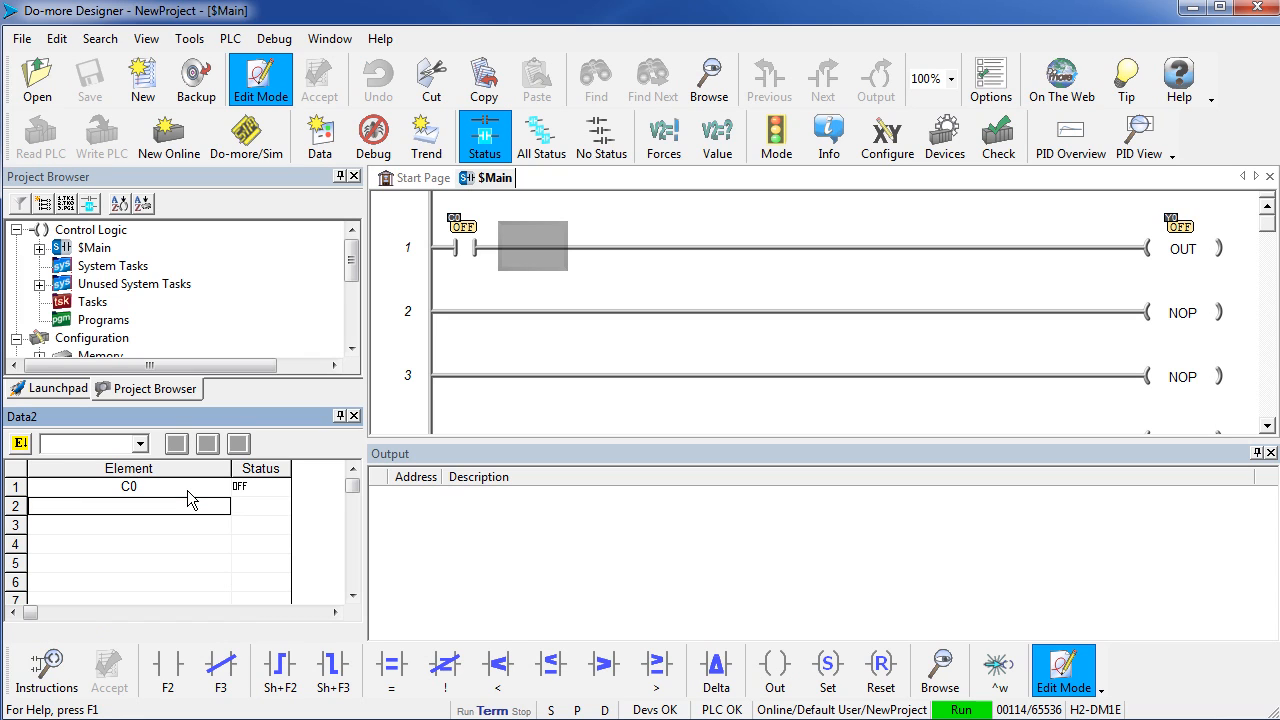
mouse_move(20, 444)
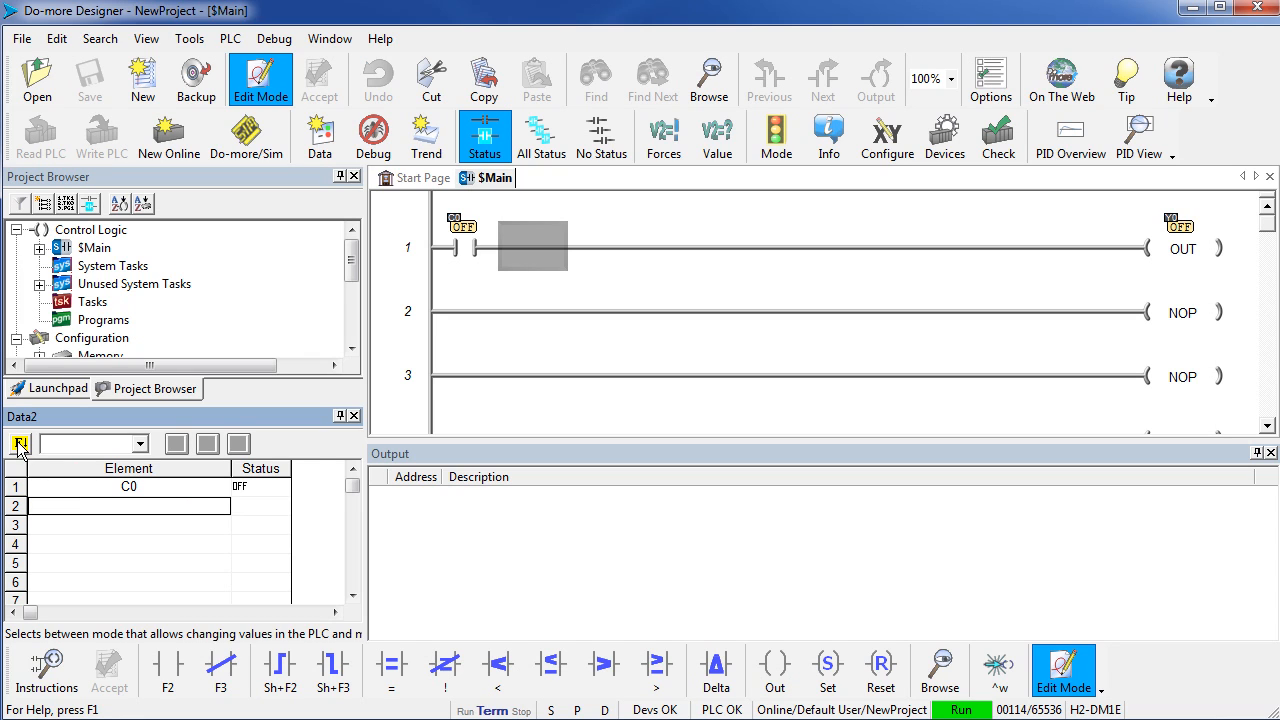
left_click(20, 443)
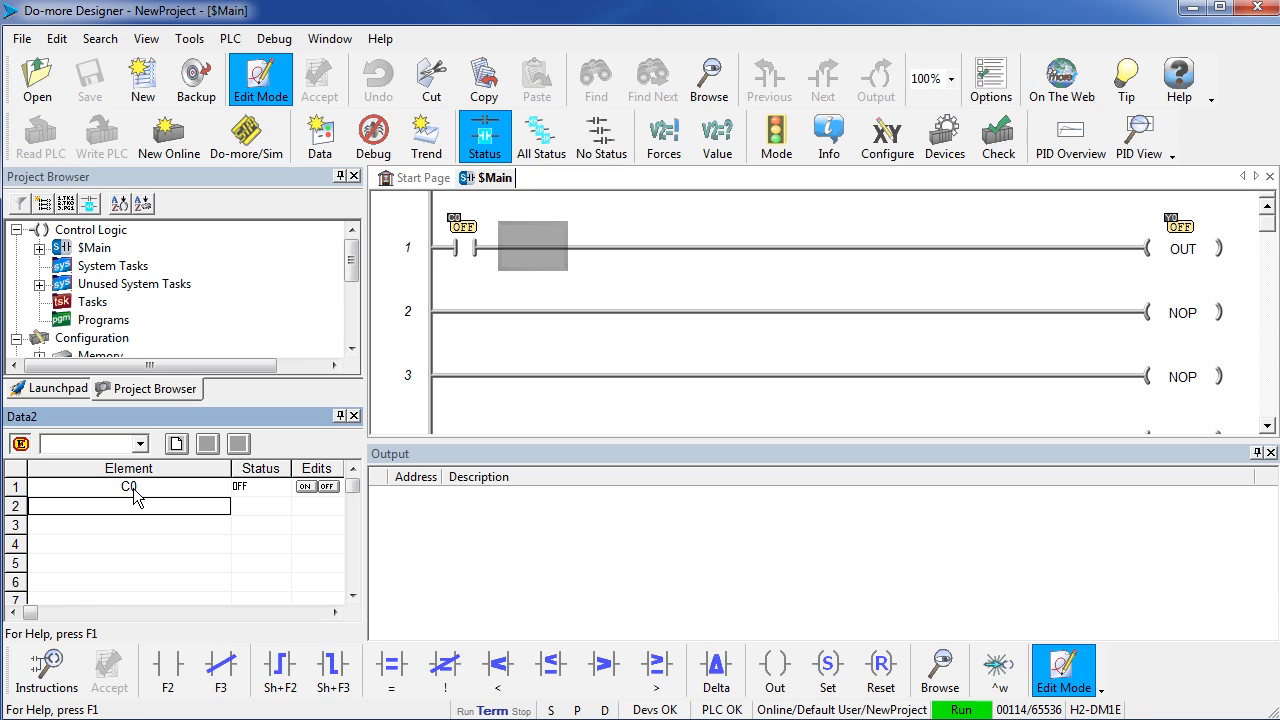
mouse_move(310, 497)
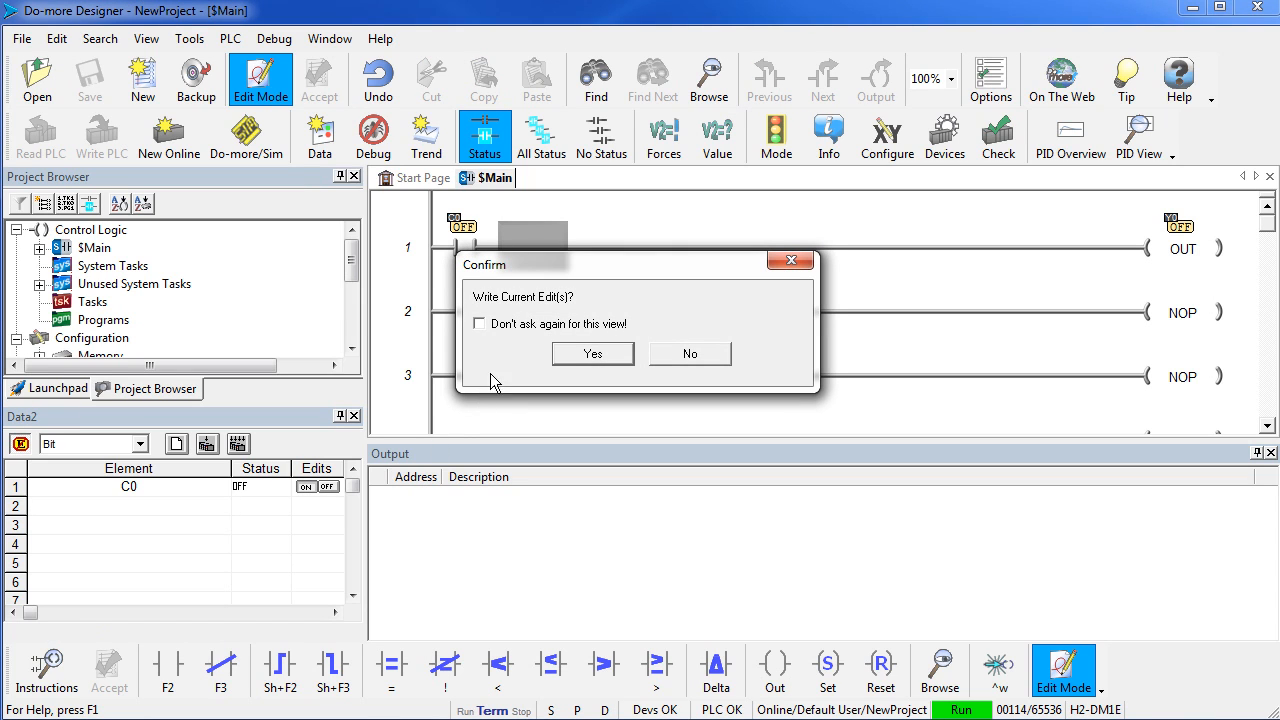
mouse_move(498, 341)
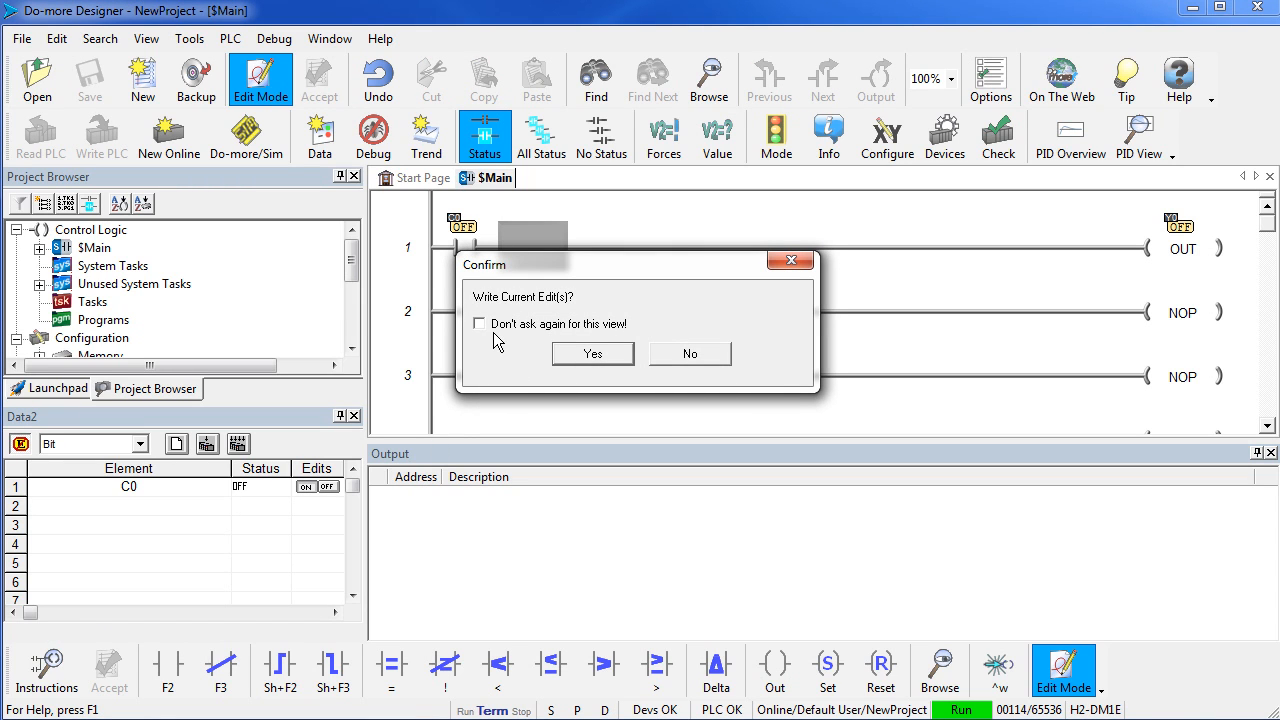
- Confirm the C0 write with 'Don't ask again', stage C0, and write all edits to the PLC
left_click(481, 323)
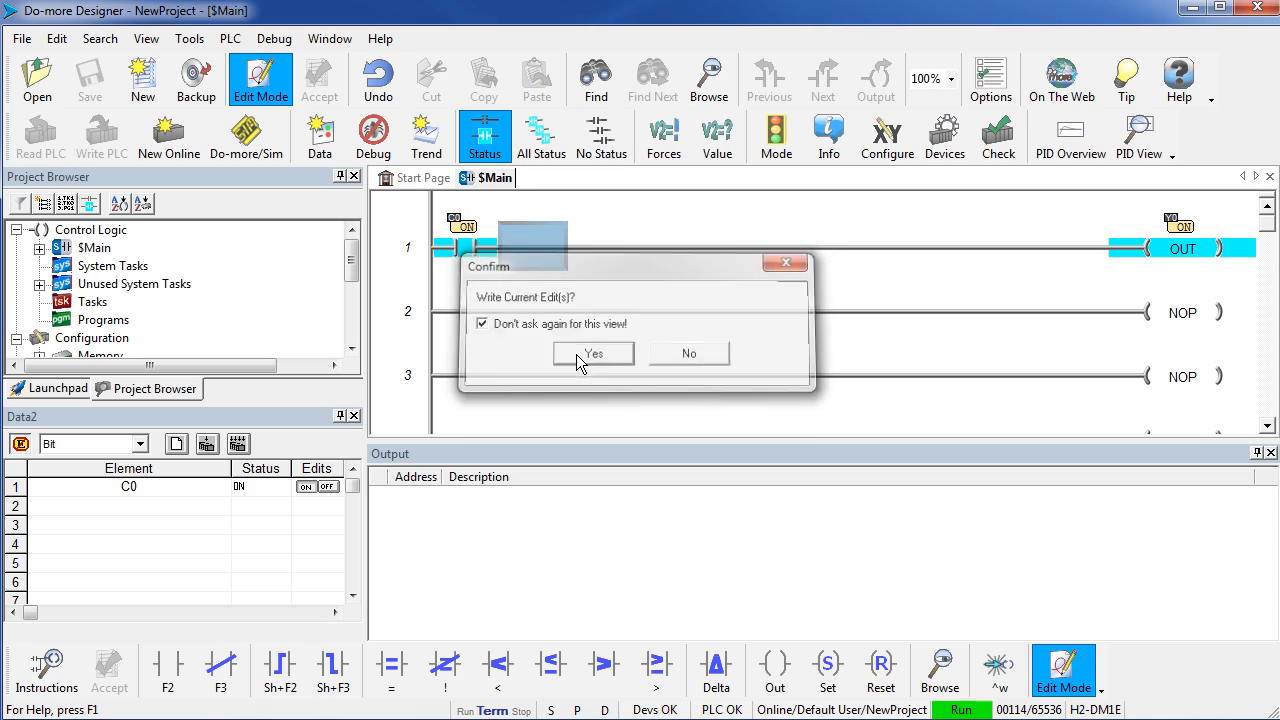
left_click(593, 353)
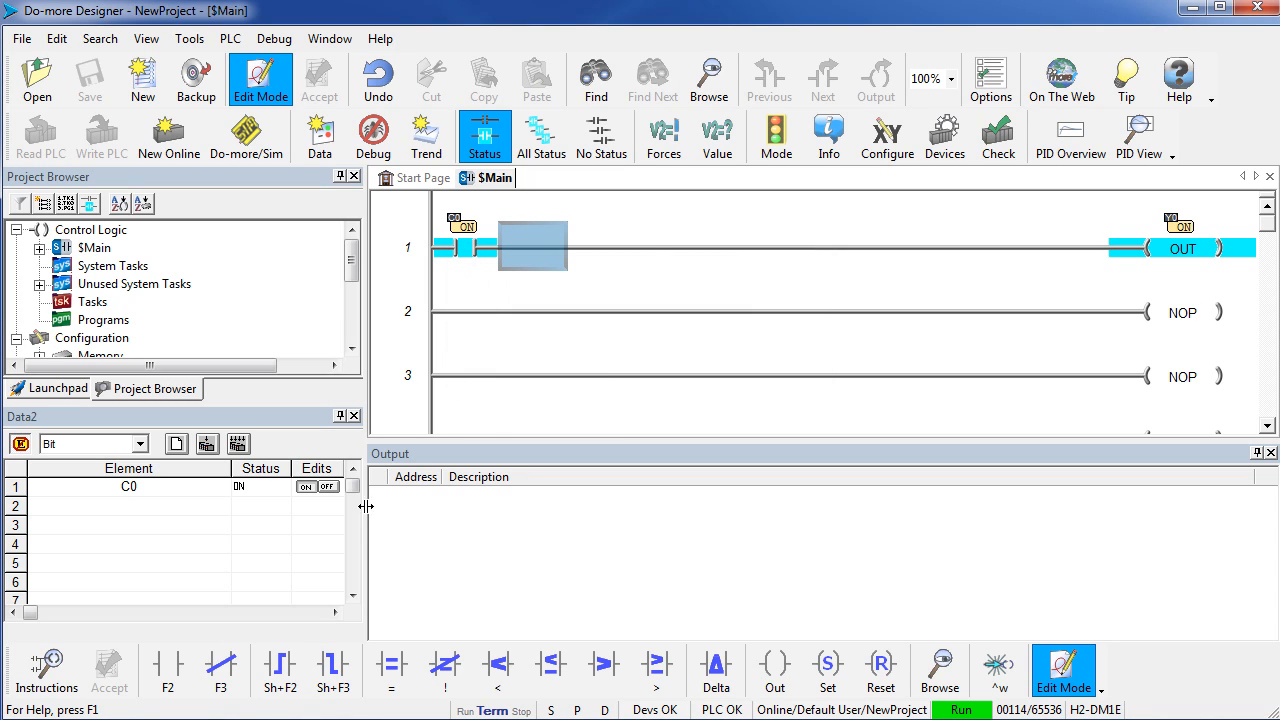
left_click(329, 486)
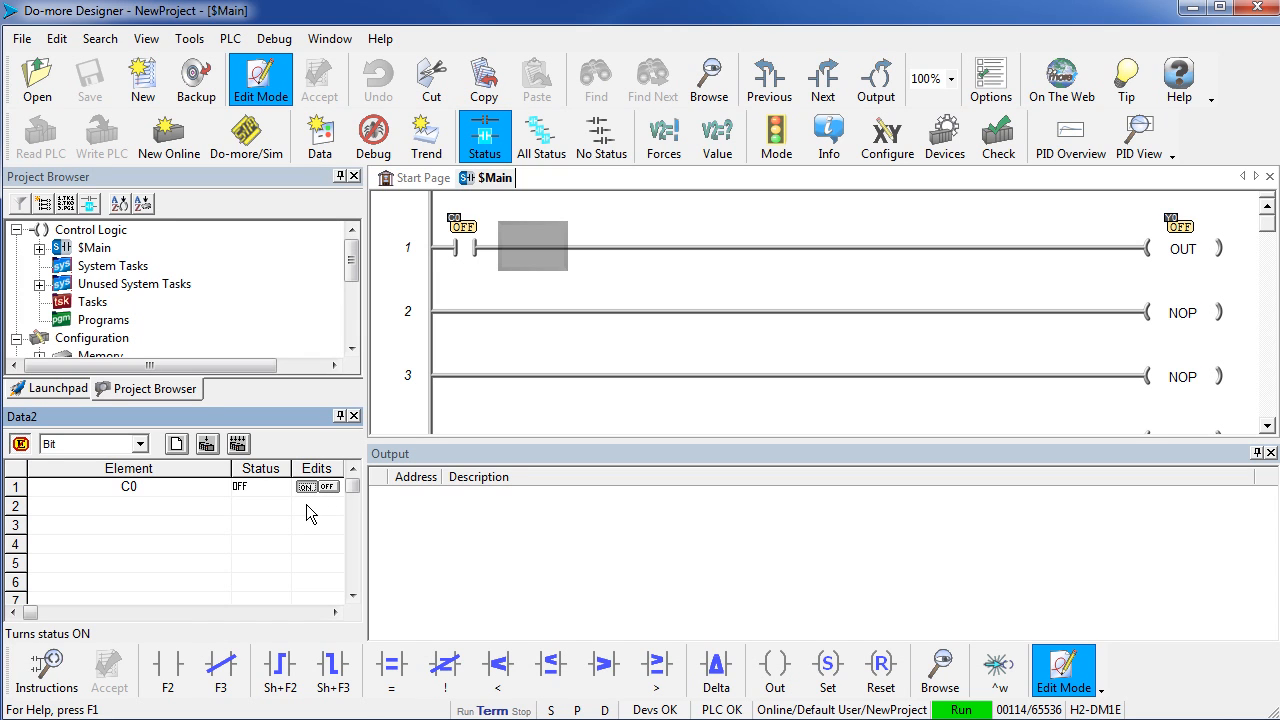
mouse_move(303, 558)
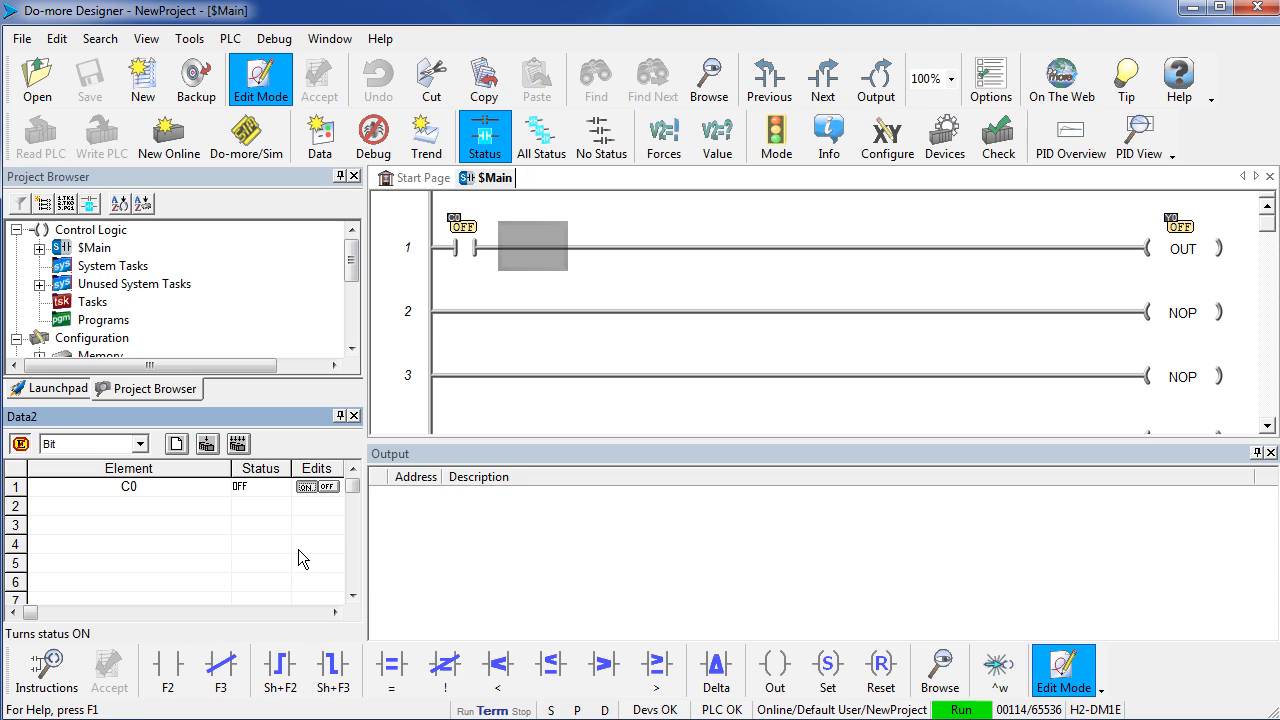
mouse_move(240, 443)
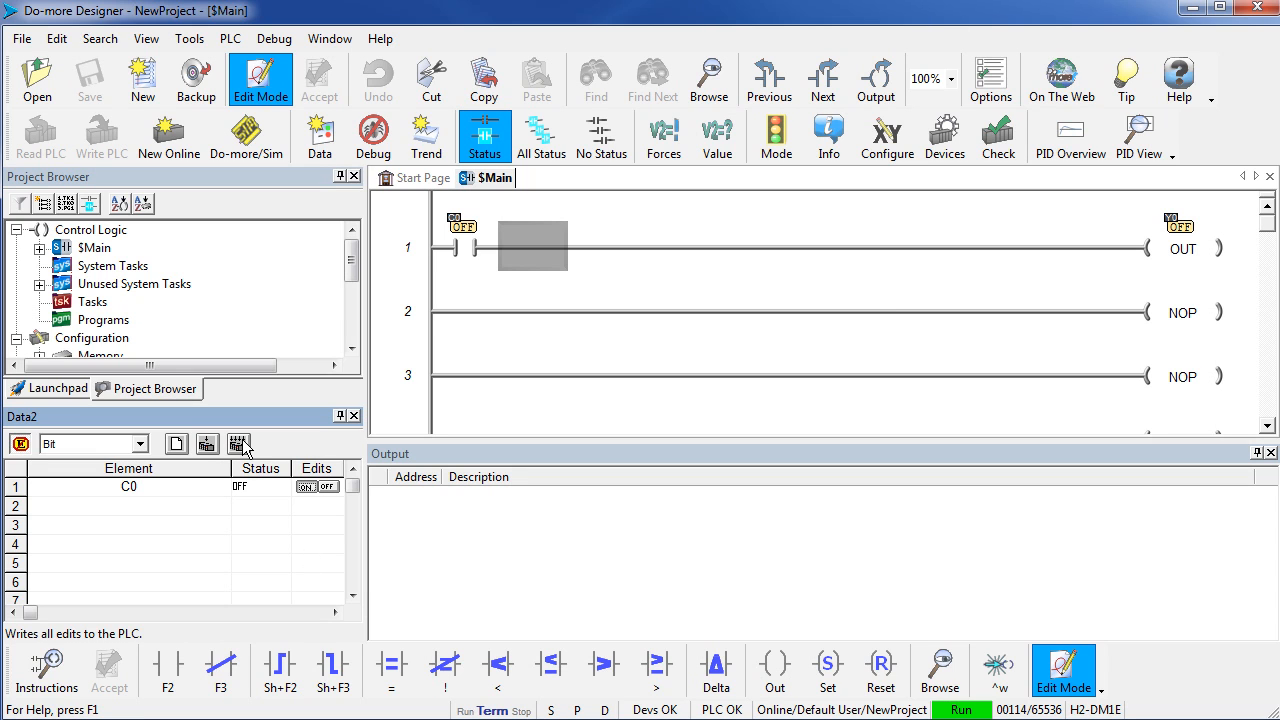
left_click(305, 486)
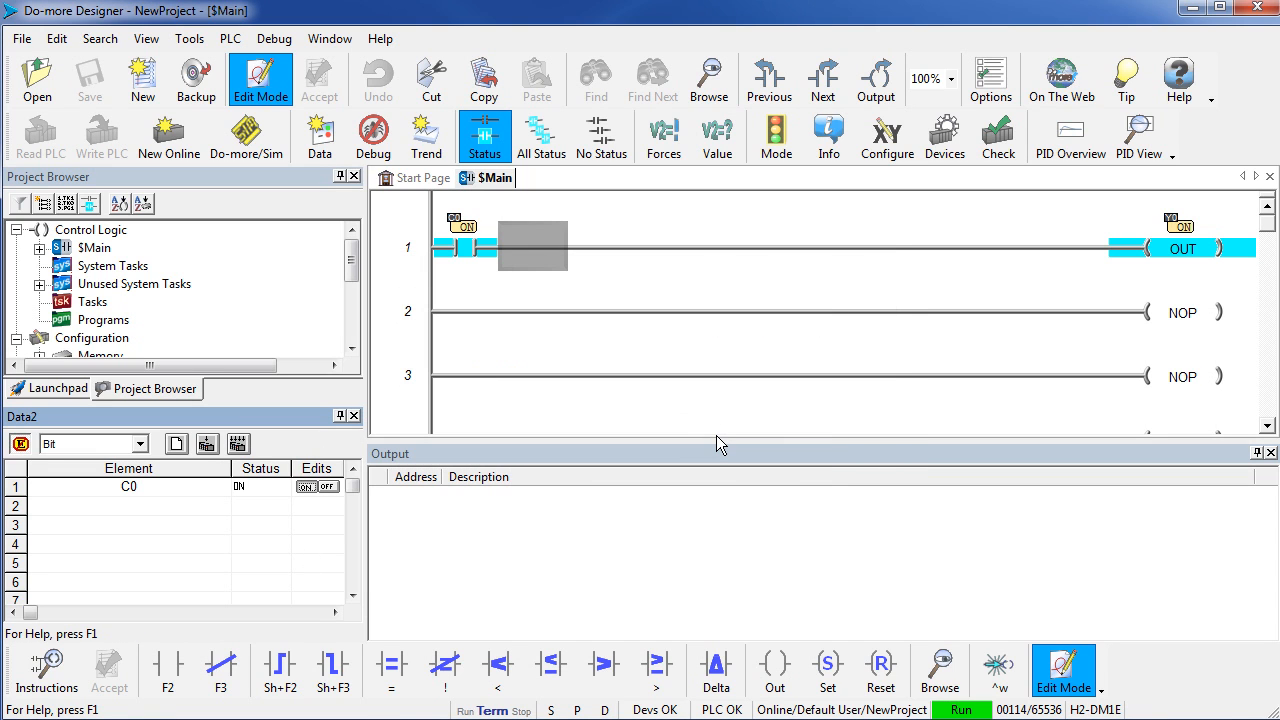
mouse_move(423, 577)
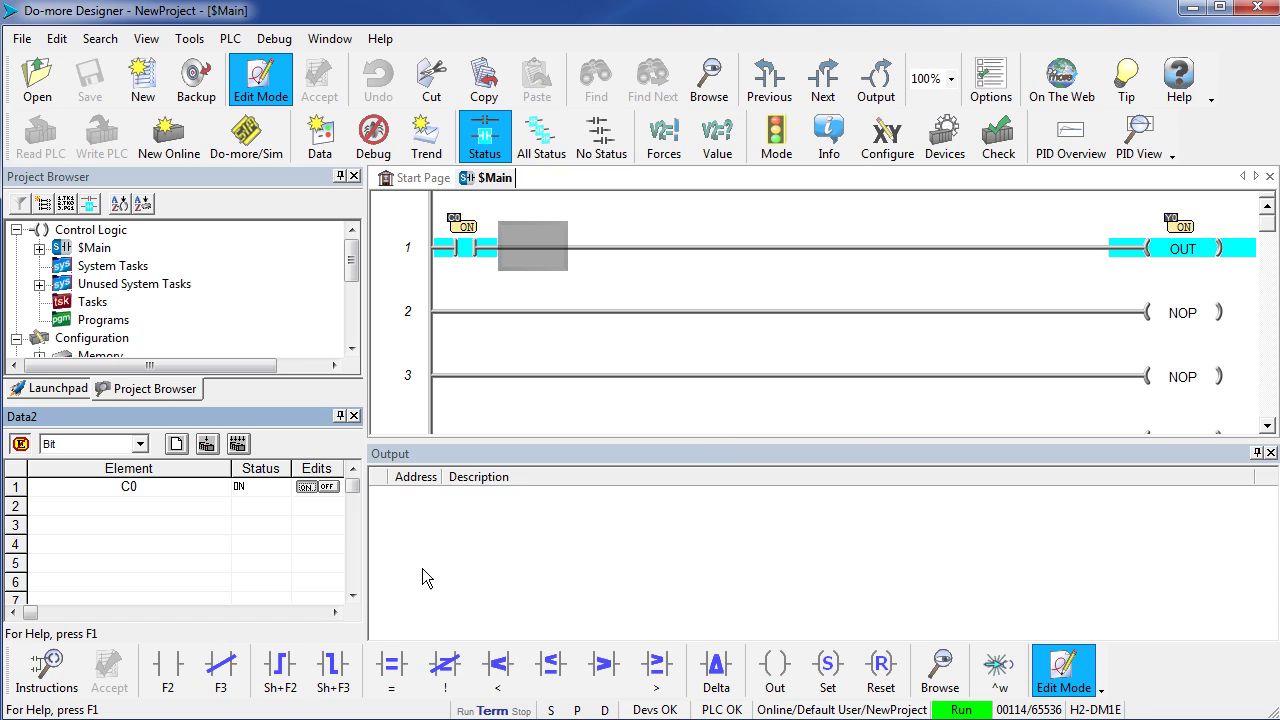
mouse_move(317, 552)
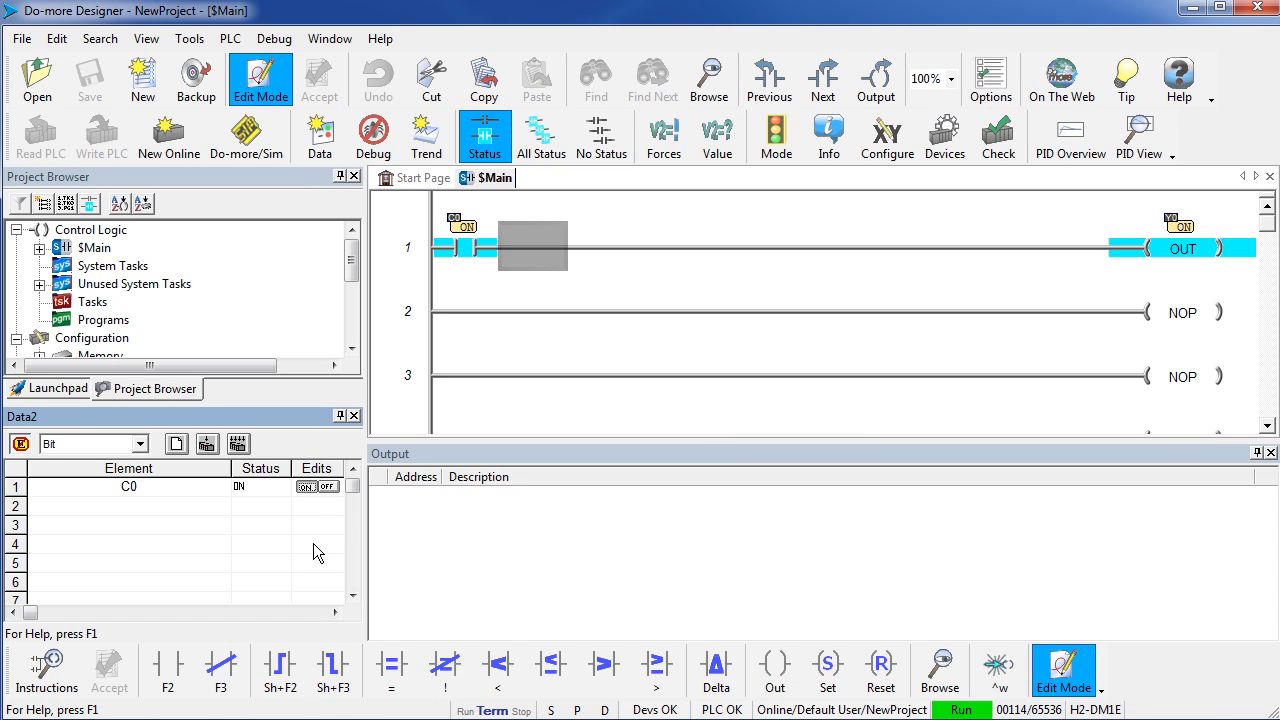
mouse_move(239, 443)
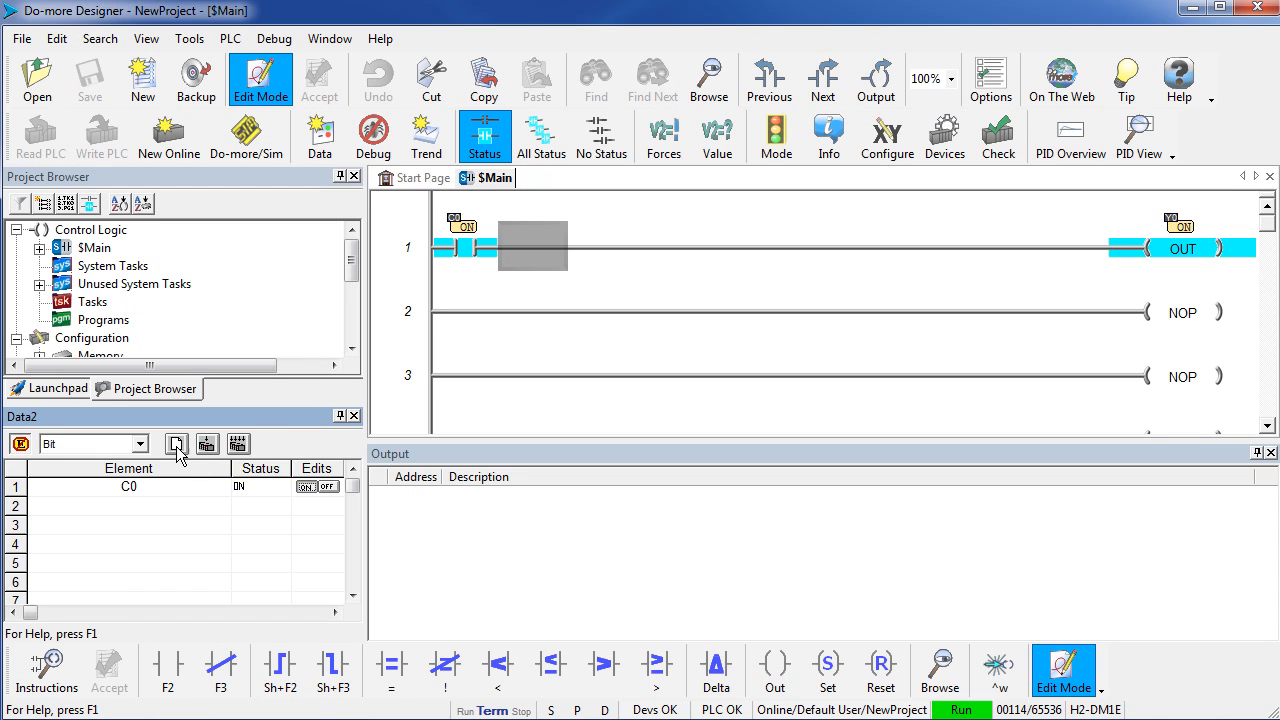
- Clear all staged data view edits and confirm
left_click(177, 444)
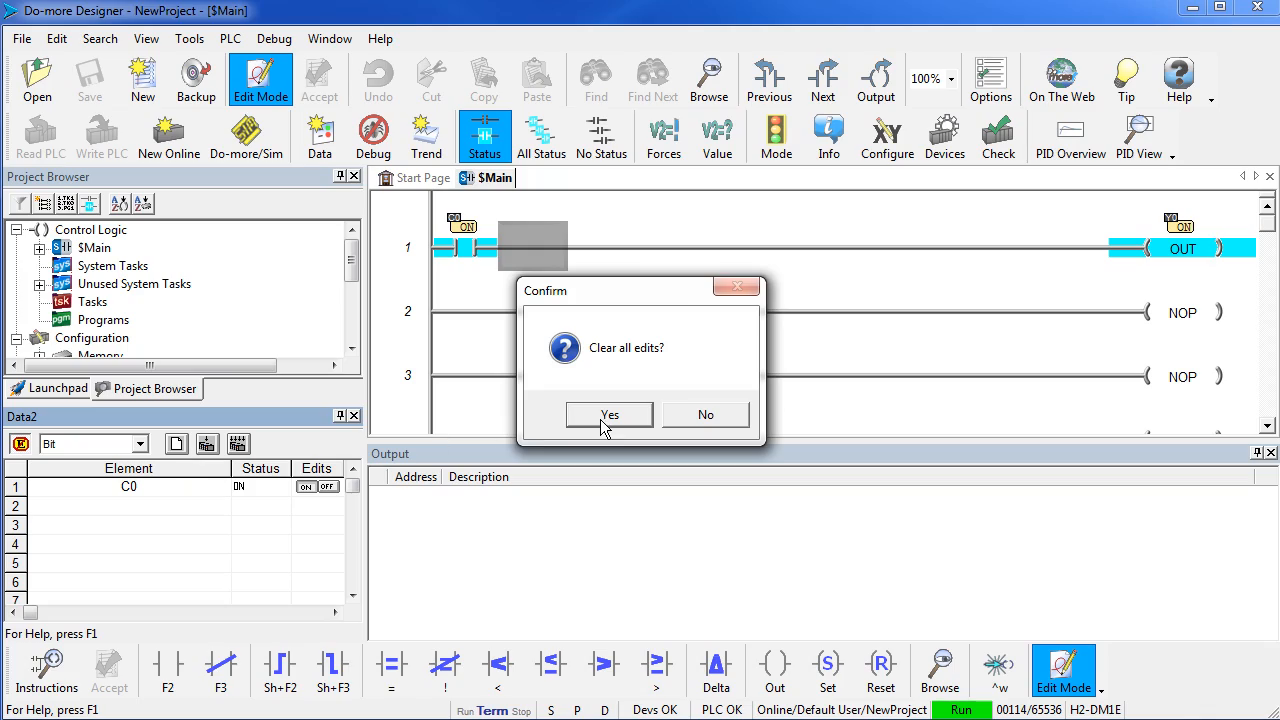
left_click(609, 414)
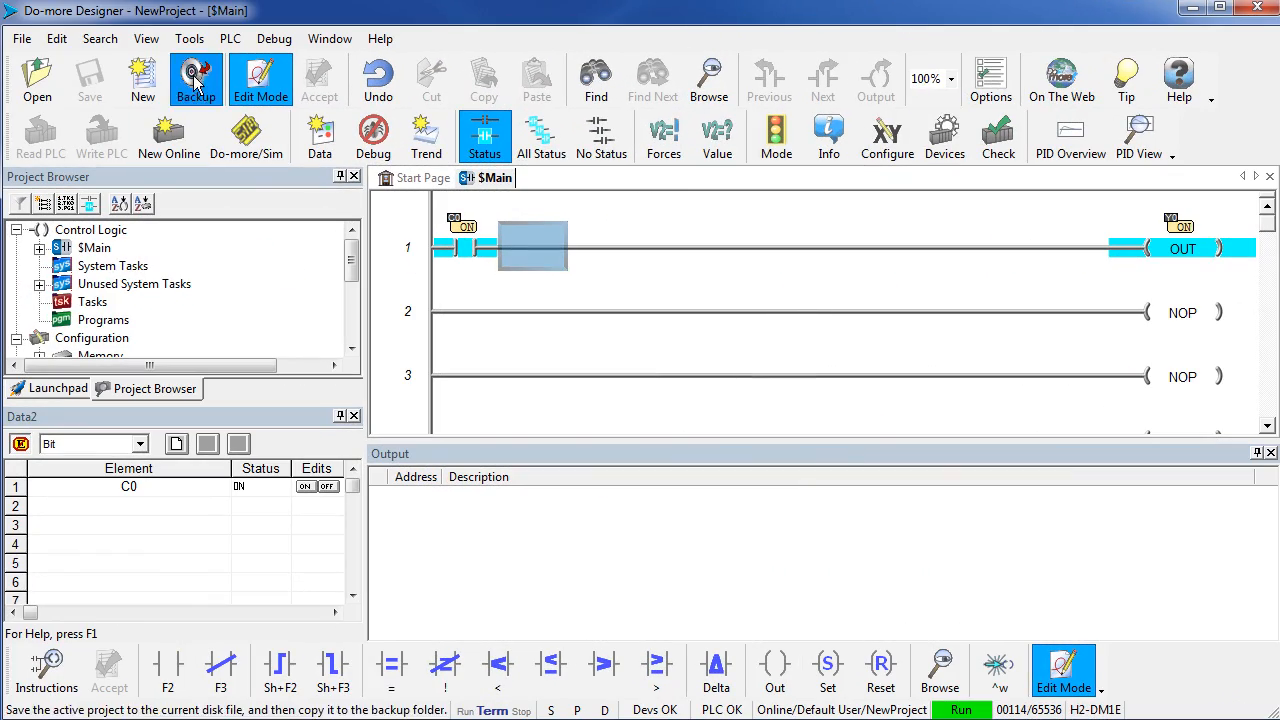
mouse_move(562, 280)
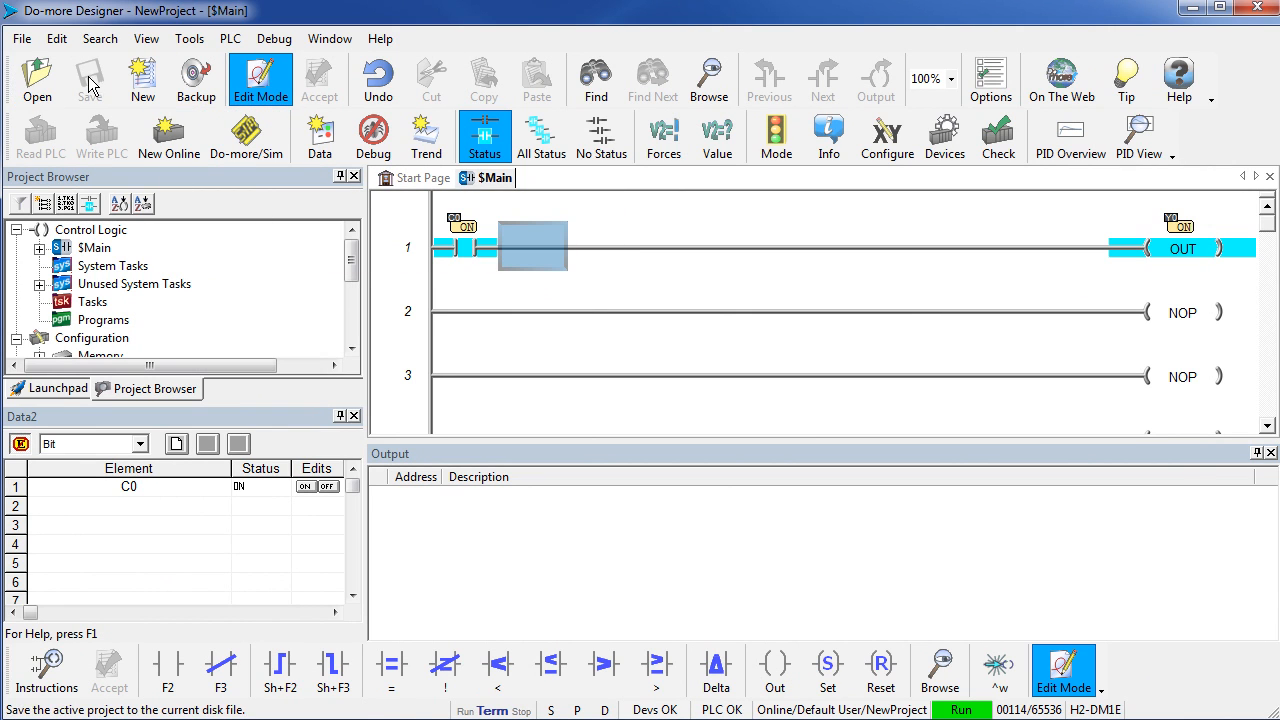
mouse_move(229, 38)
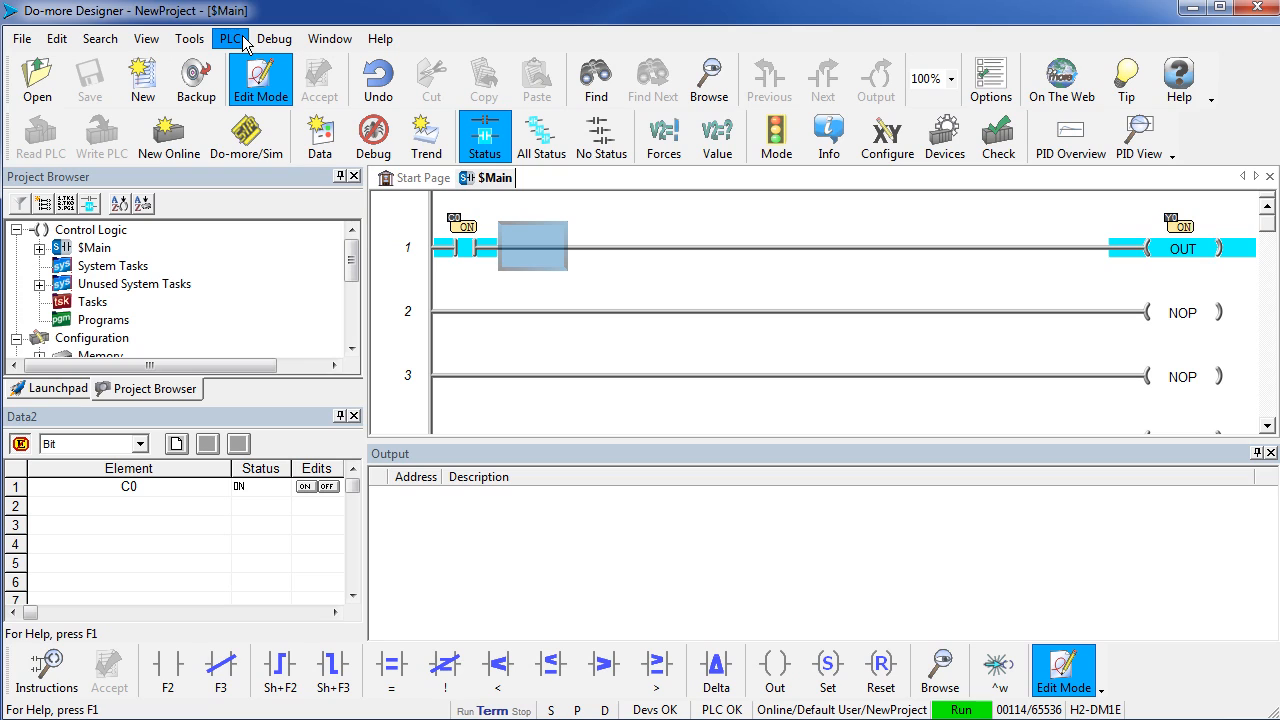
mouse_move(100, 137)
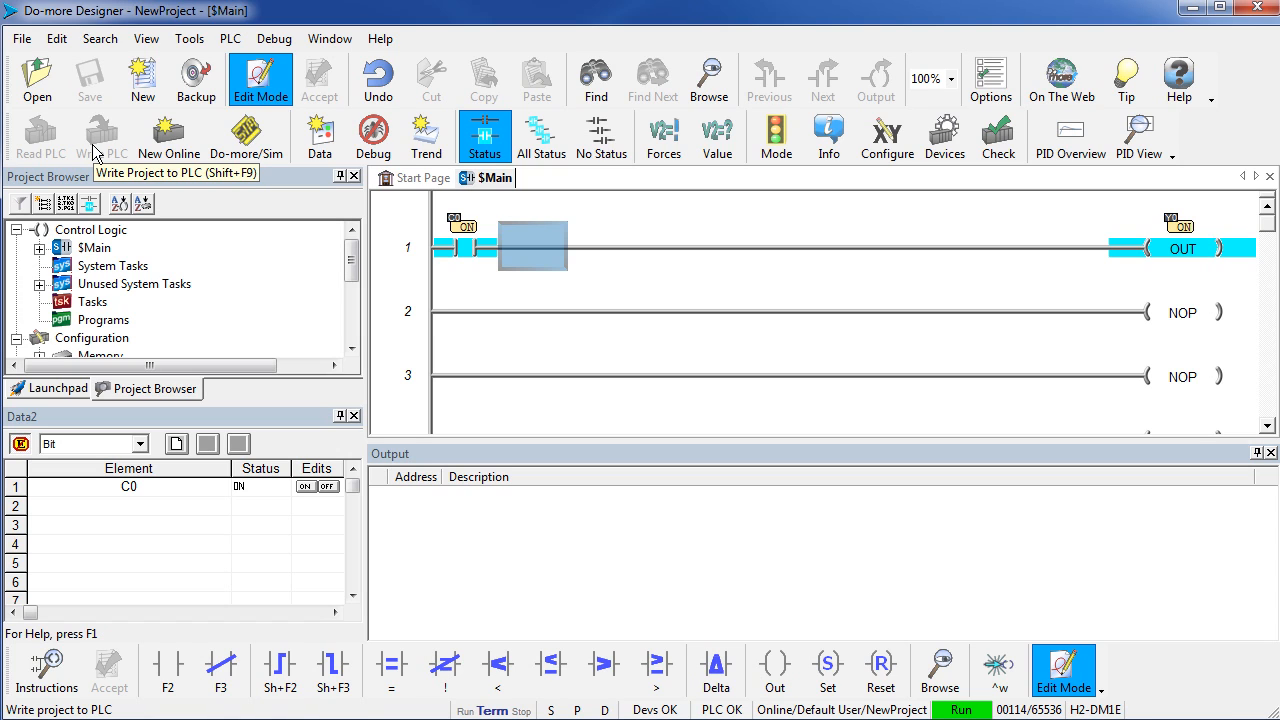
mouse_move(101, 137)
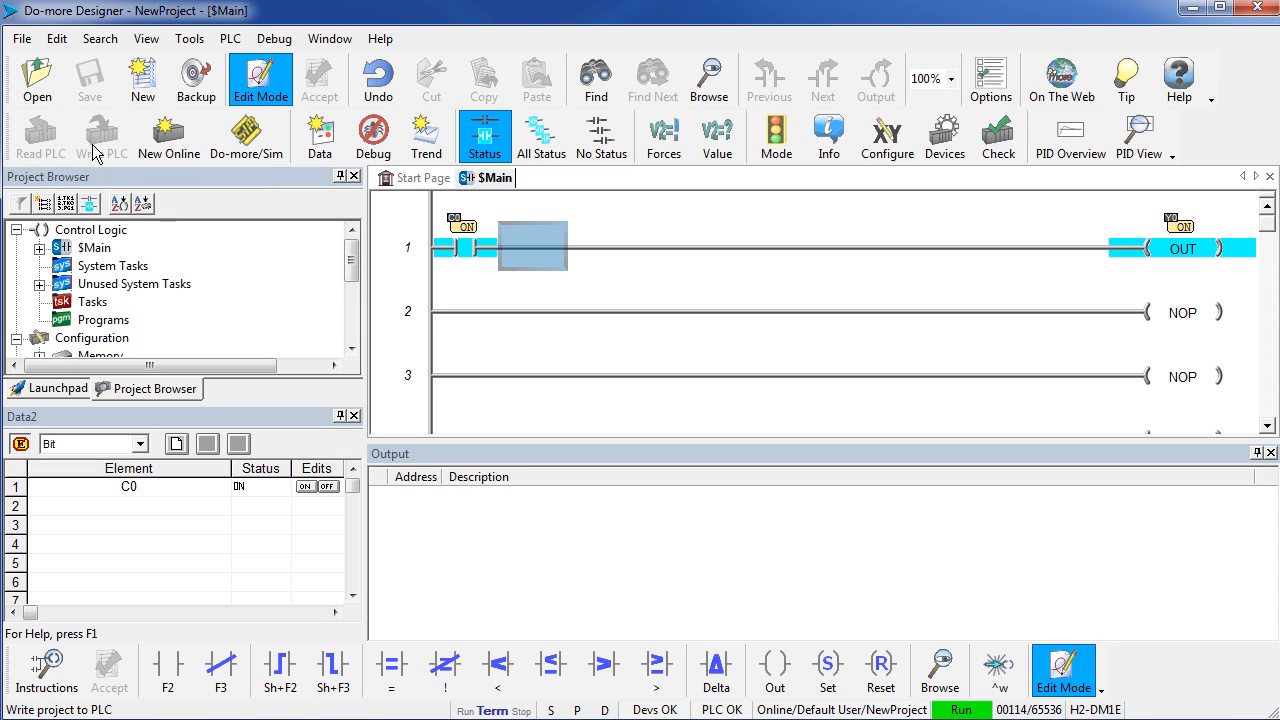